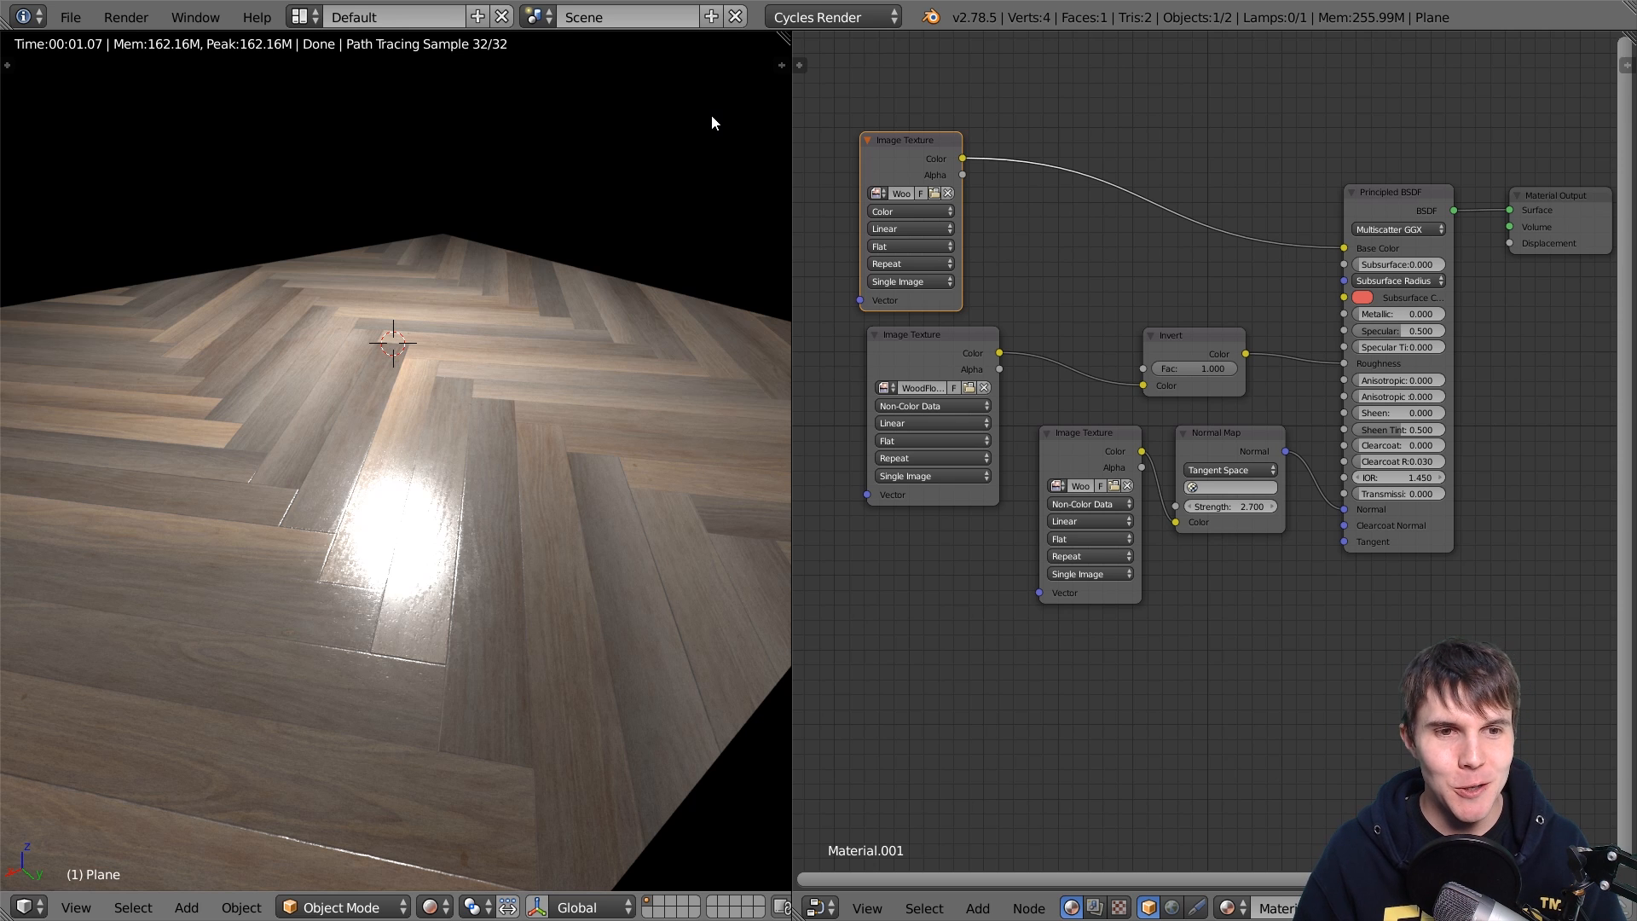
mouse_move(943, 174)
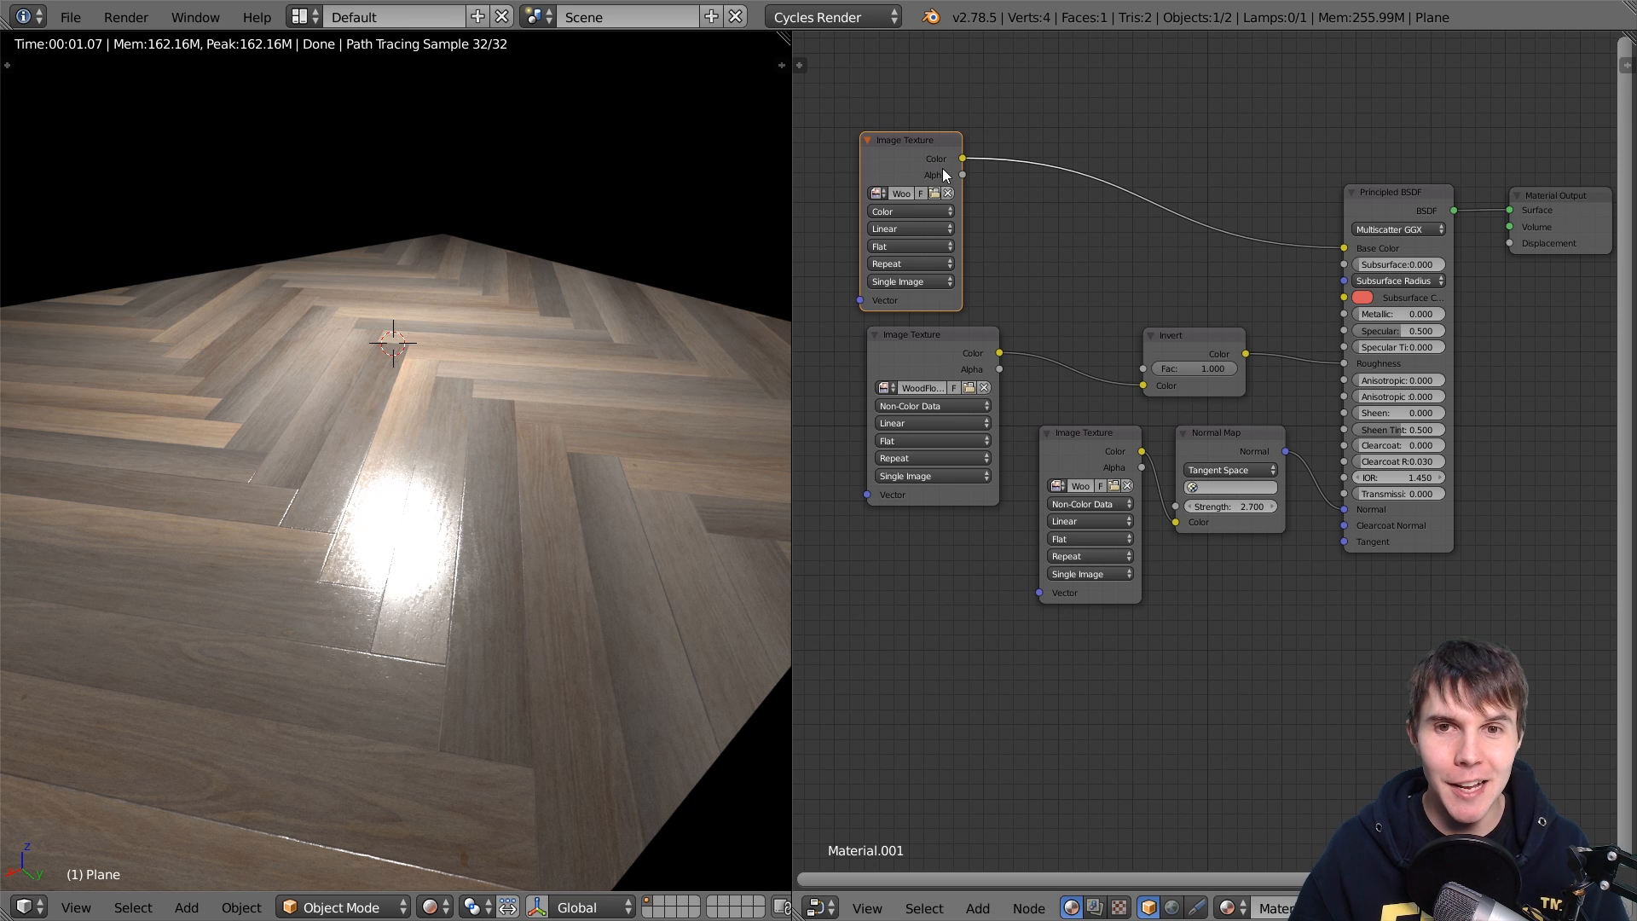
mouse_move(922, 185)
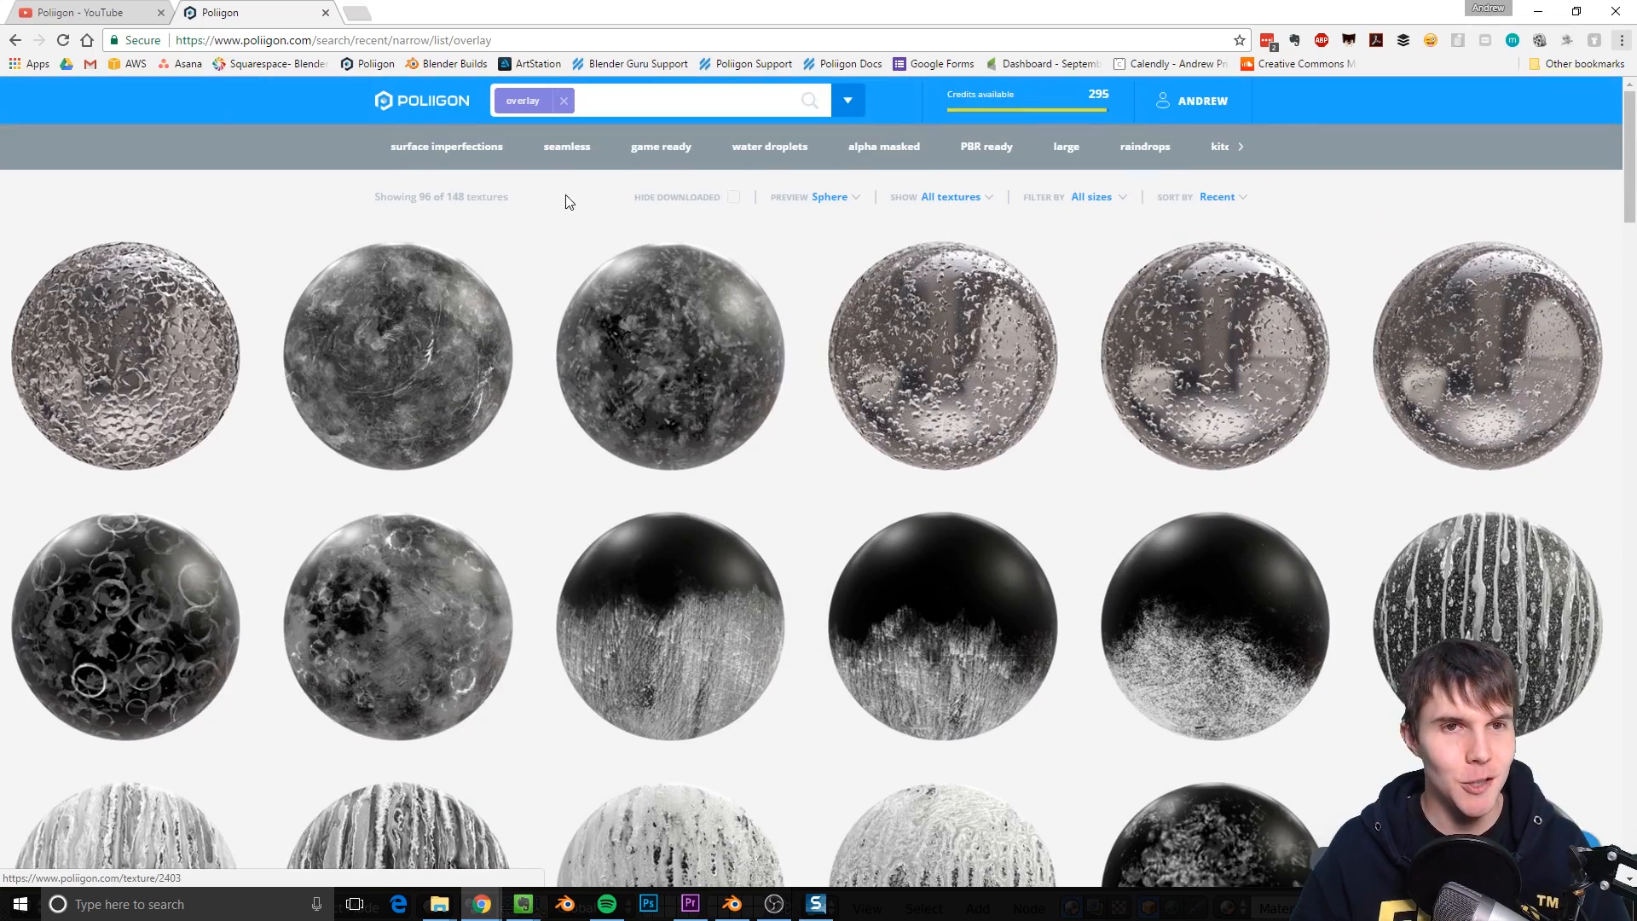
Scroll through the Poliigon overlay results to find Floor Smudges Type A Medium 001
scroll(down, 3)
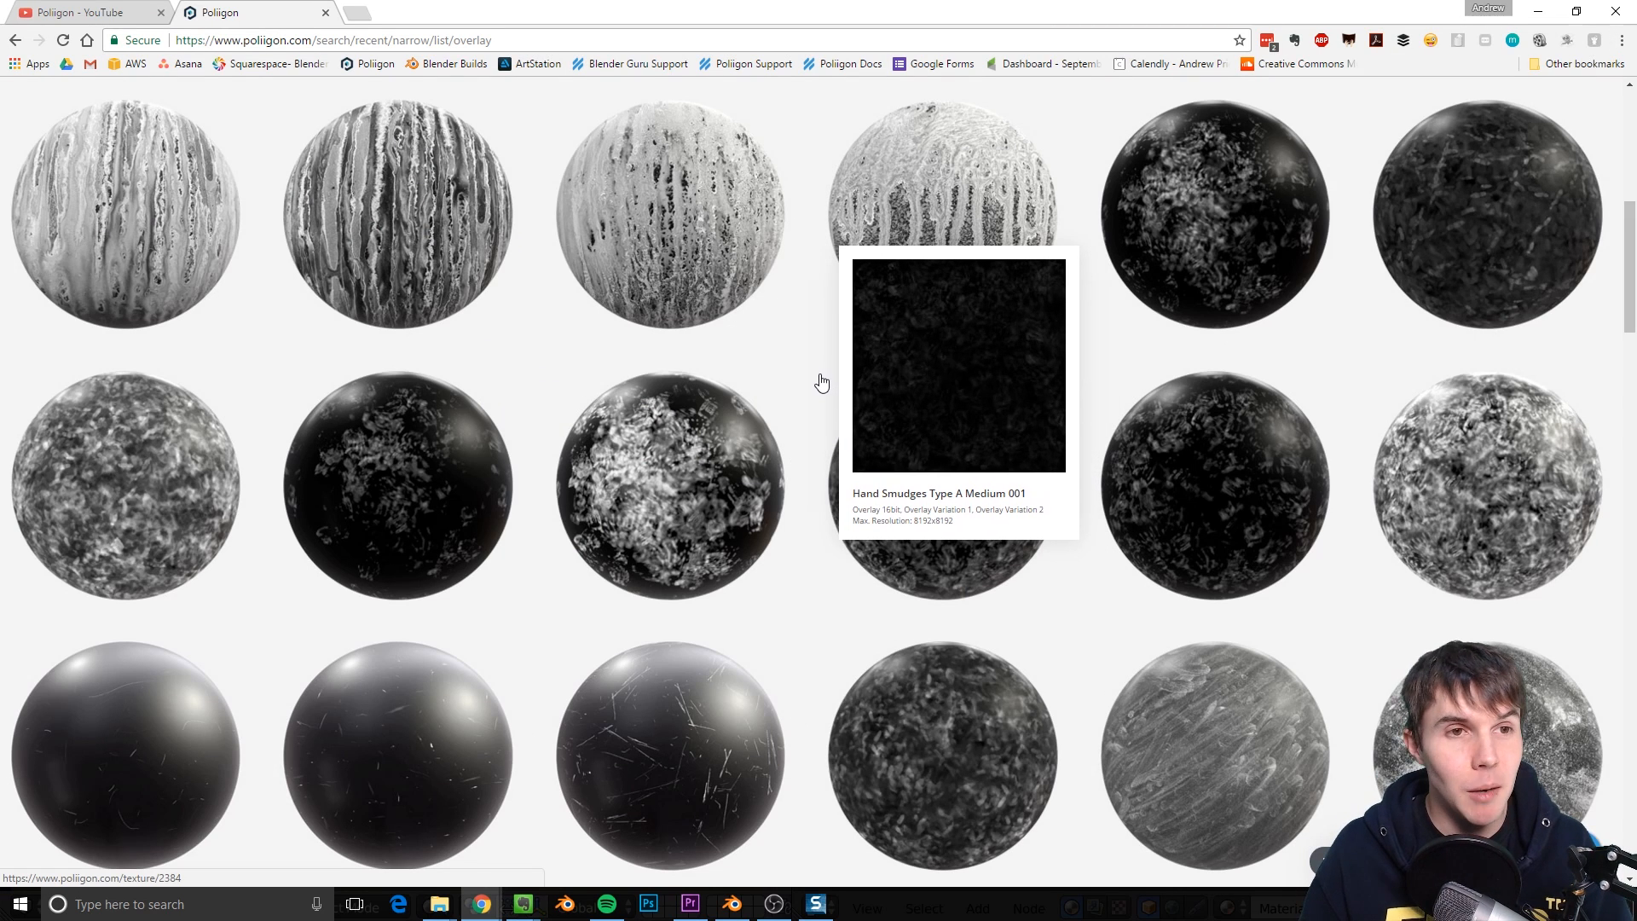
mouse_move(1225, 271)
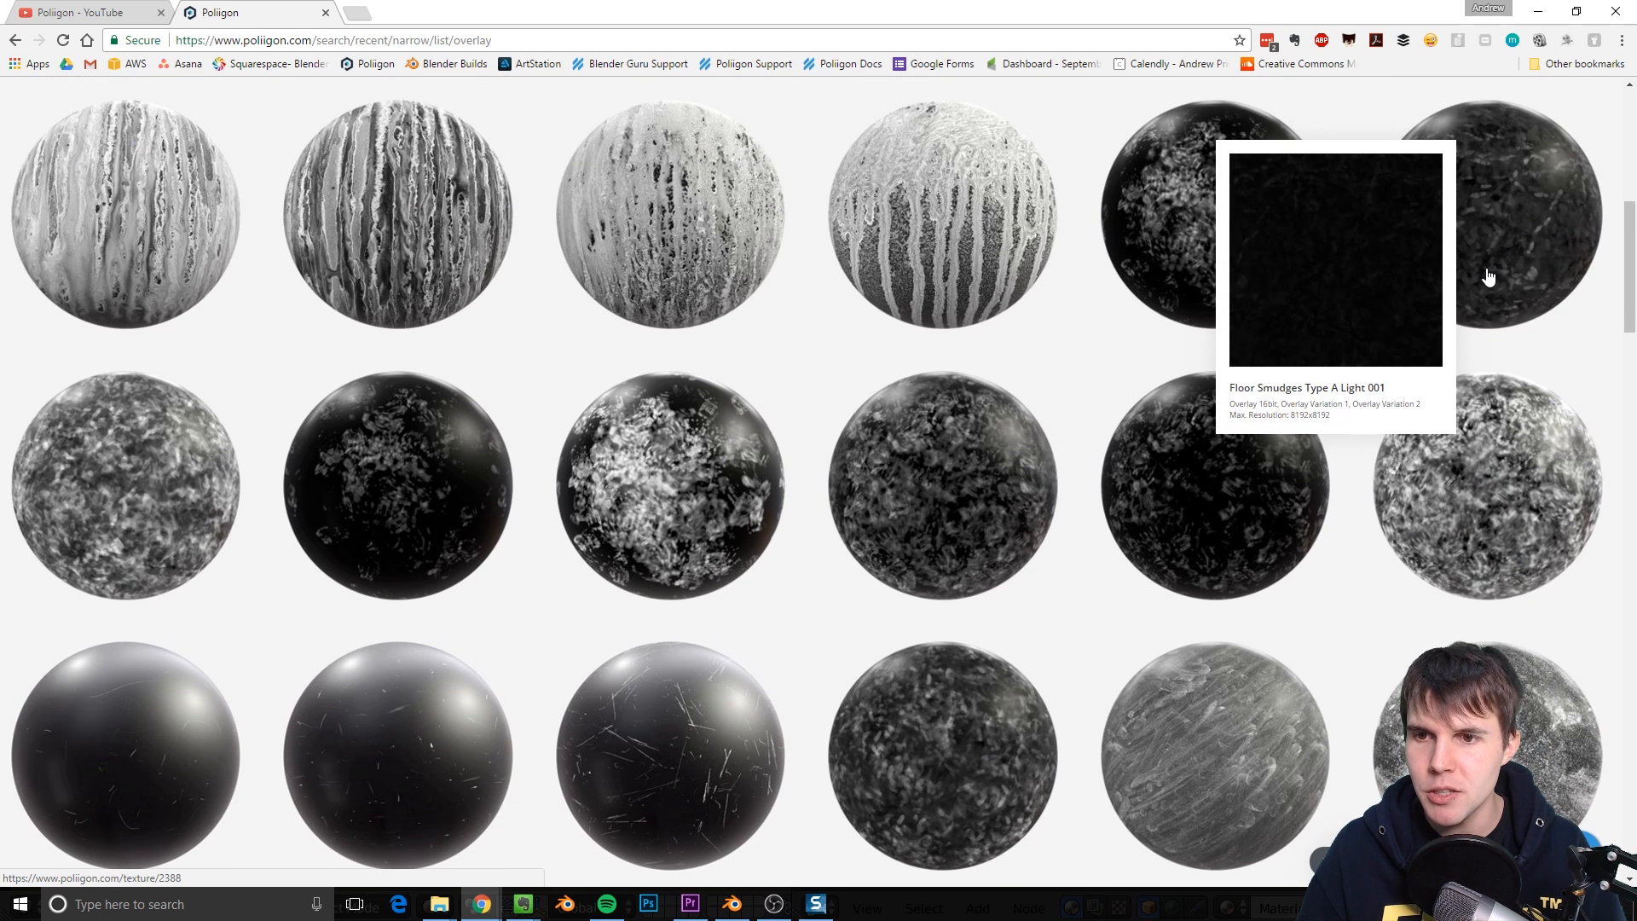
scroll(down, 3)
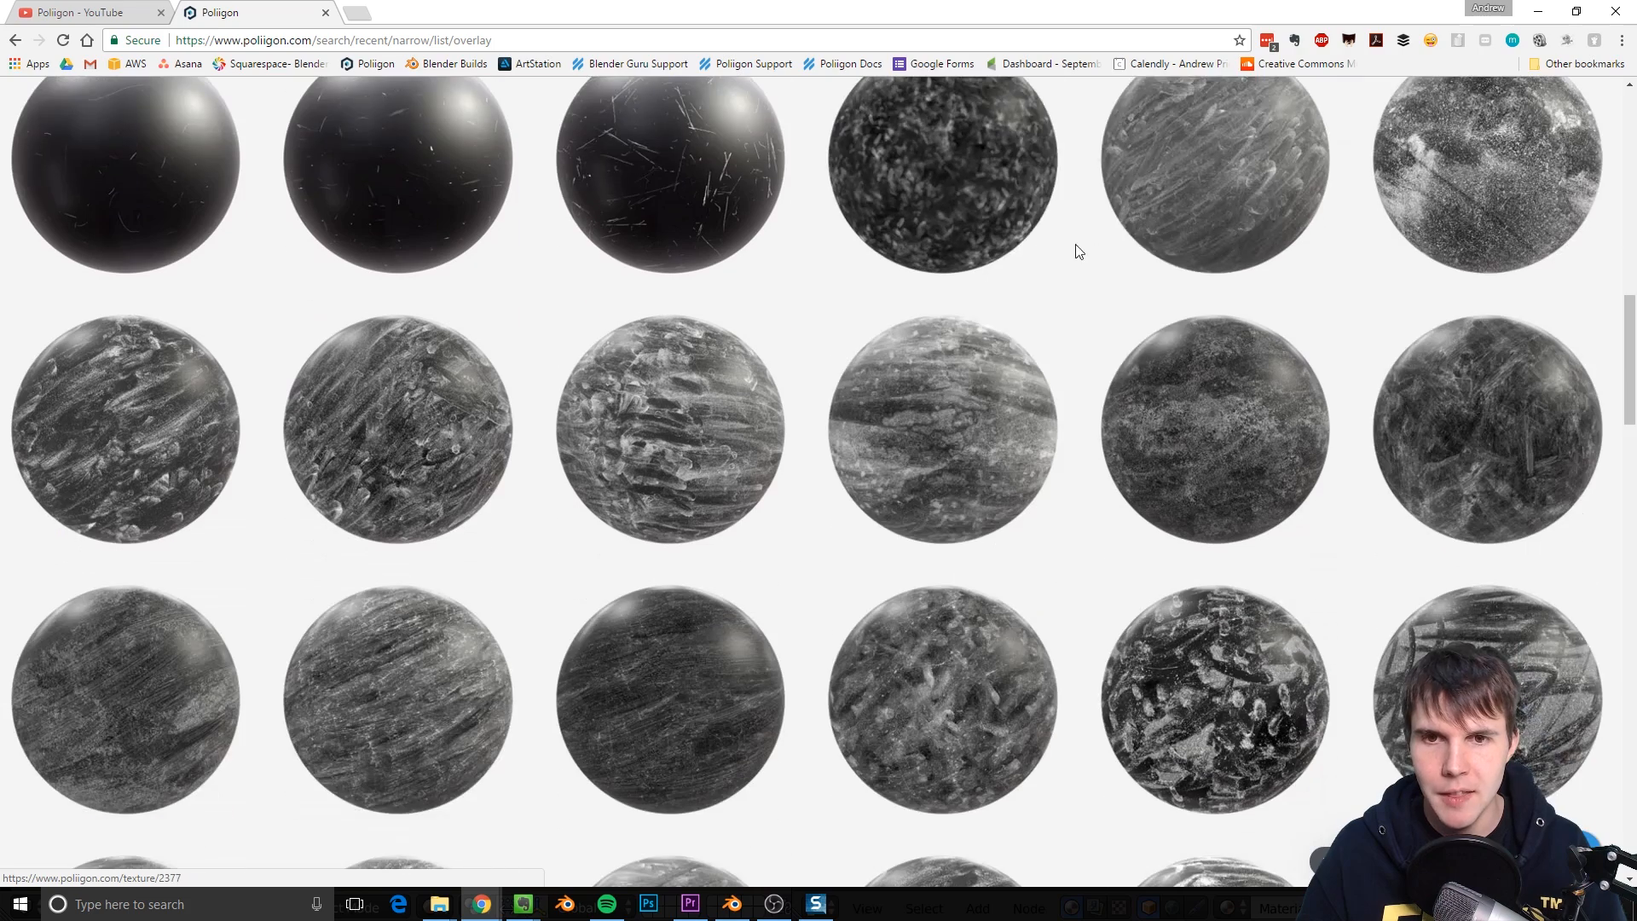
scroll(down, 3)
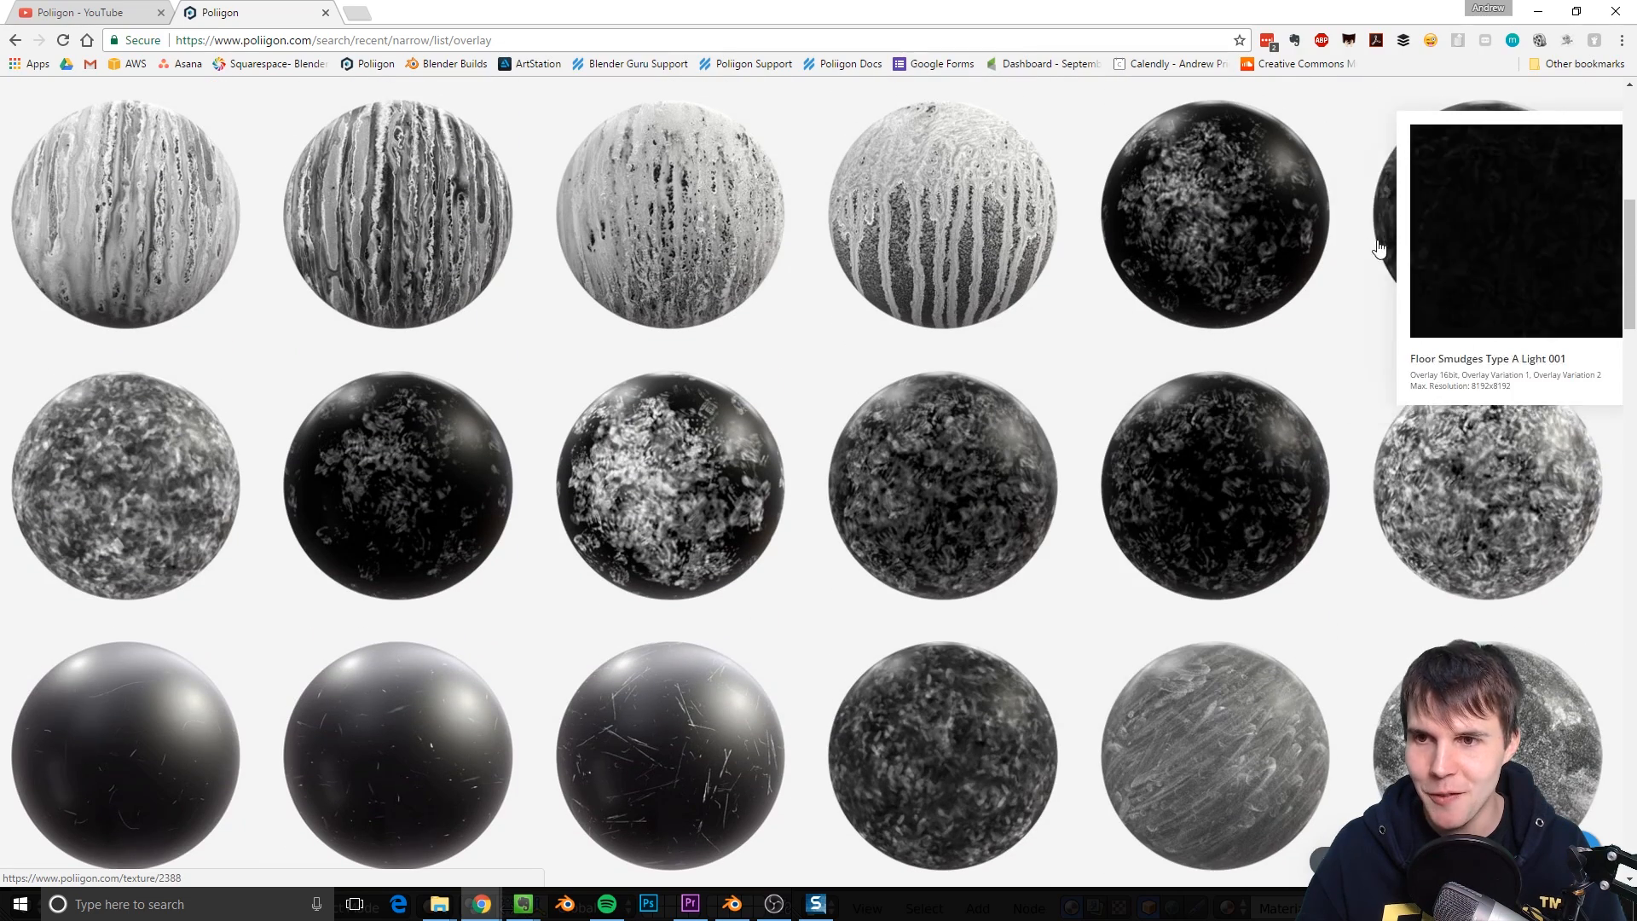
scroll(down, 3)
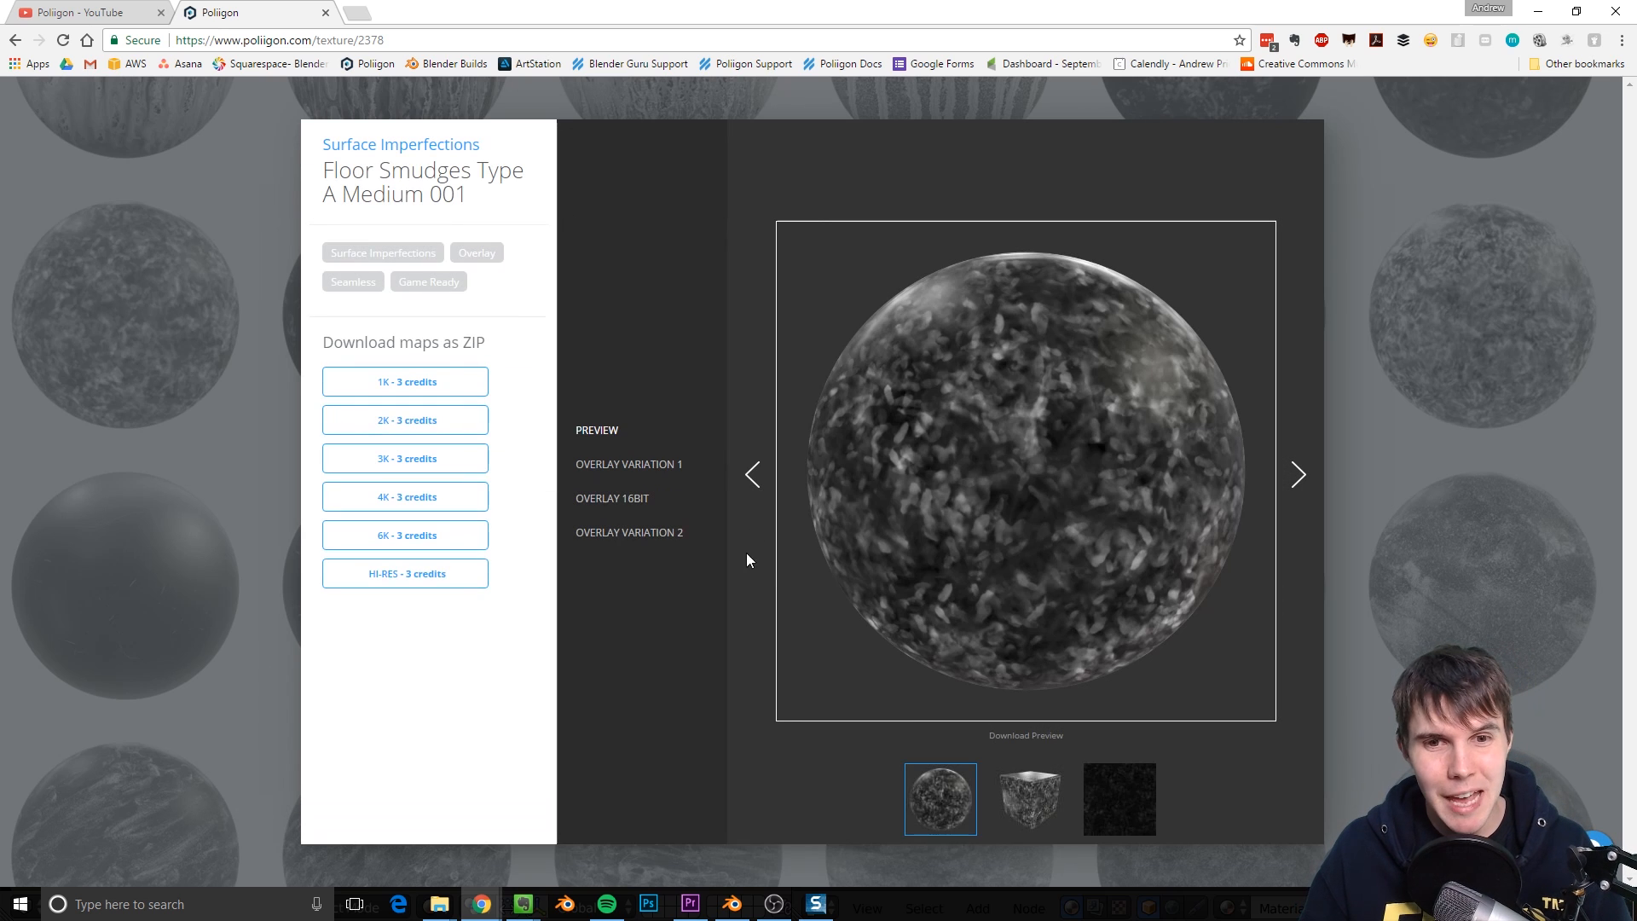
Review the 16-bit overlay map and a variation map, then switch back to Blender
click(628, 531)
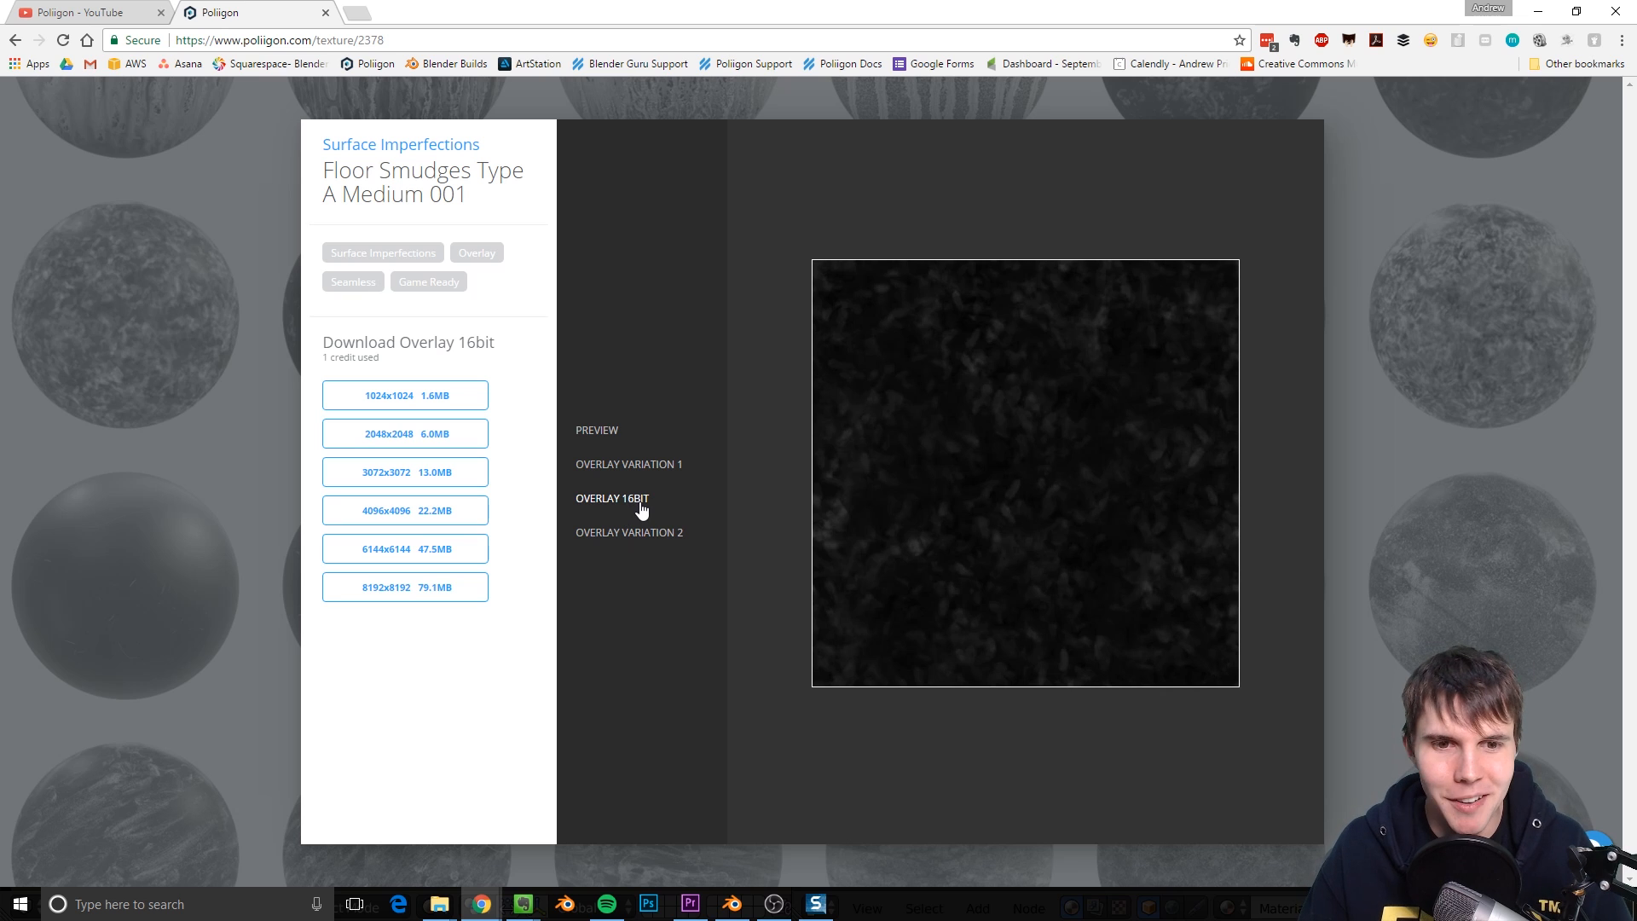
click(629, 531)
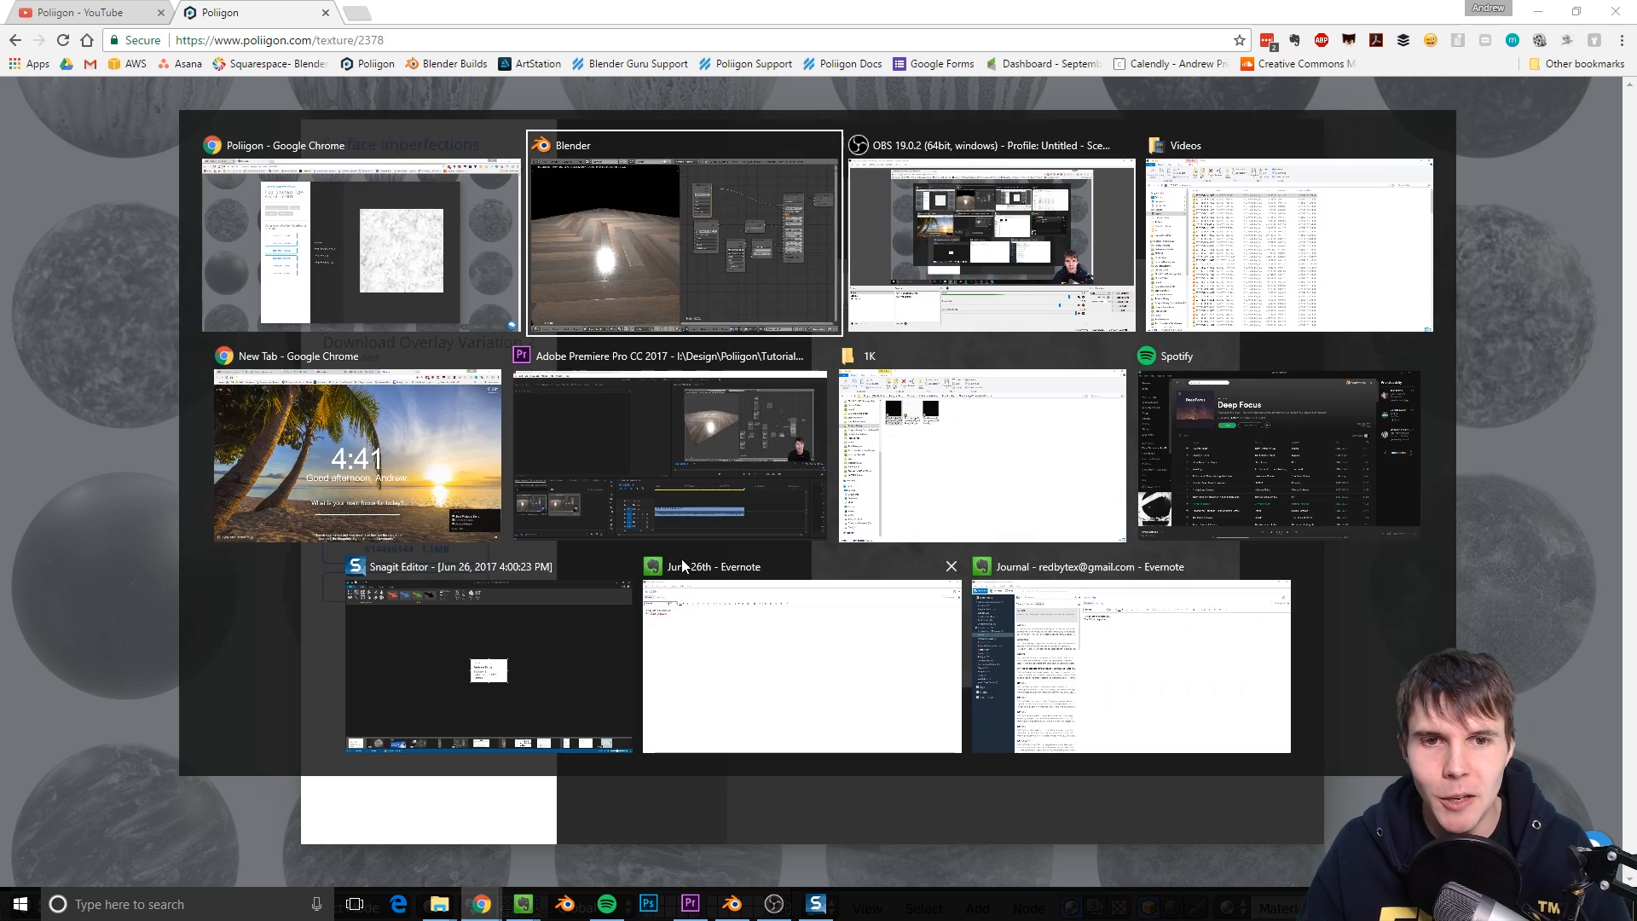
click(684, 232)
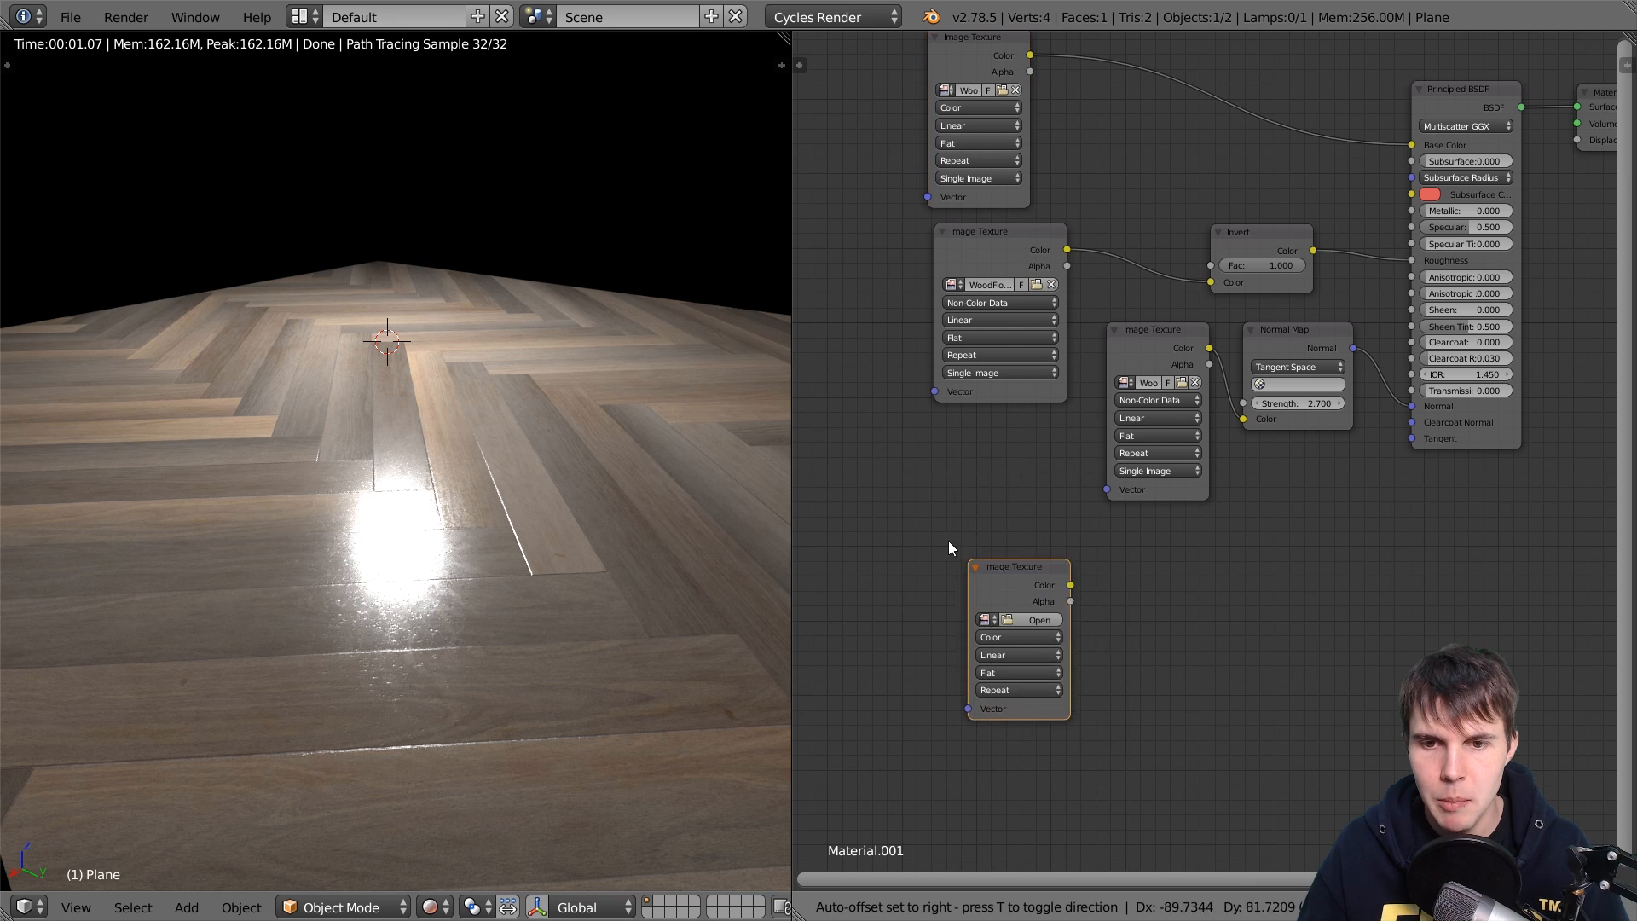
Load OVERLAY16_3K.tif from Surface Imperfections\FloorSmudges\FloorSmudgesTypeAMedium001 into the image node
click(1037, 619)
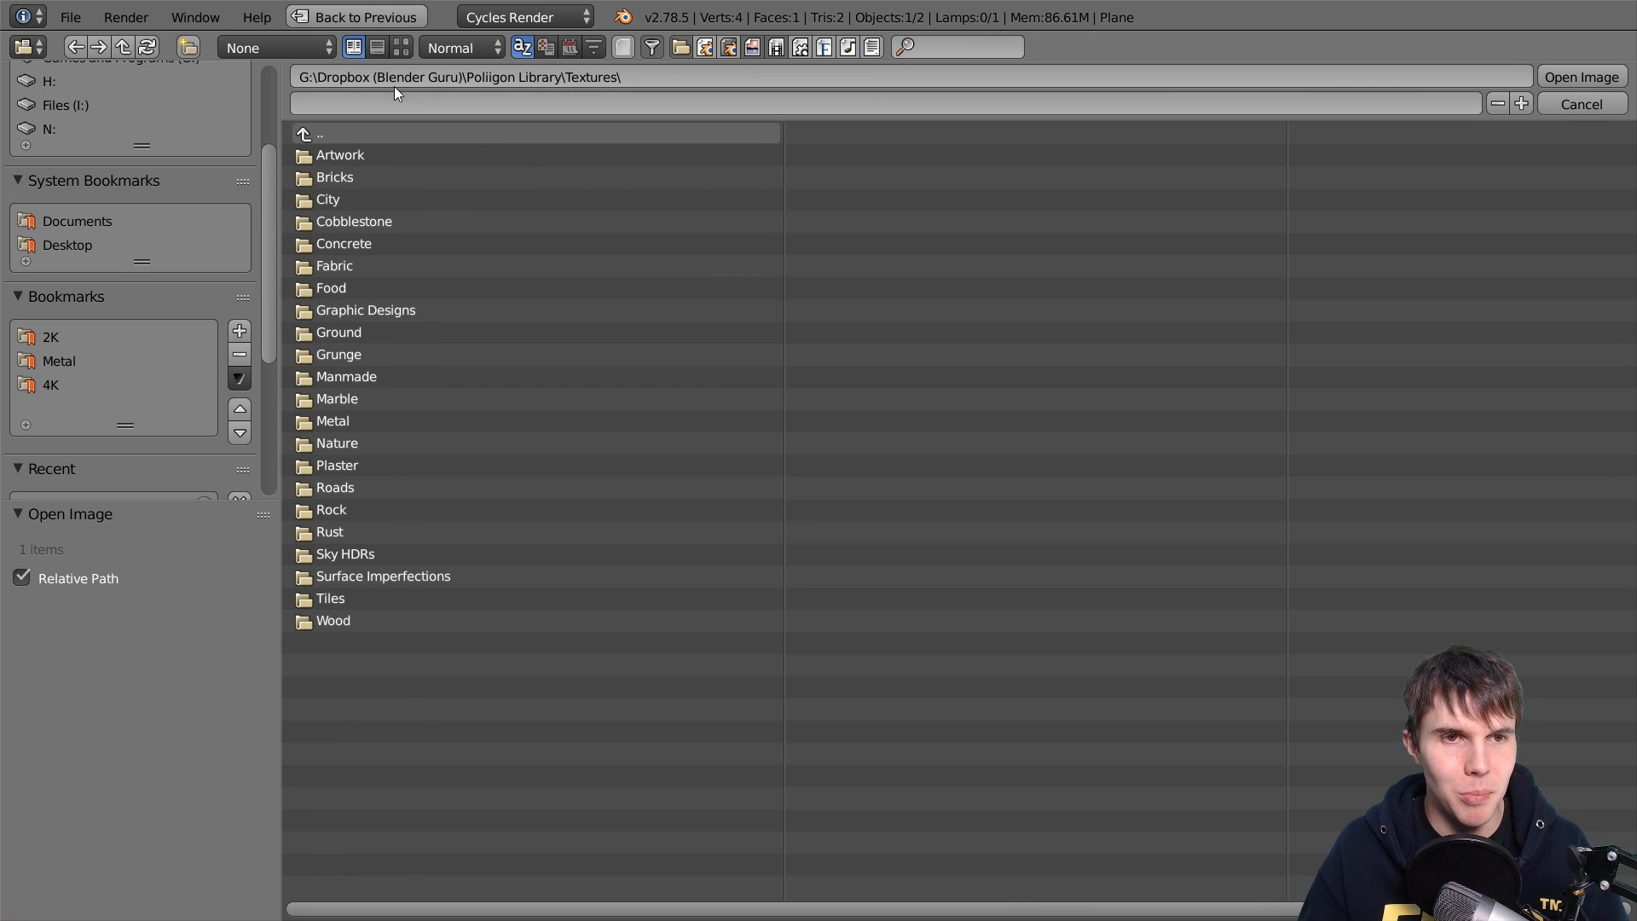
double_click(383, 576)
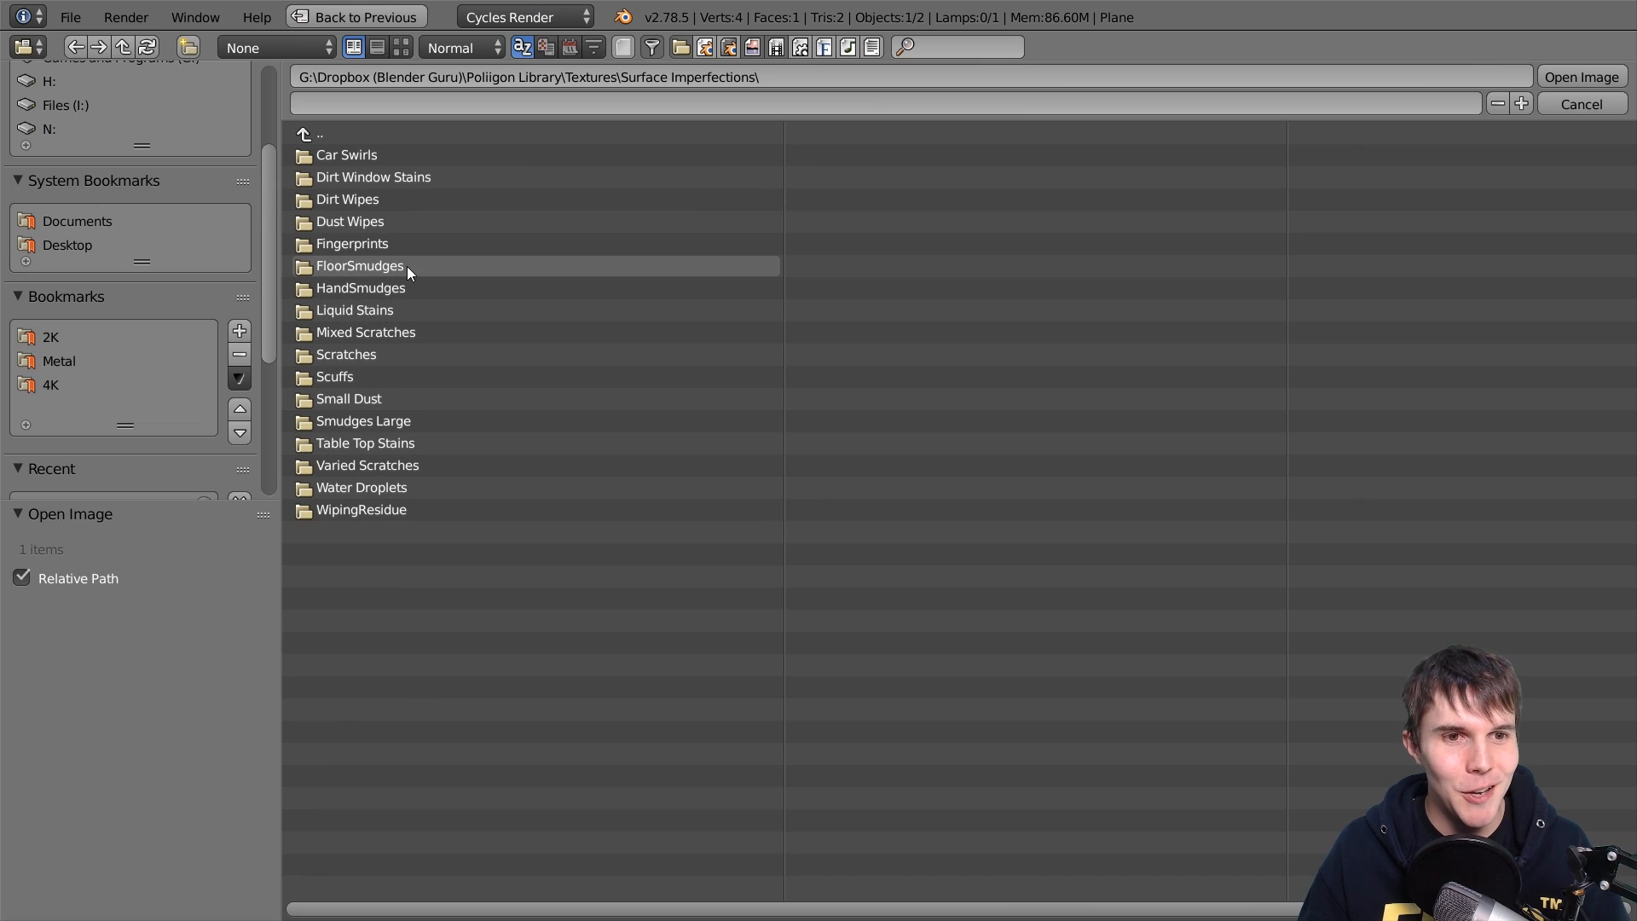
double_click(359, 265)
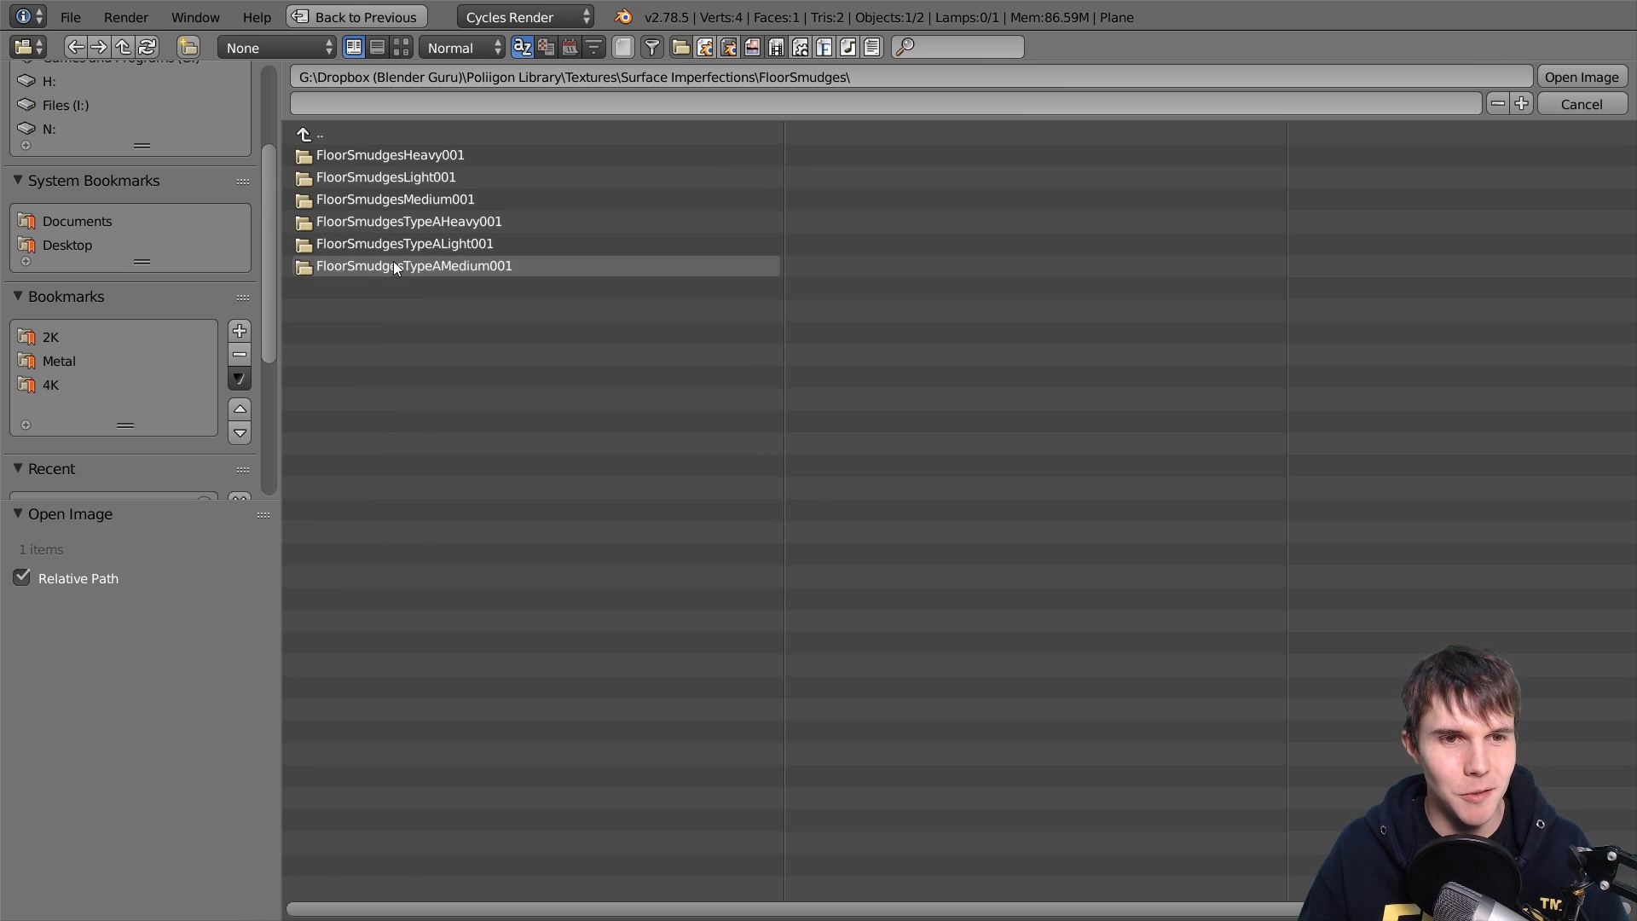
double_click(413, 265)
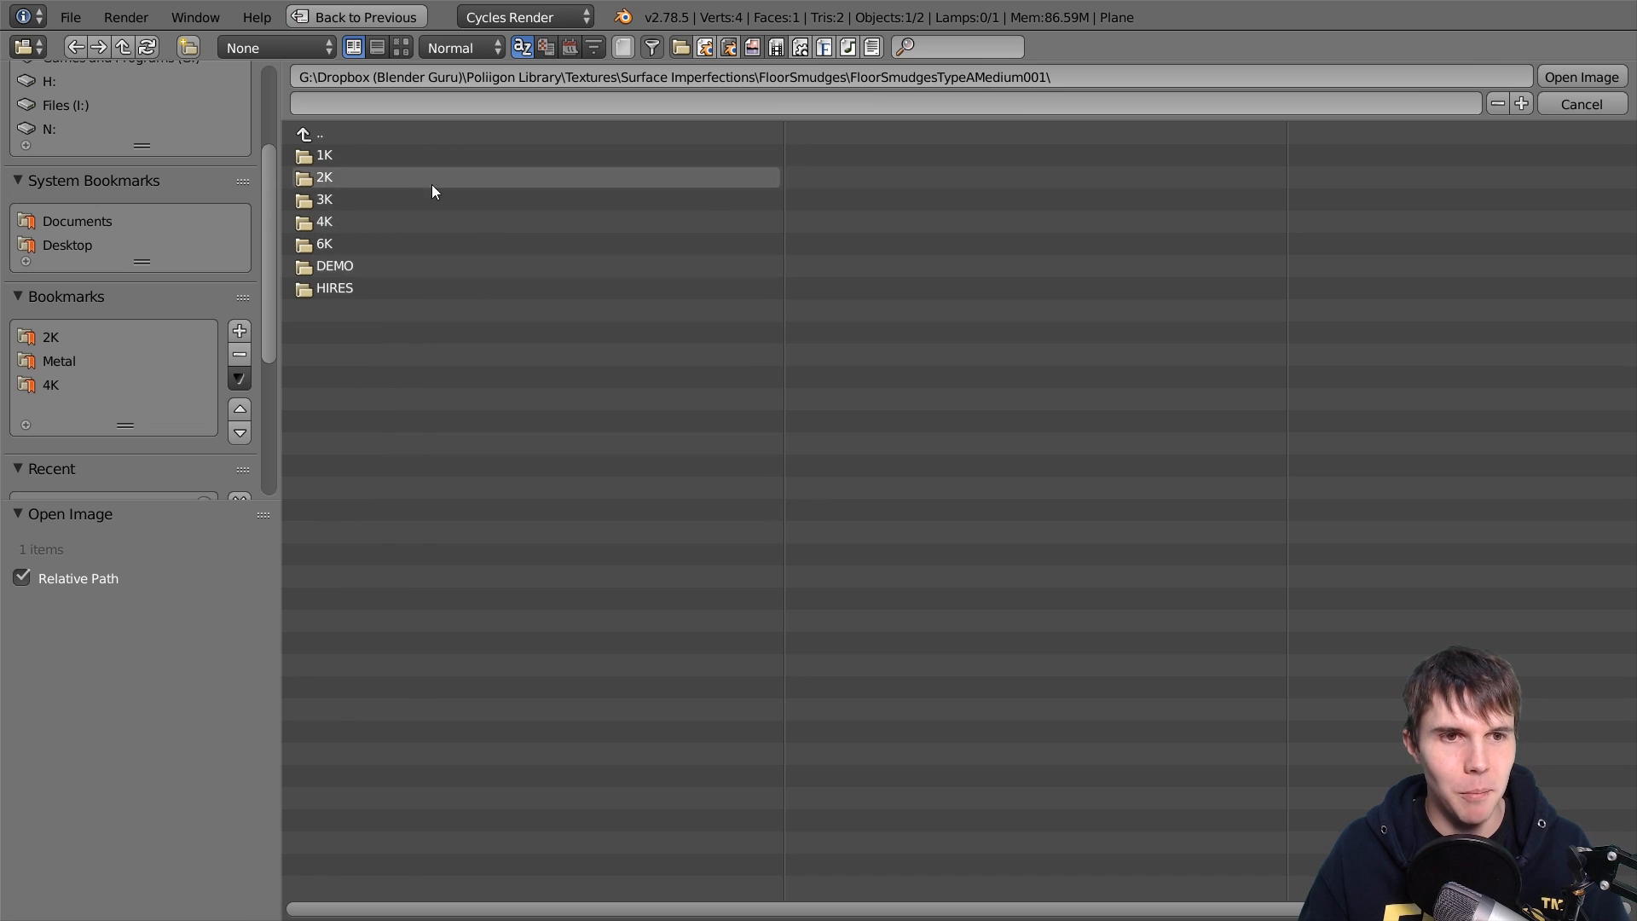
mouse_move(339, 243)
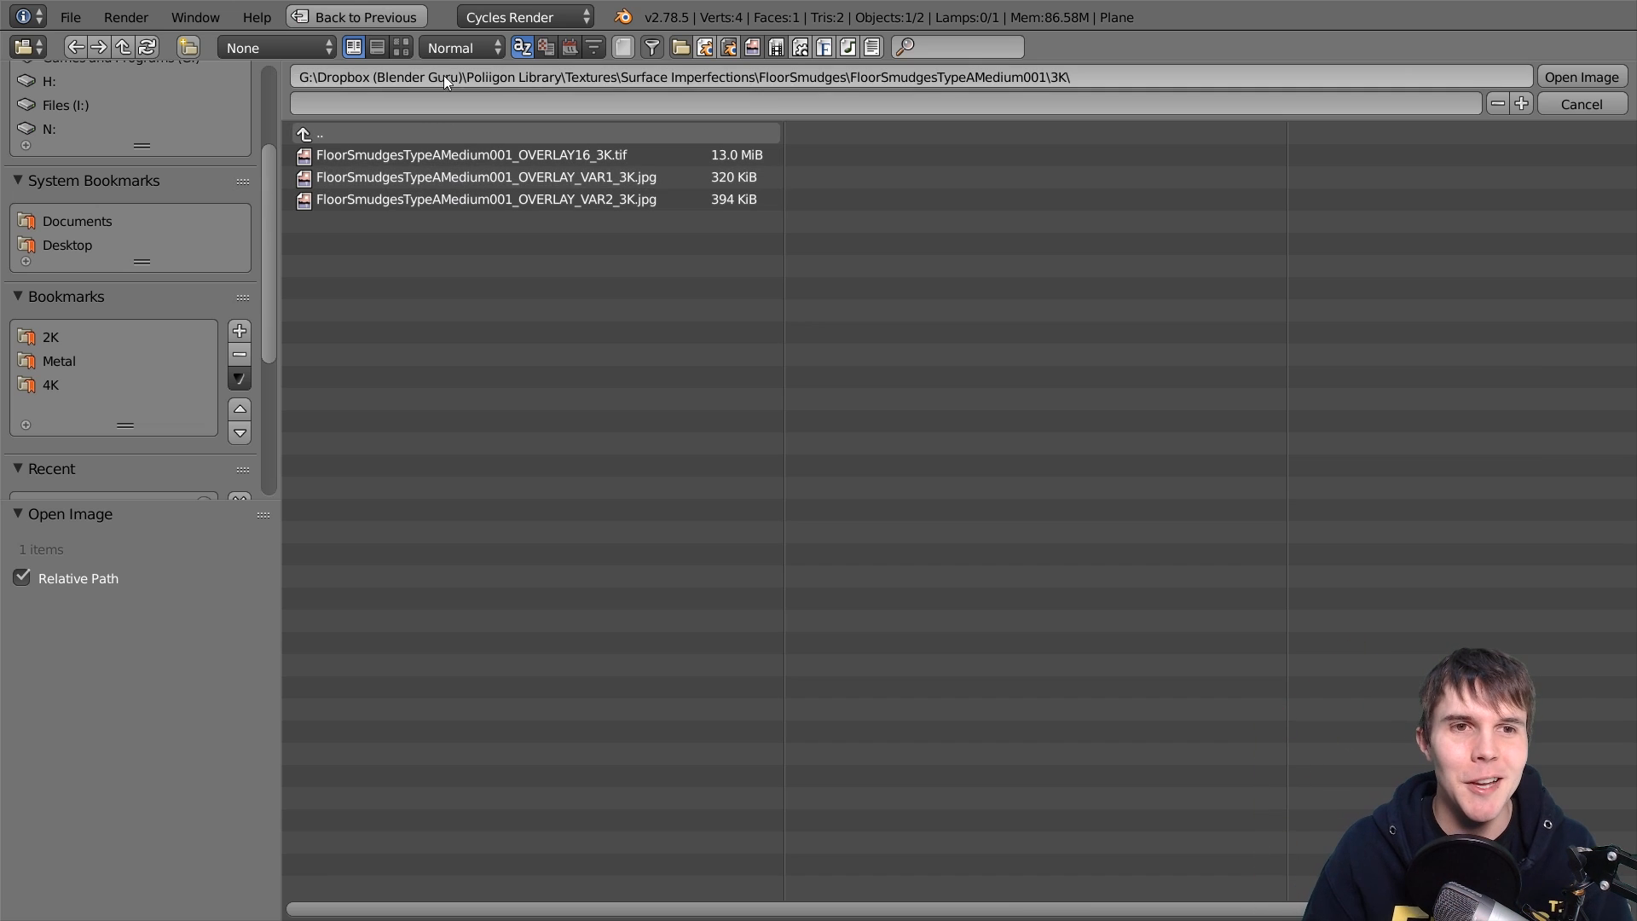
click(400, 46)
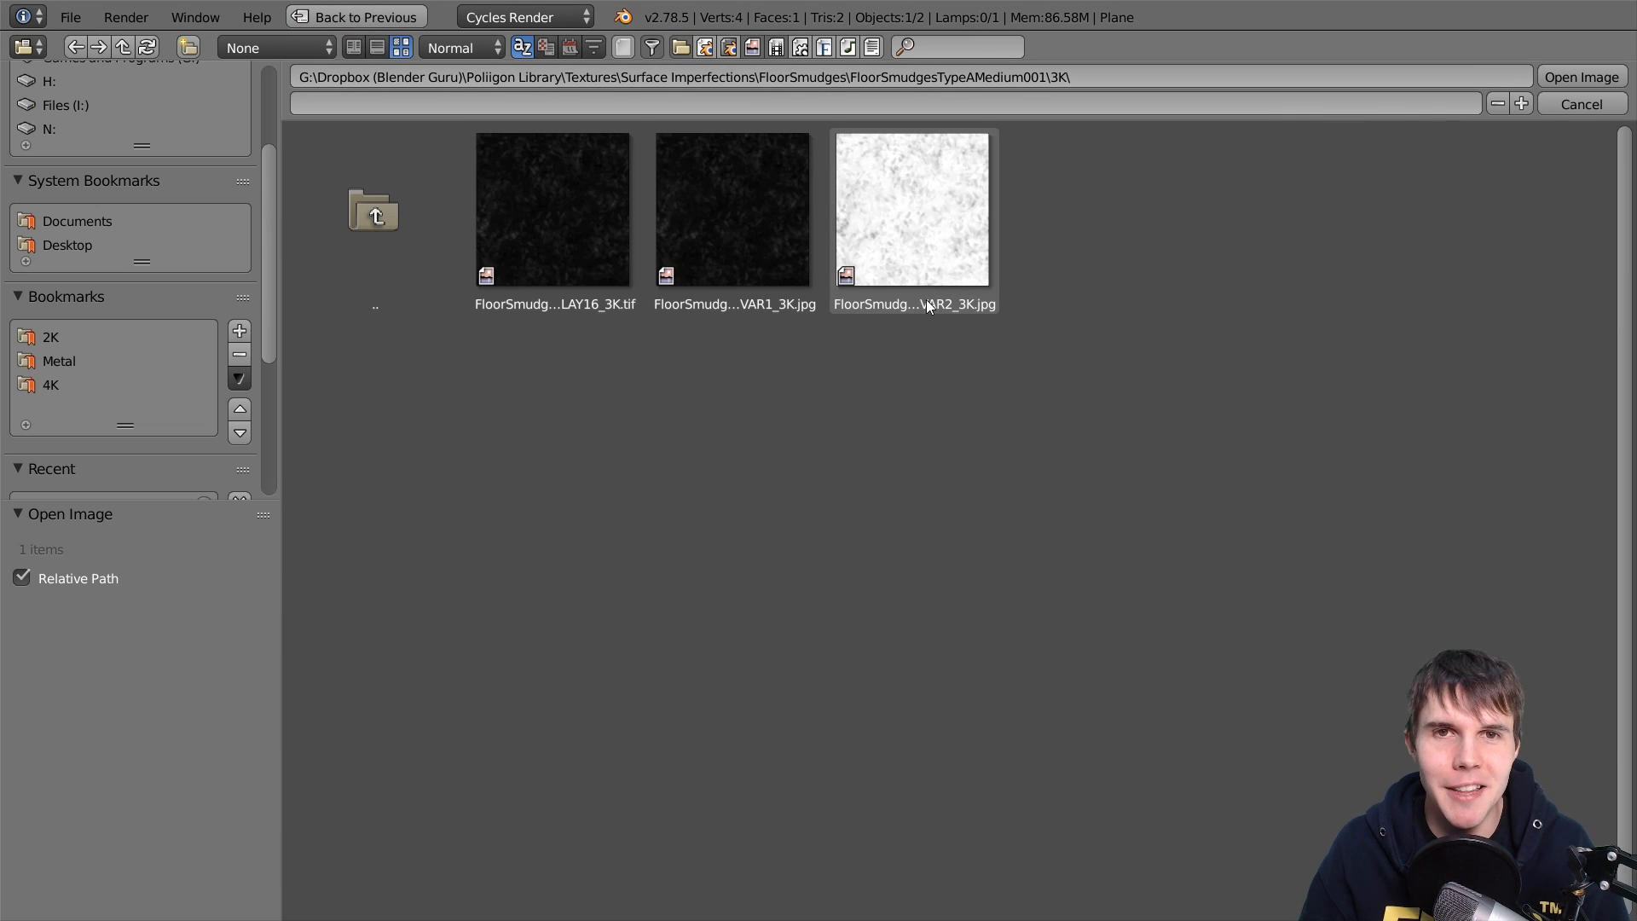
mouse_move(829, 261)
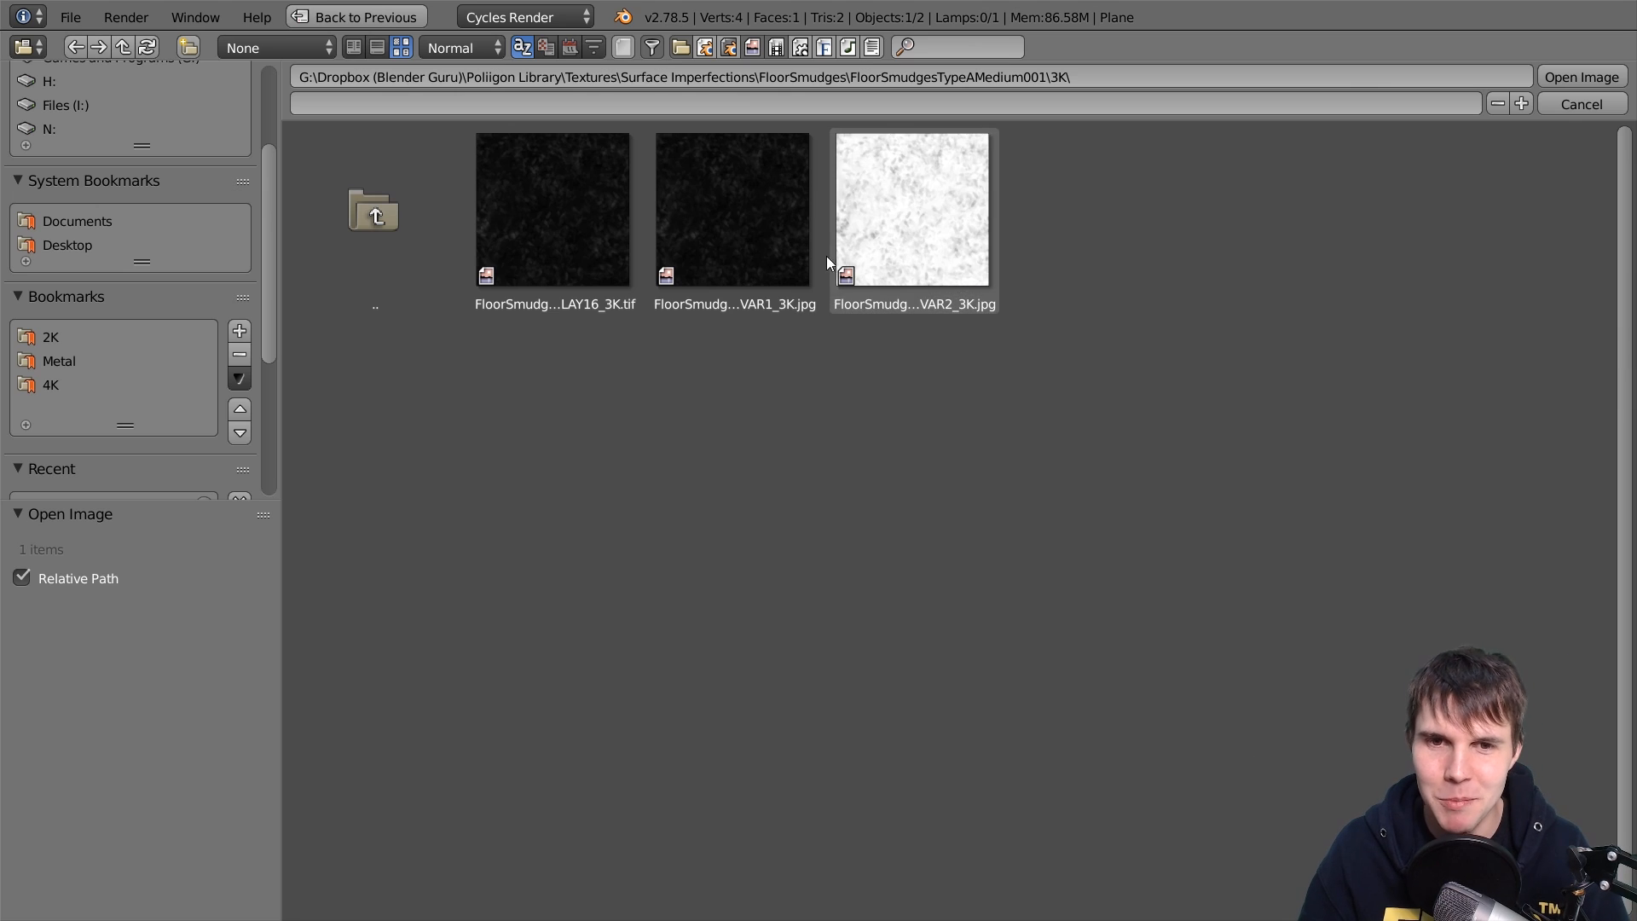
click(731, 209)
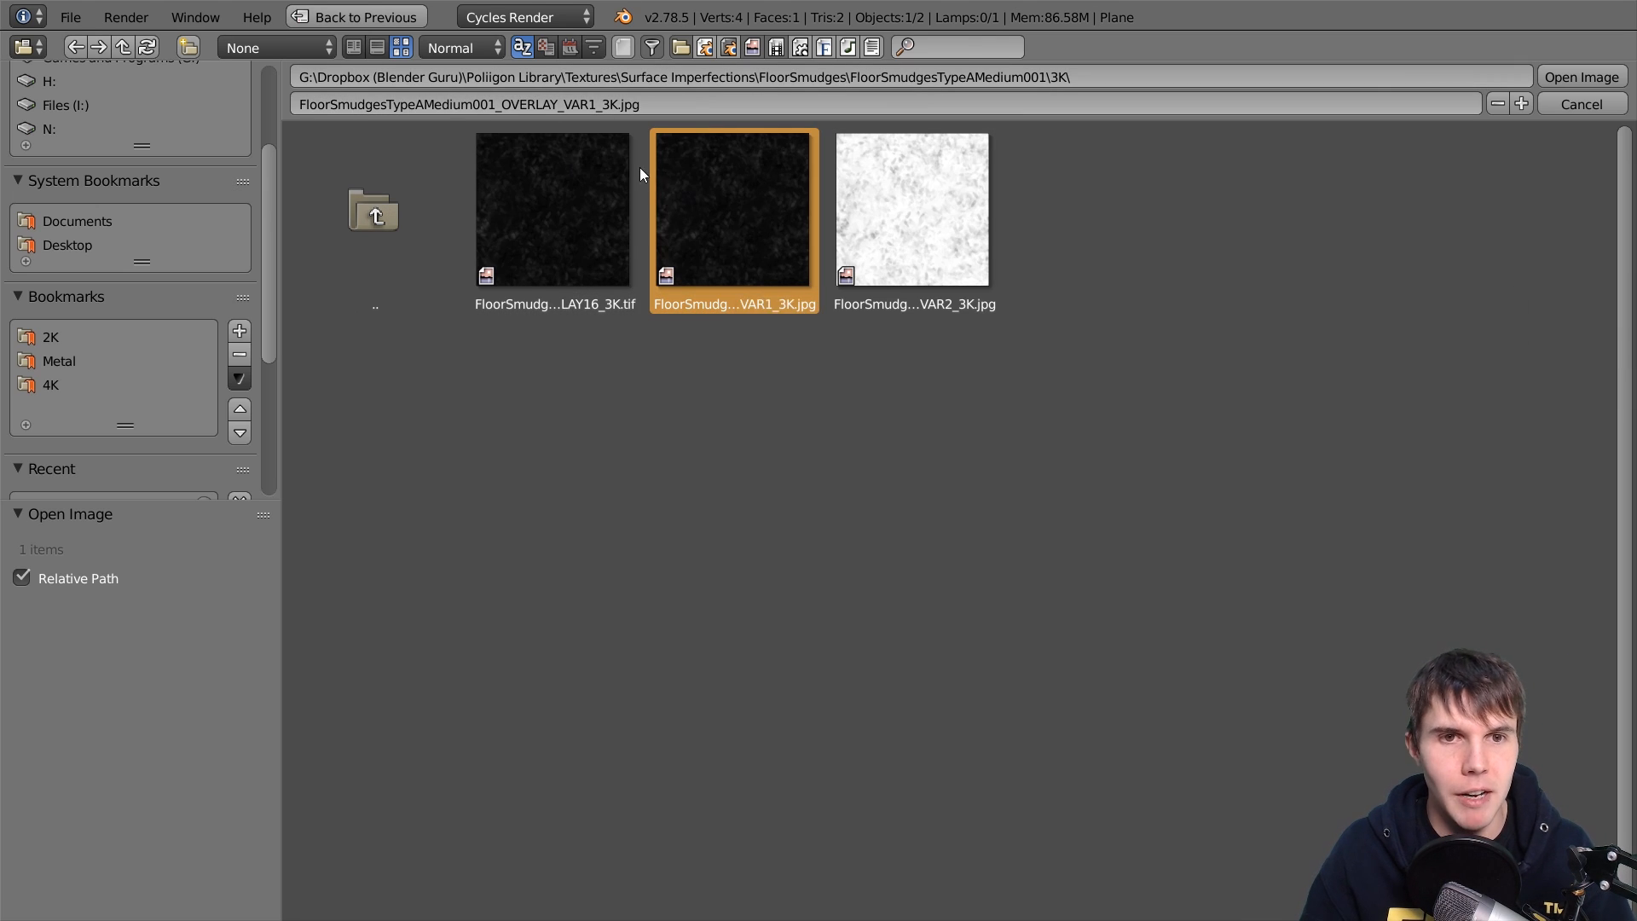
click(554, 209)
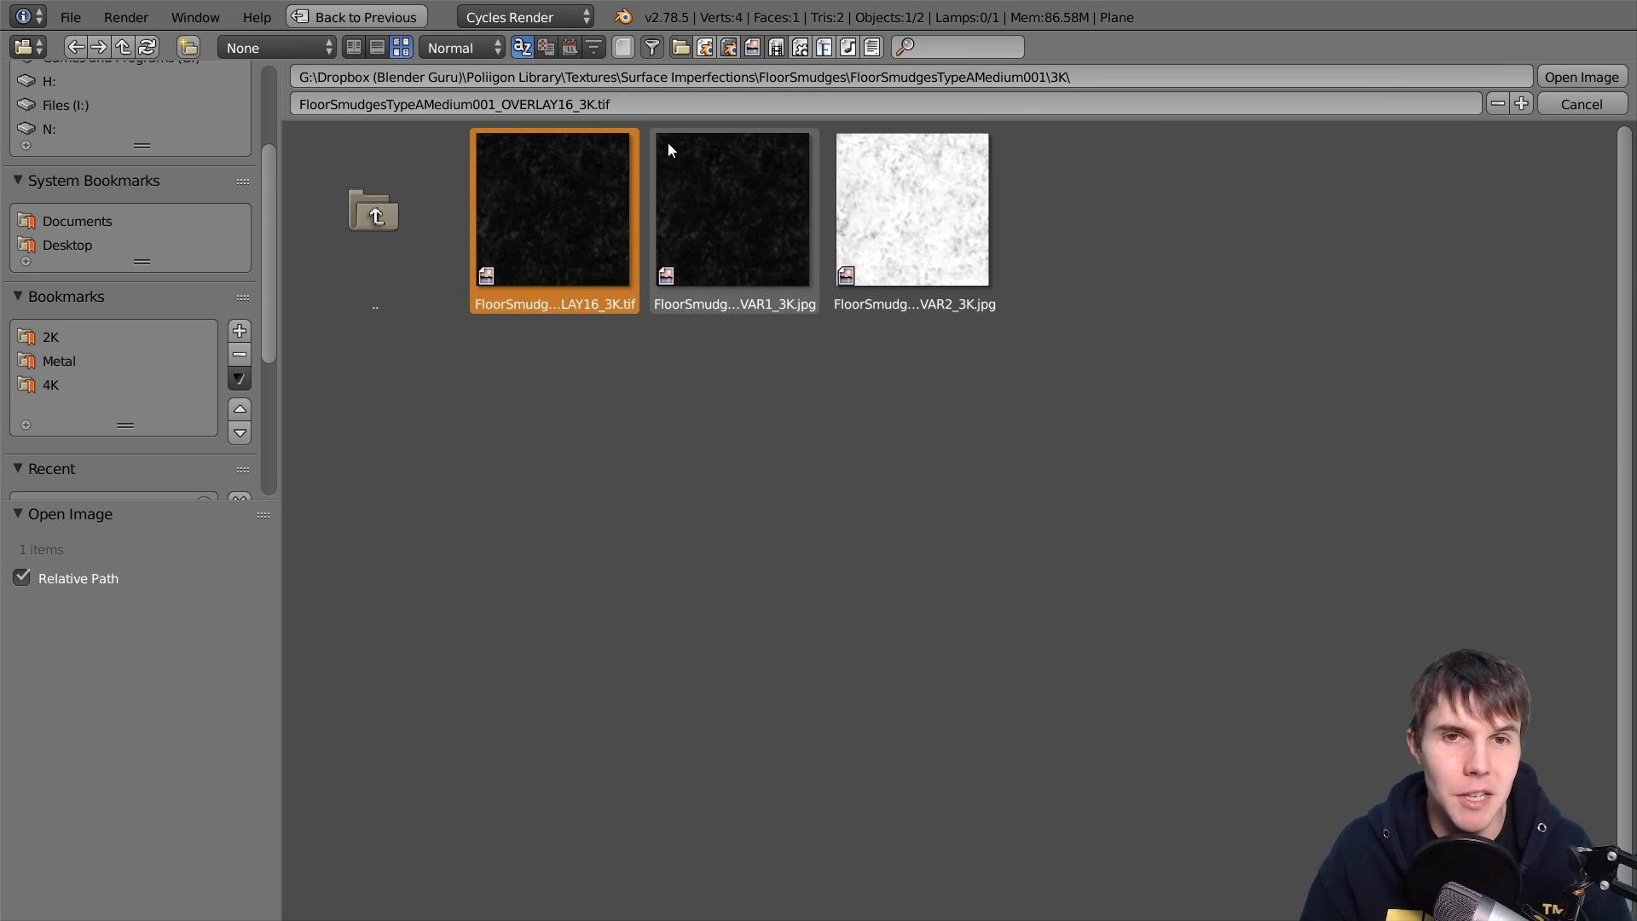
mouse_move(1587, 76)
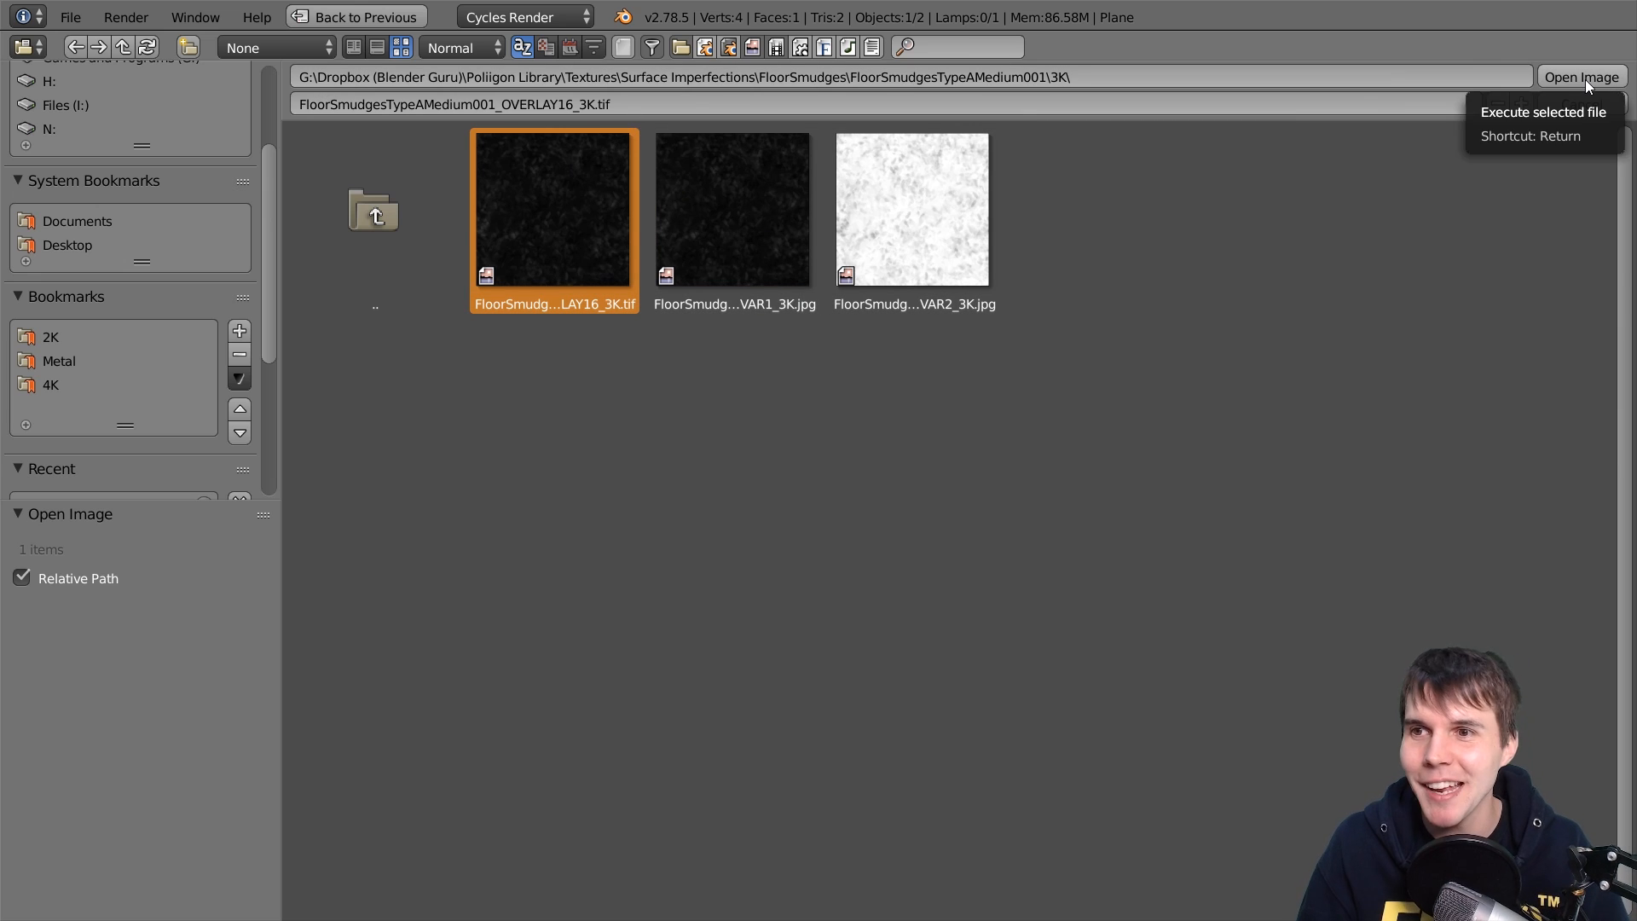
click(1580, 76)
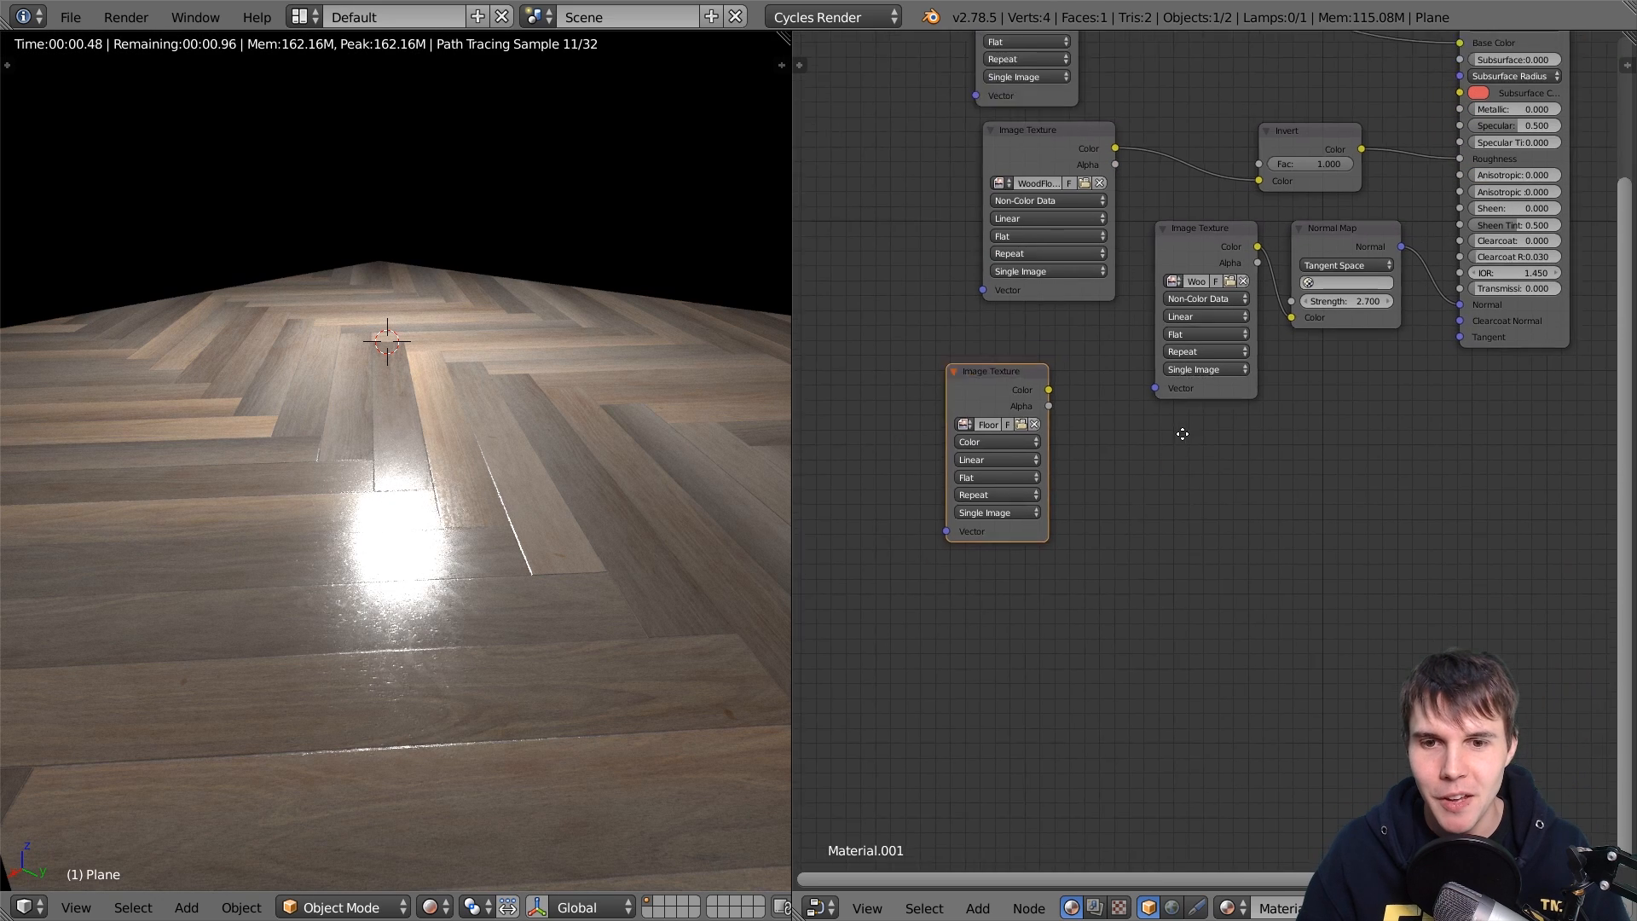
Set the smudge texture to non-color, preview it on the floor, and enable Node Wrangler
click(993, 441)
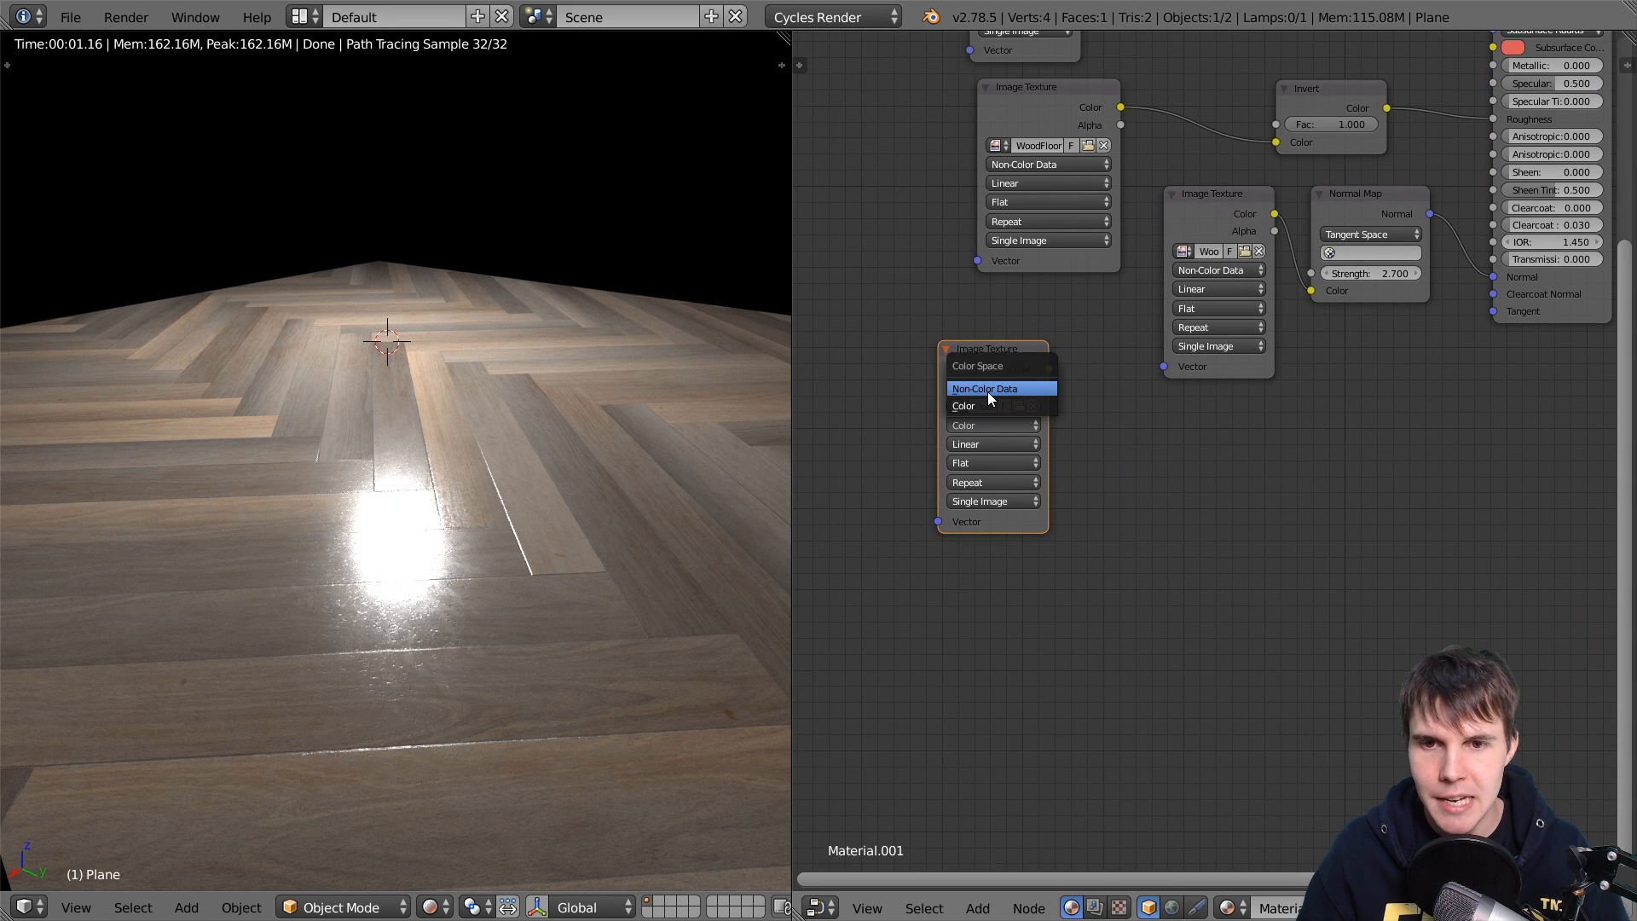
mouse_move(983, 388)
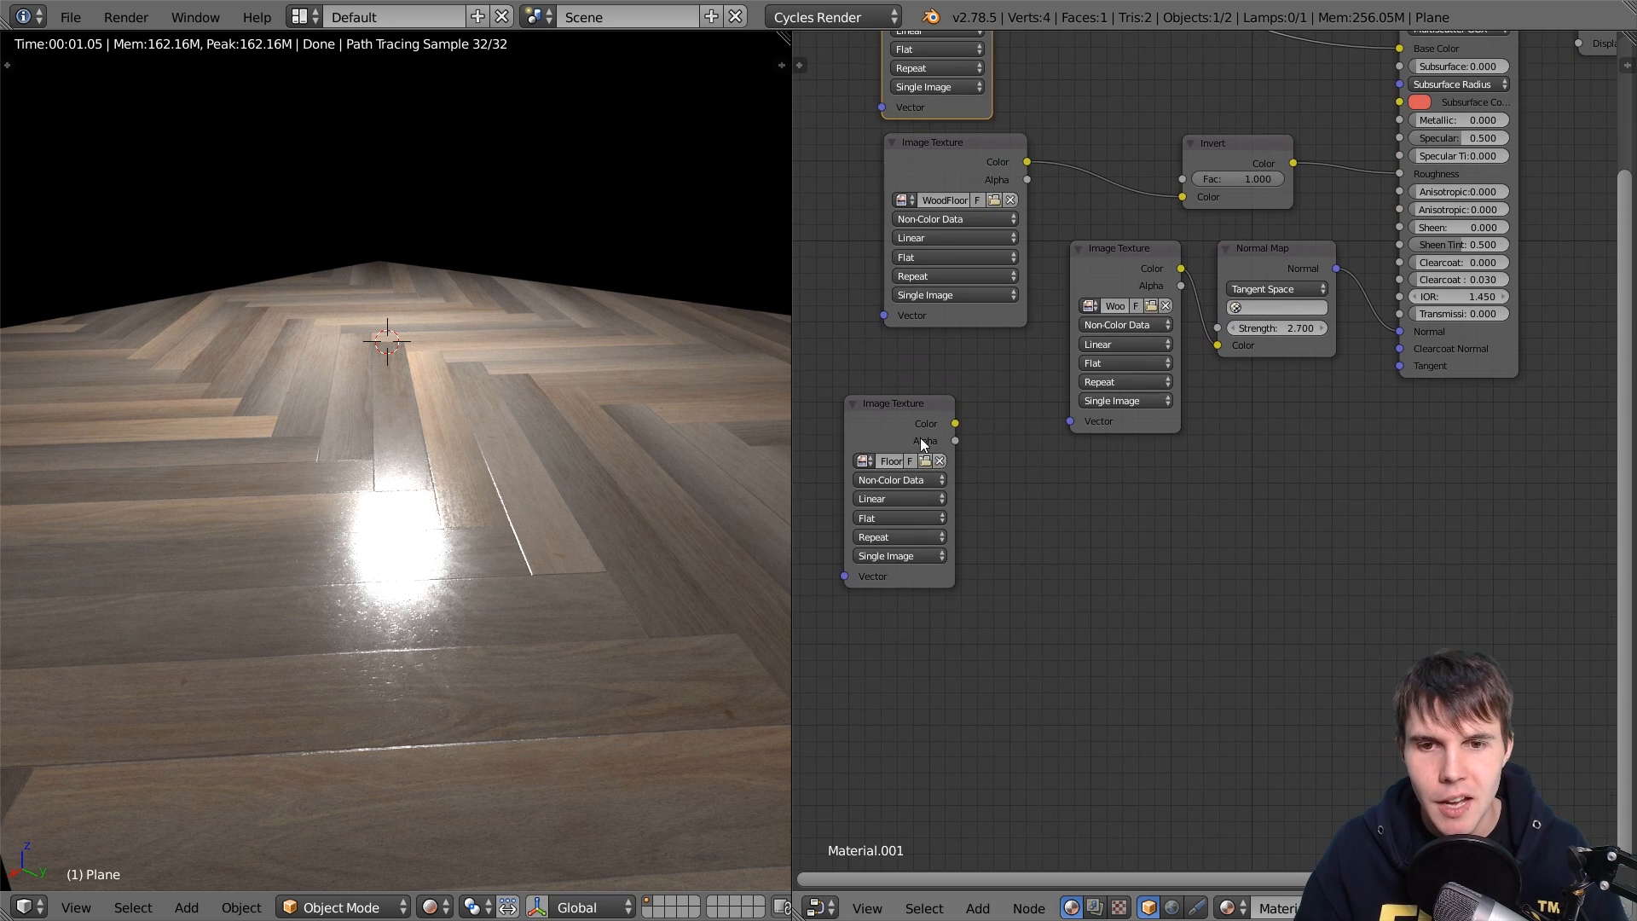
click(894, 403)
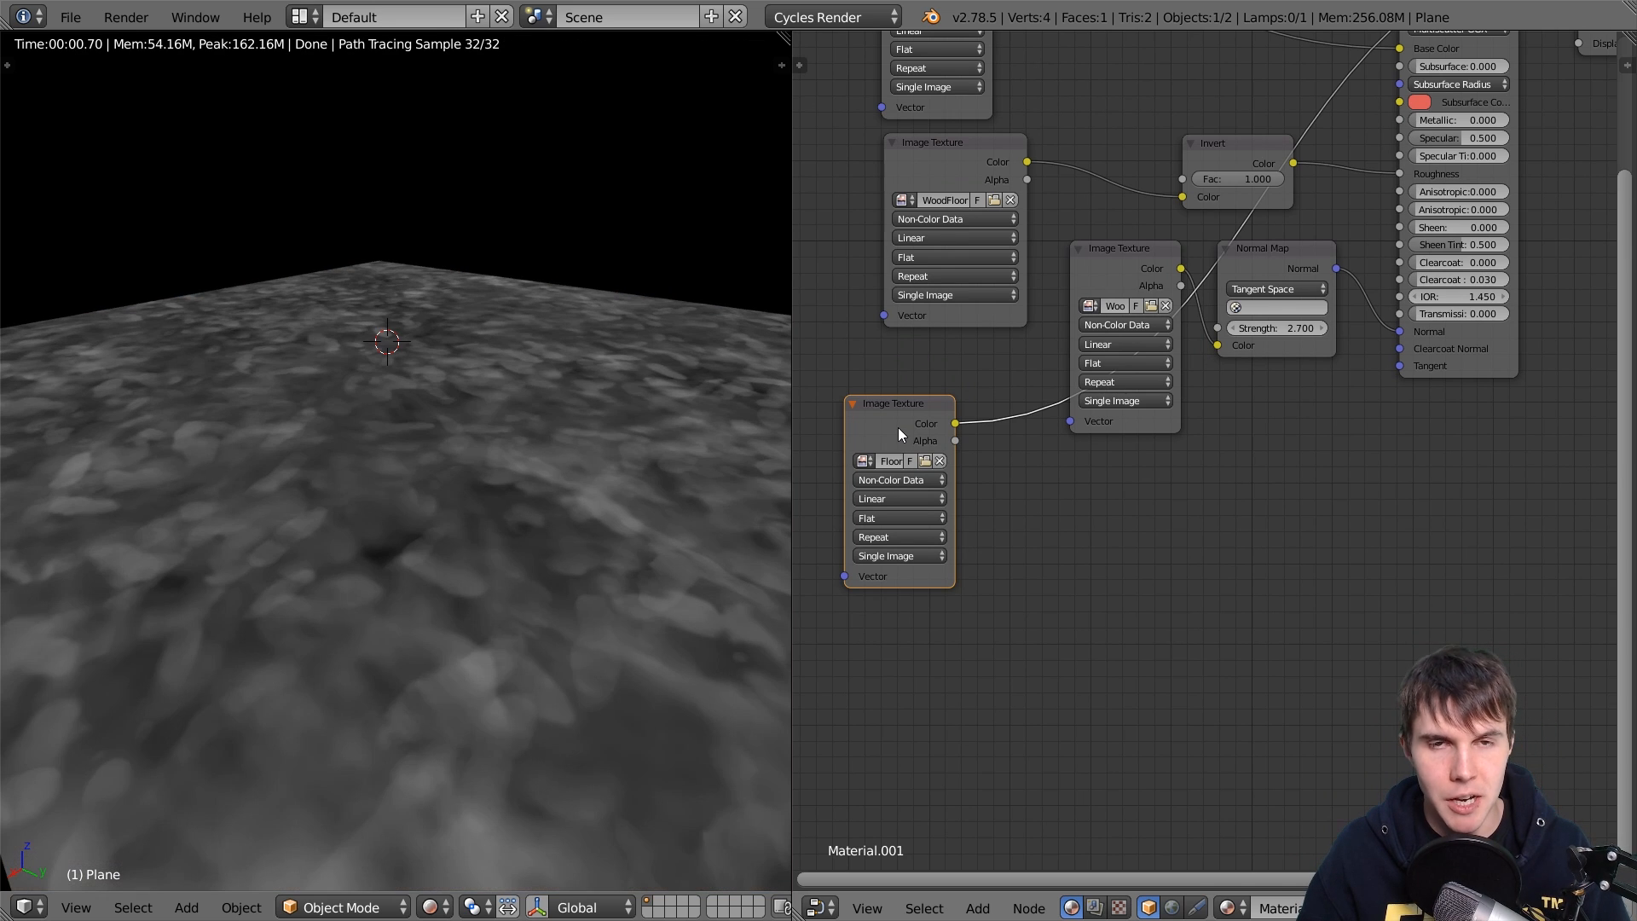
mouse_move(413, 488)
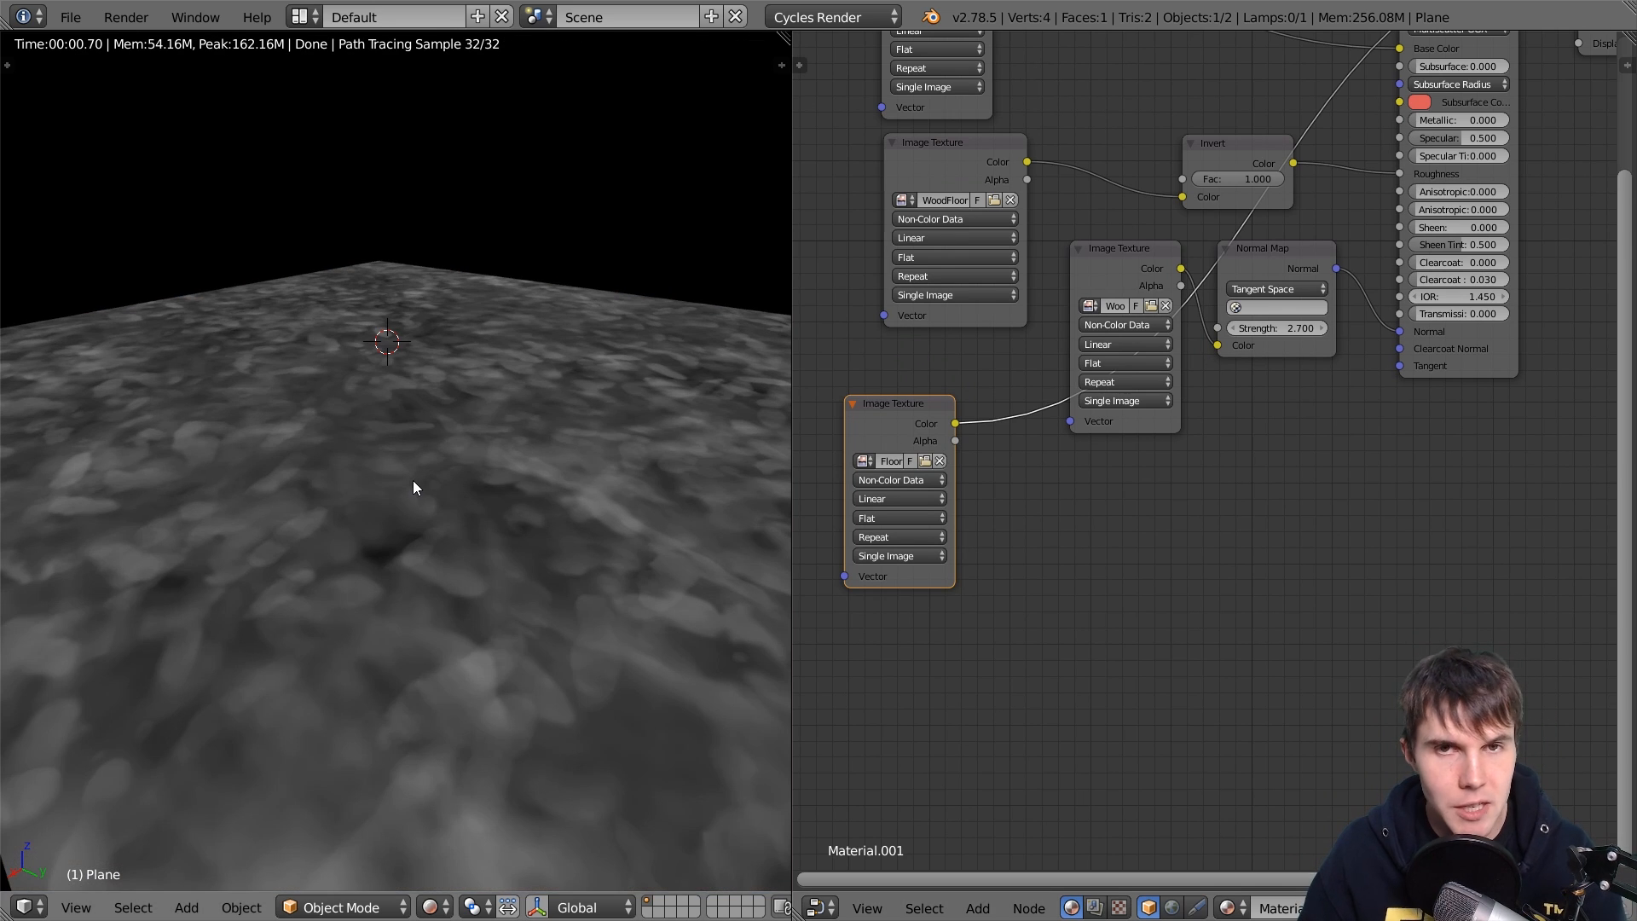
click(70, 17)
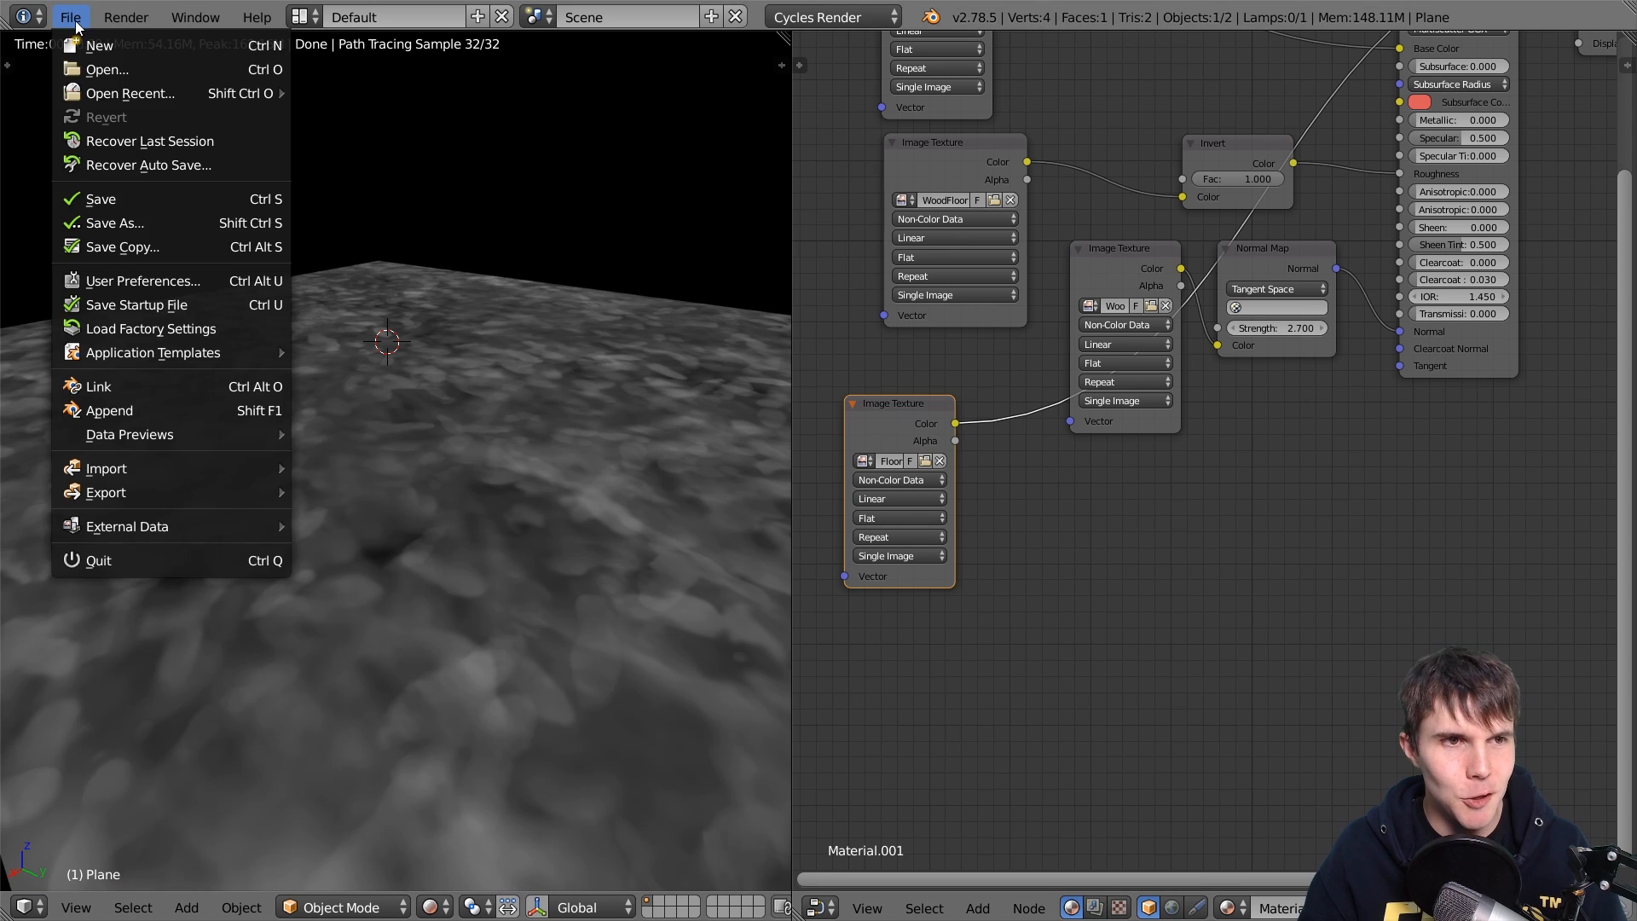
click(144, 280)
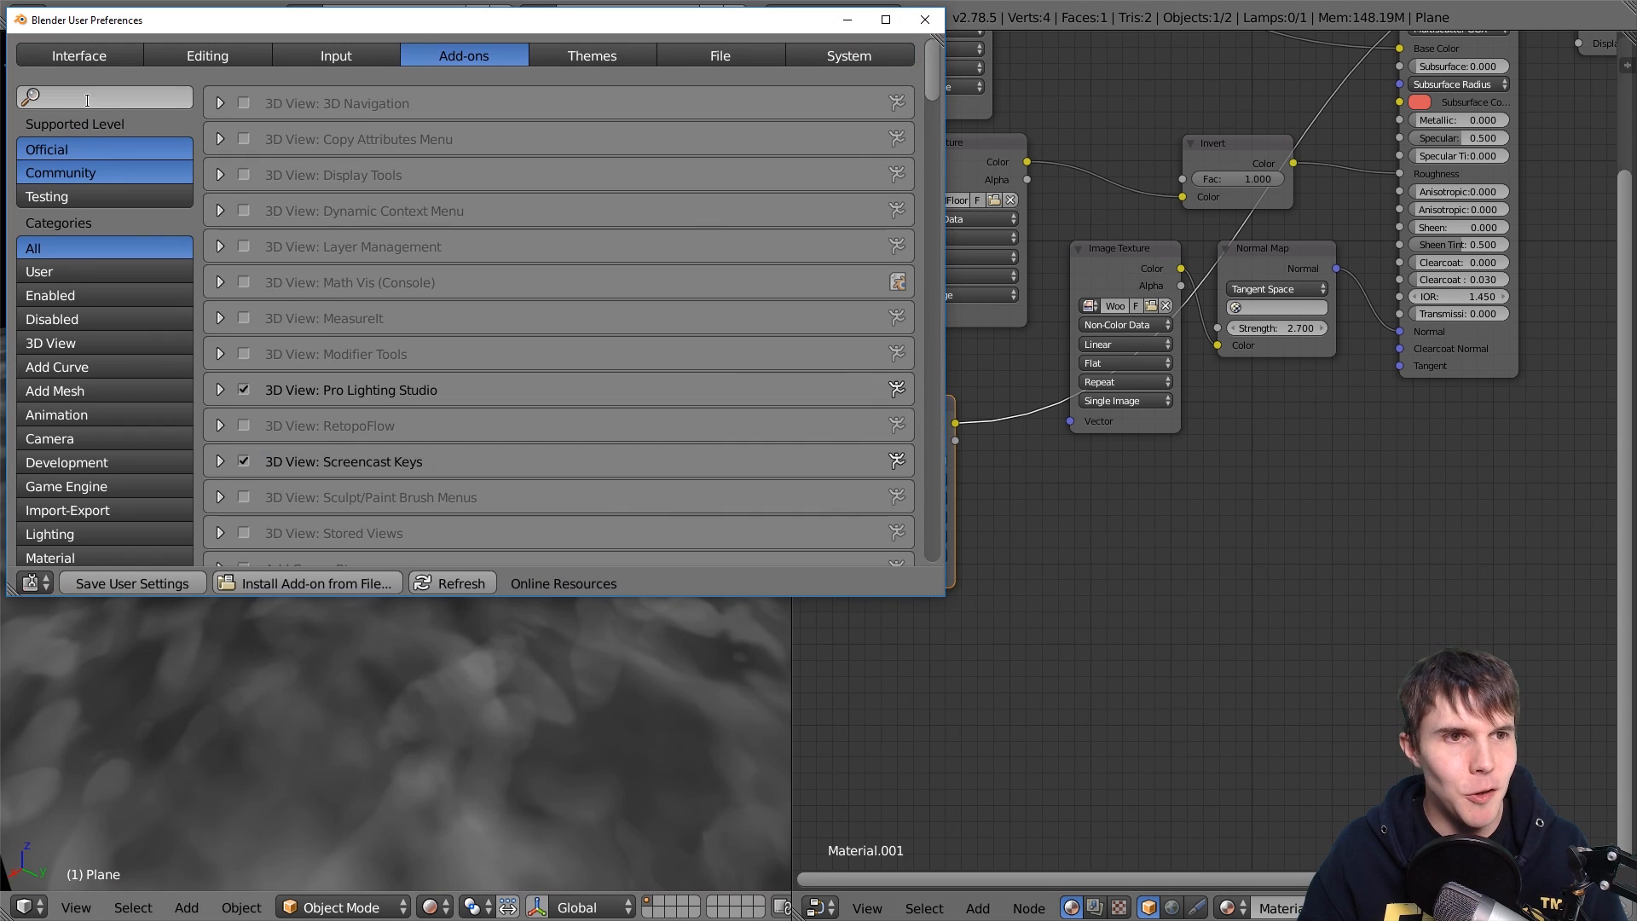
text(node)
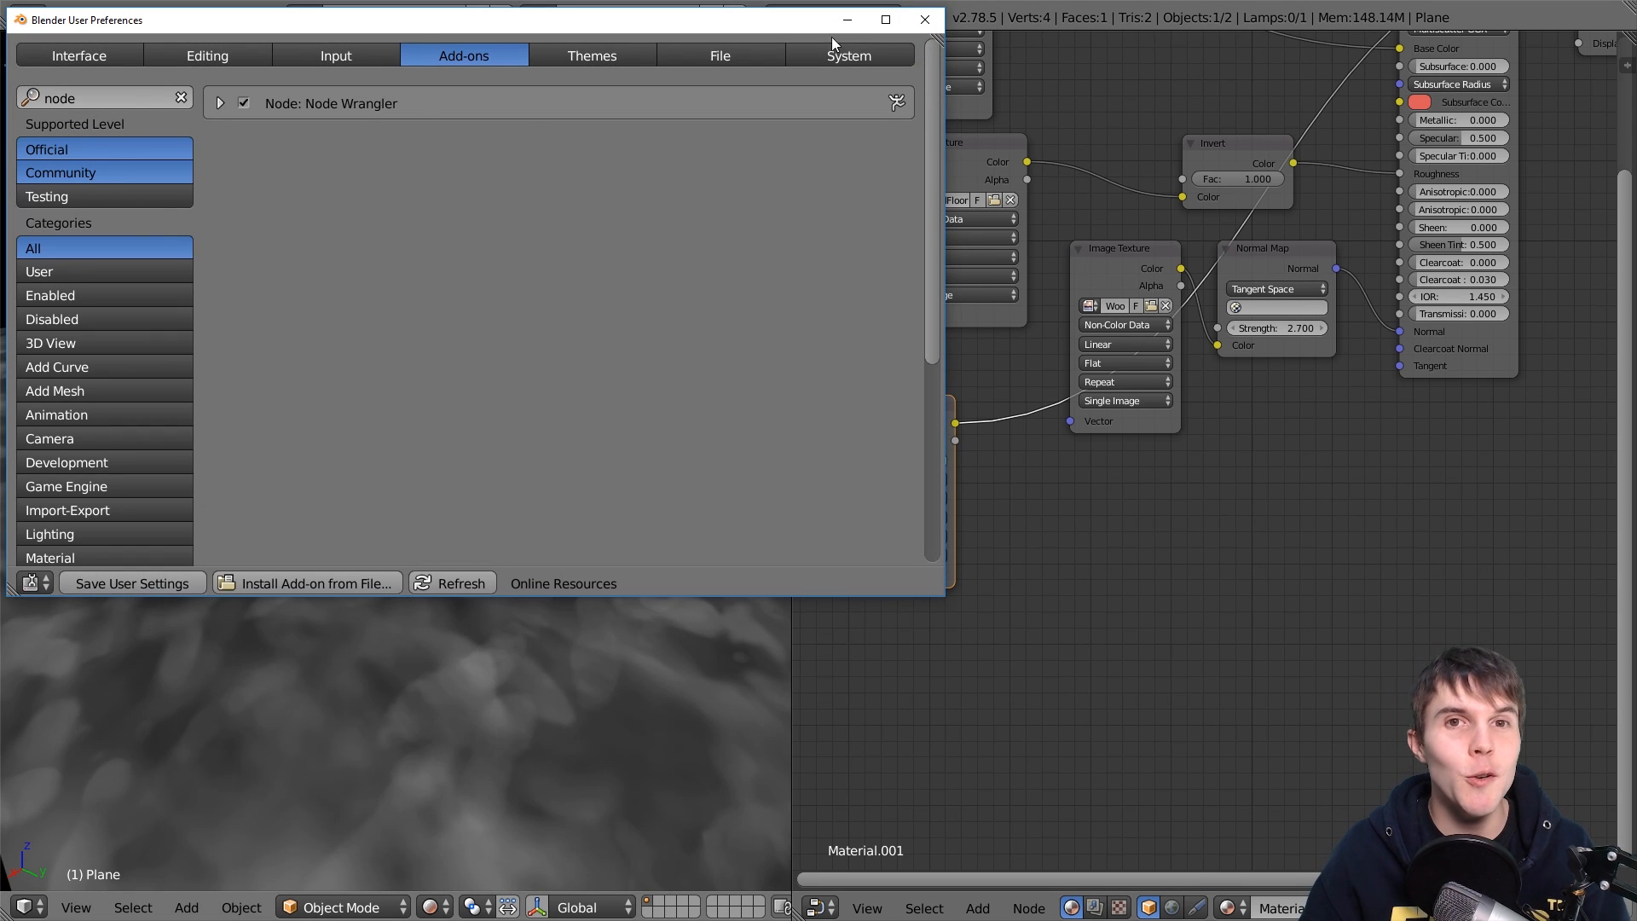
click(922, 19)
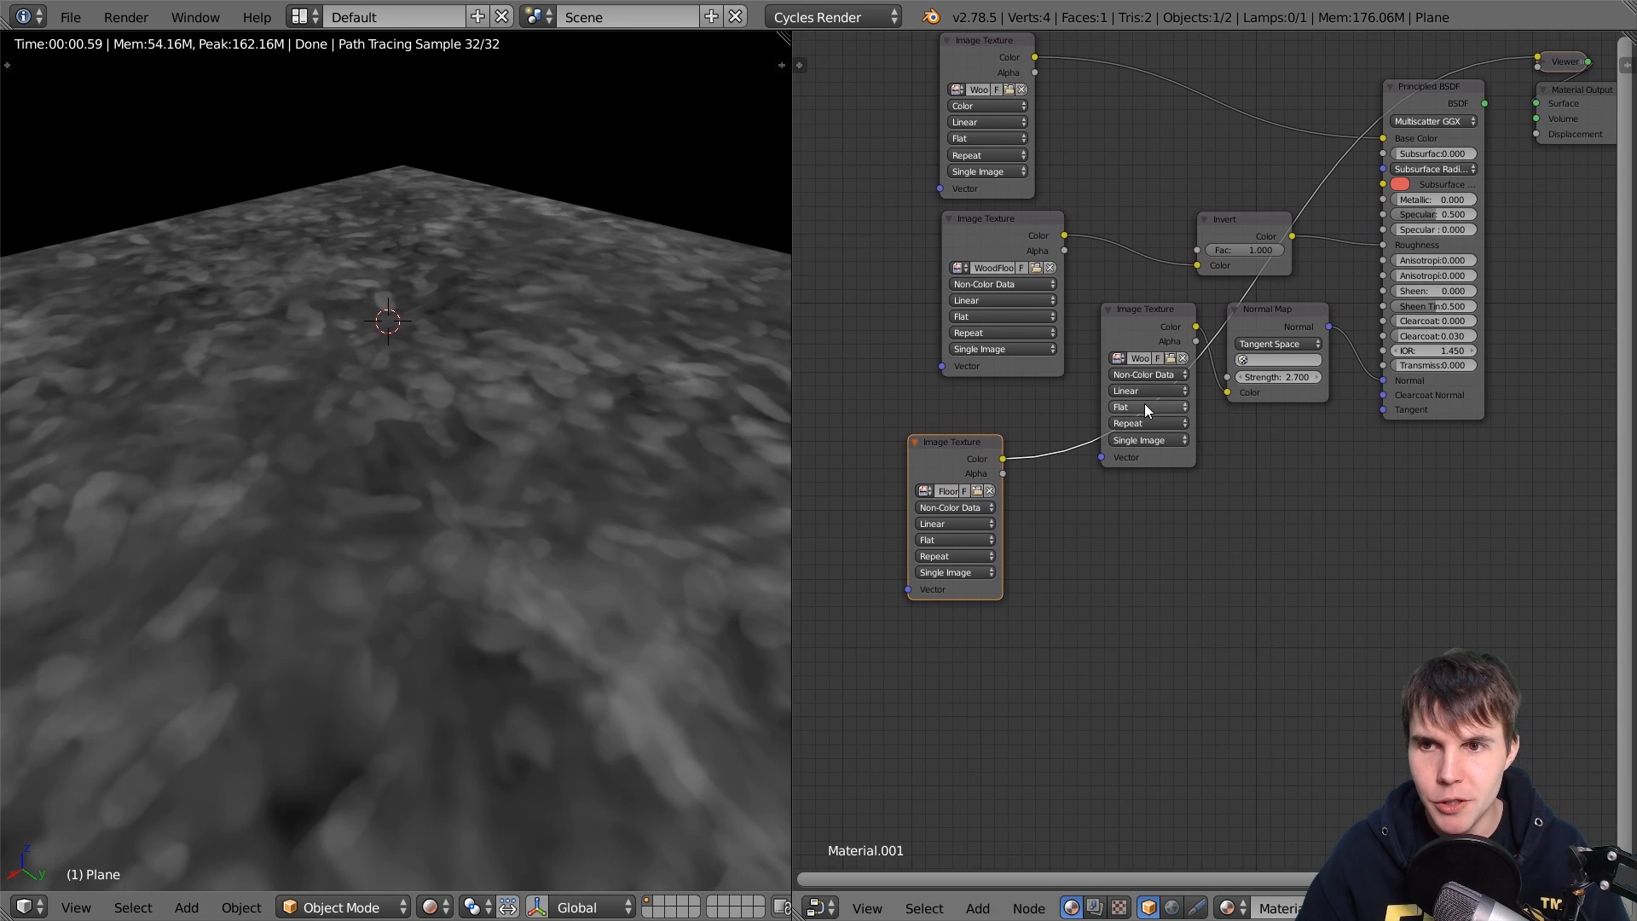
mouse_move(935, 233)
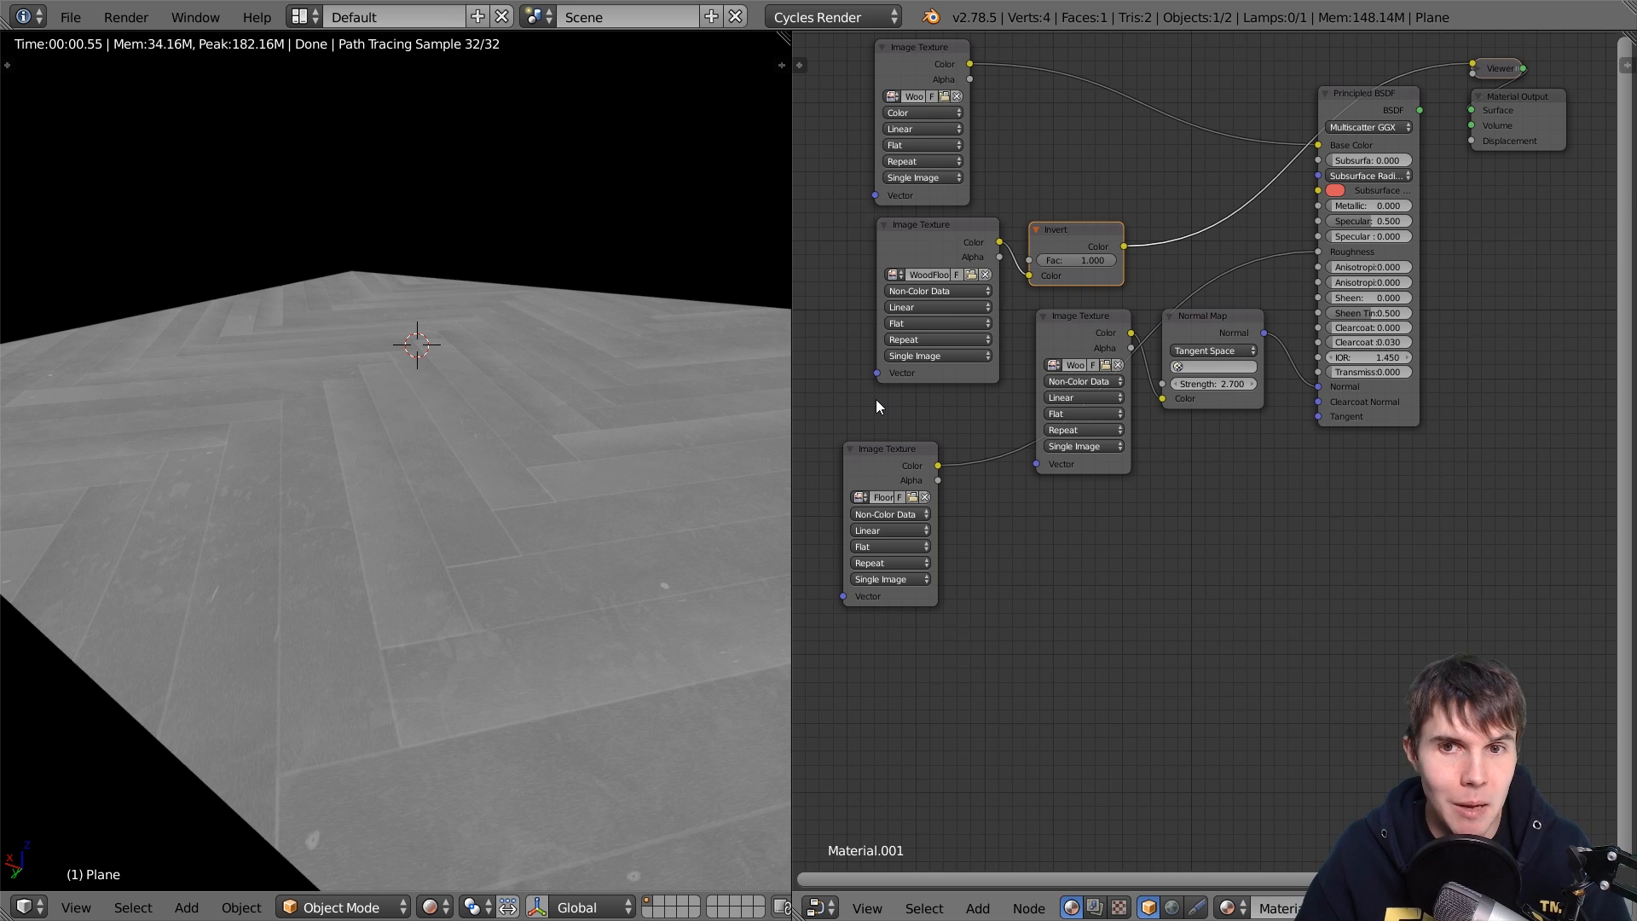
Feed the inverted roughness map and smudge texture into a new MixRGB node
click(1083, 317)
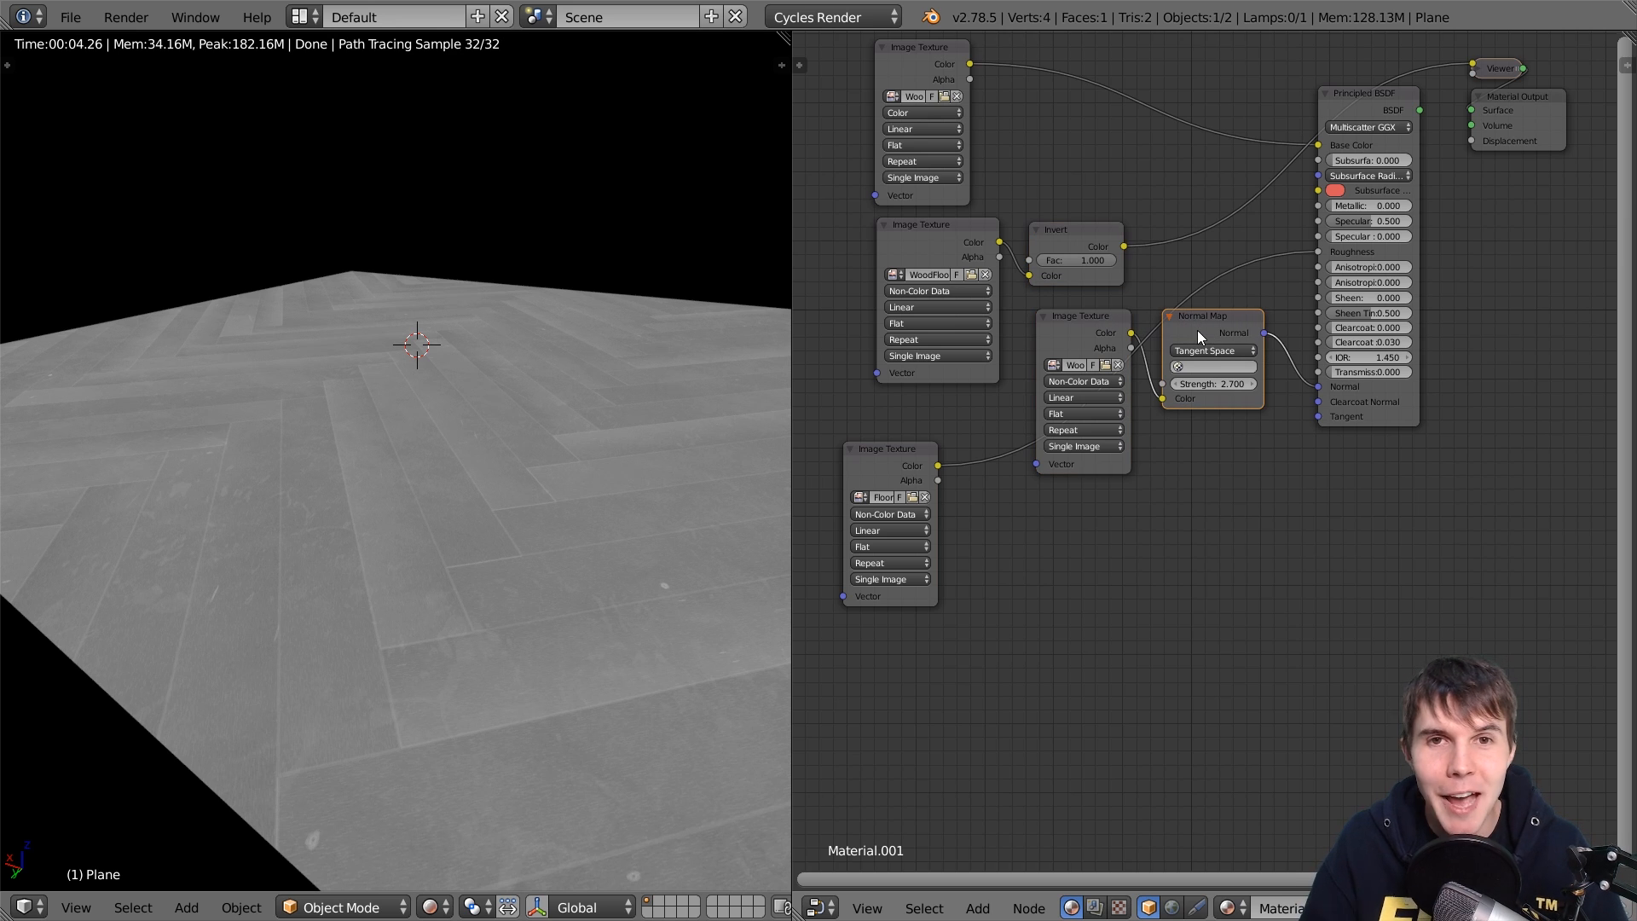
click(1082, 316)
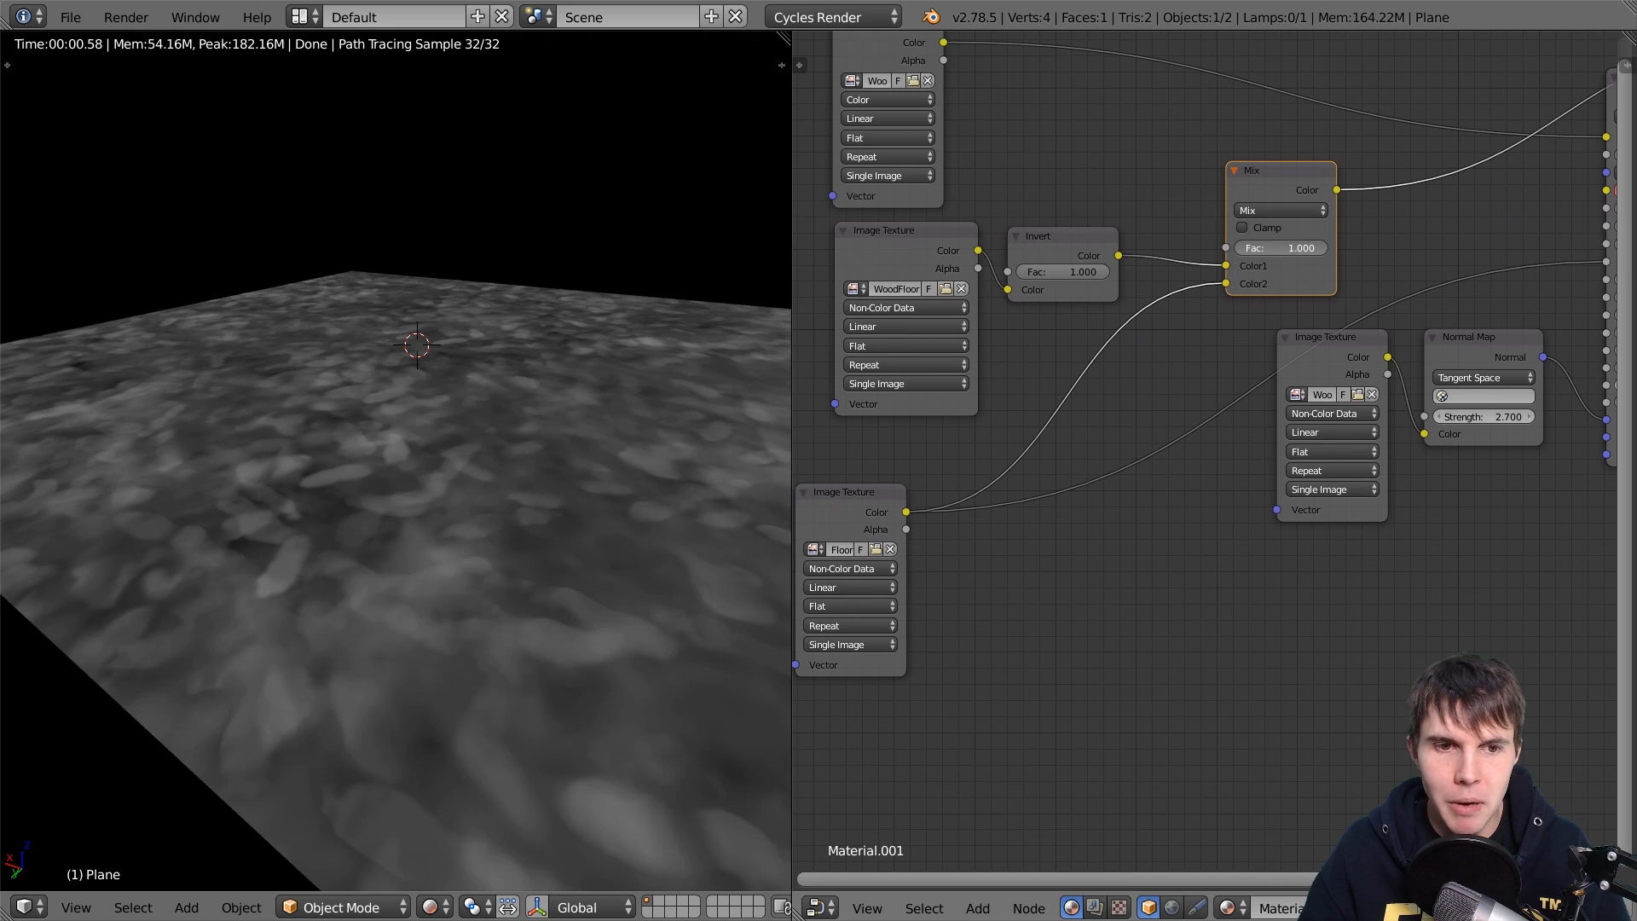
Set the smudge Mix node to Screen blend and lower its Fac to about 0.66
drag(1279, 247, 1264, 247)
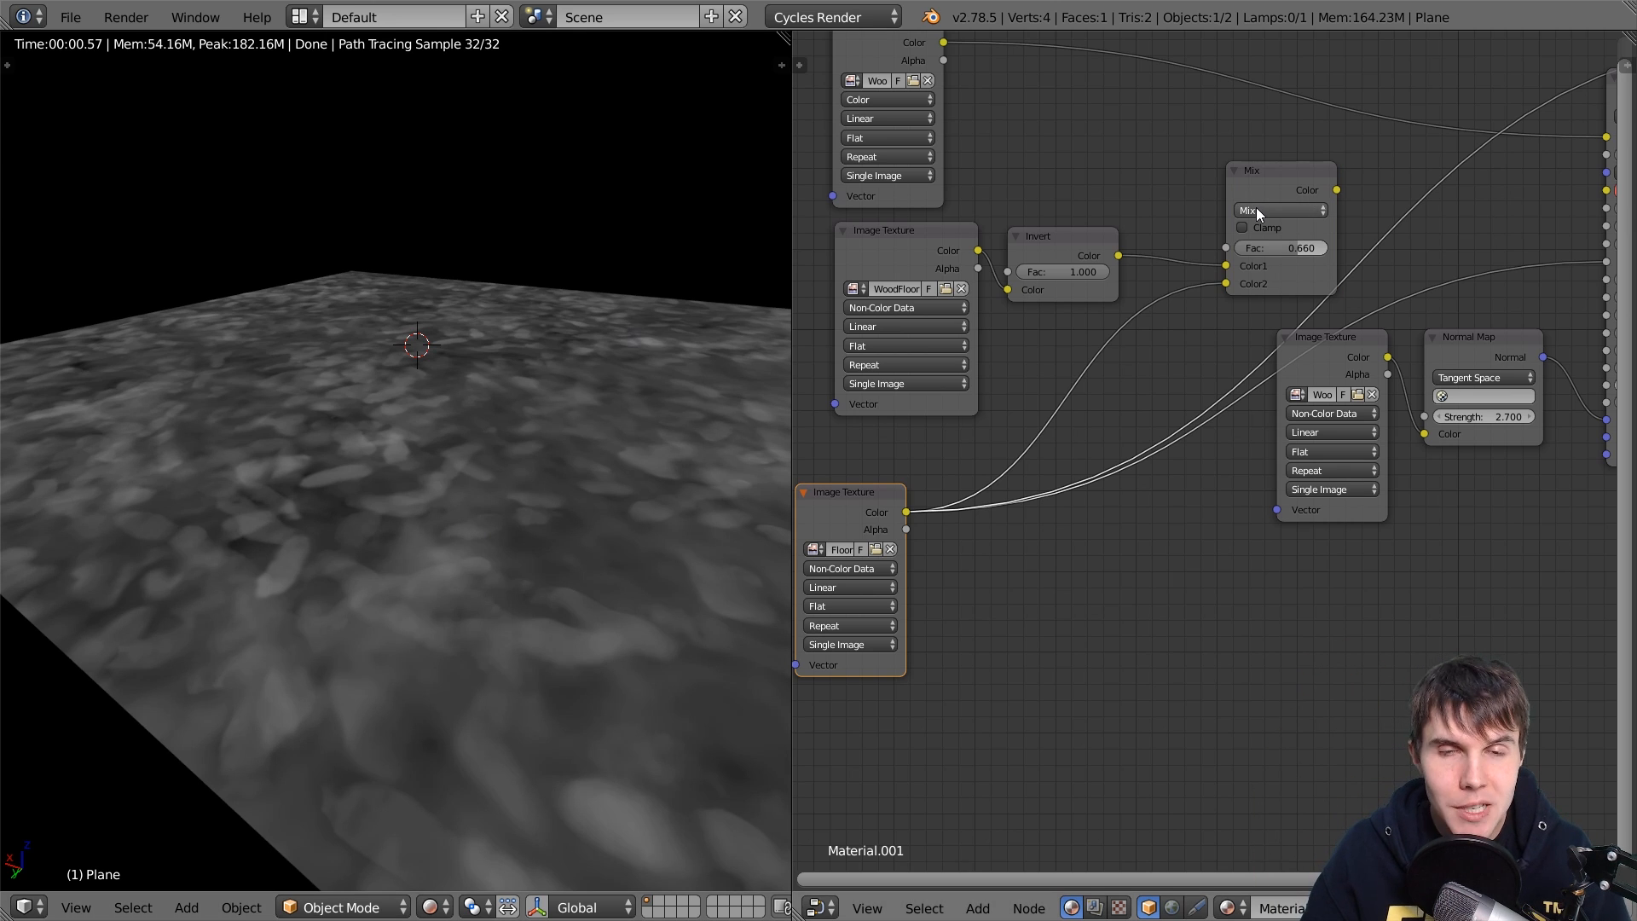
click(1279, 210)
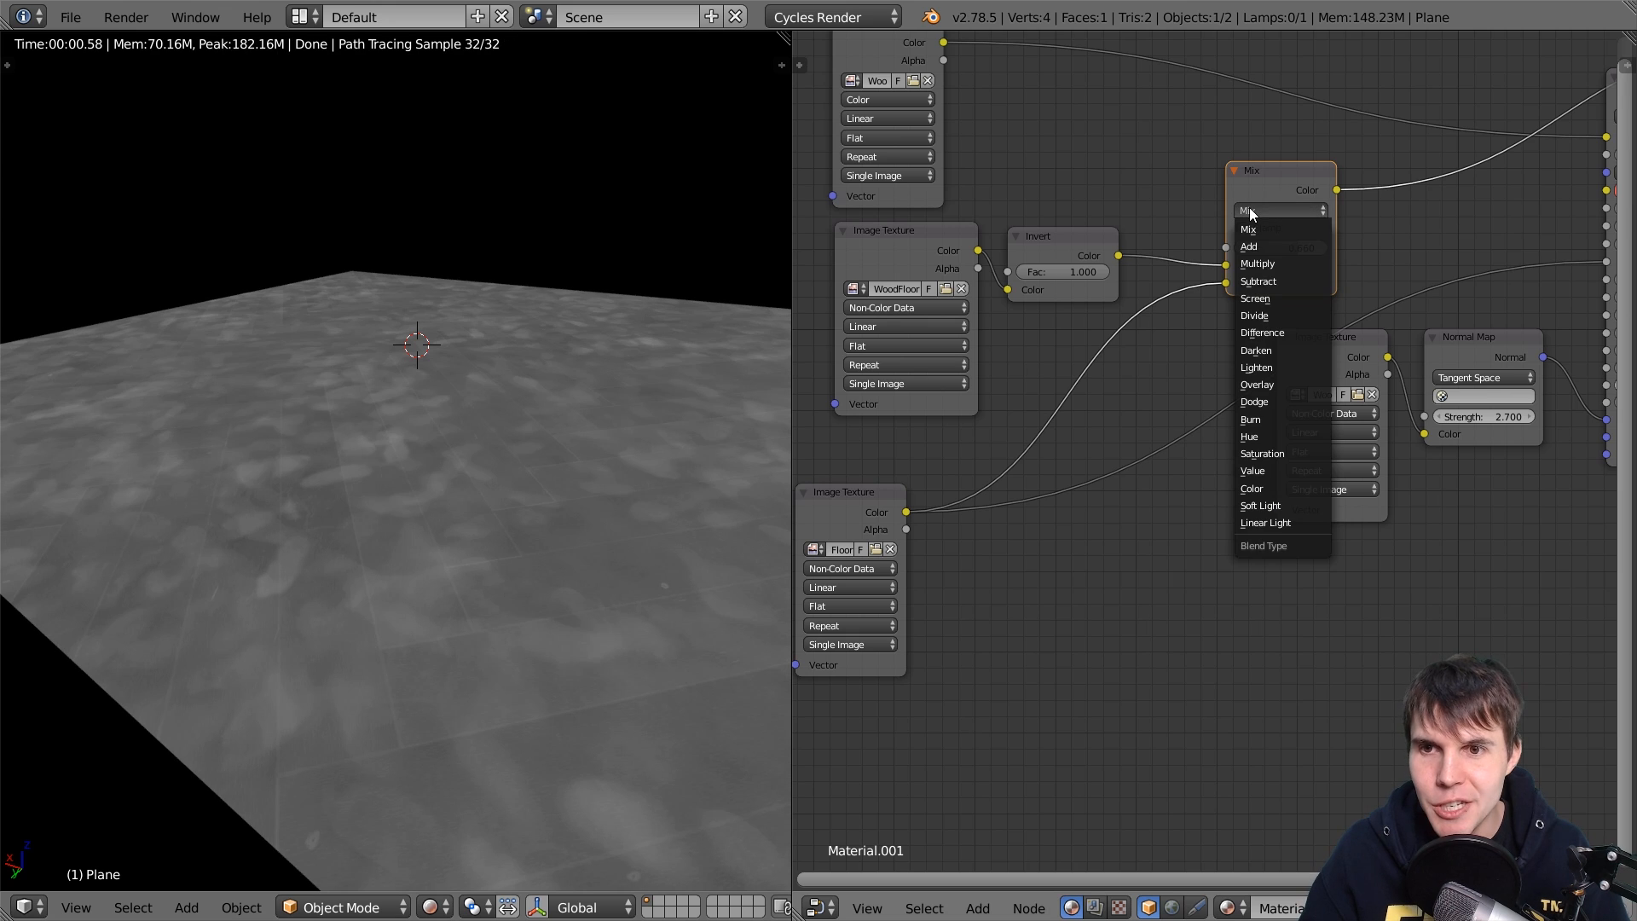
click(1254, 297)
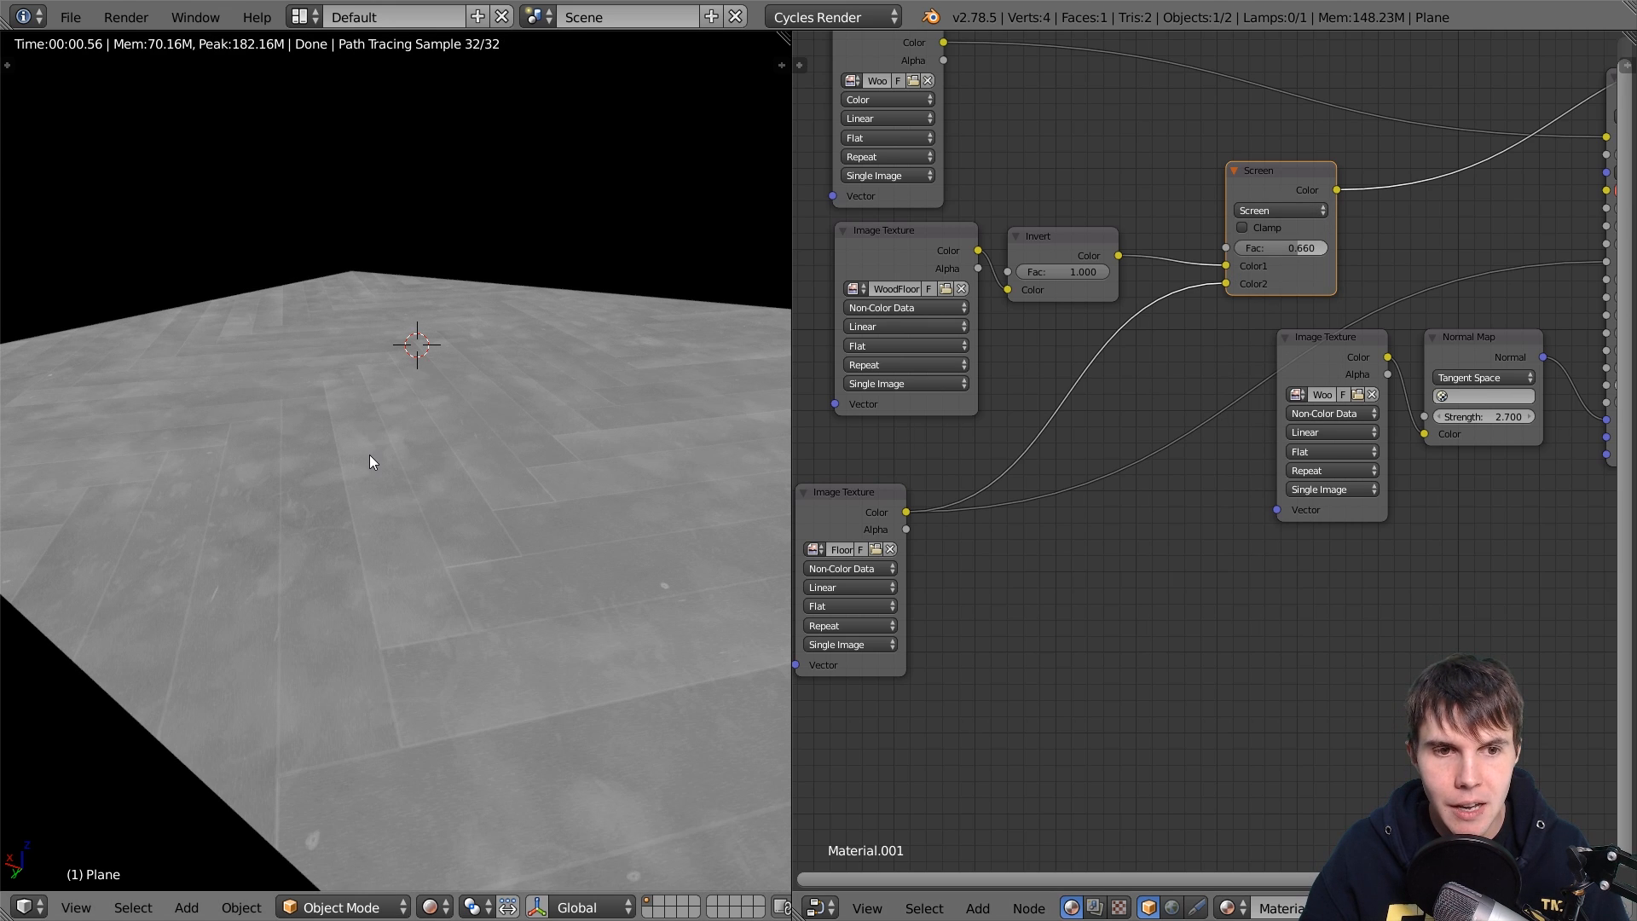
click(1038, 235)
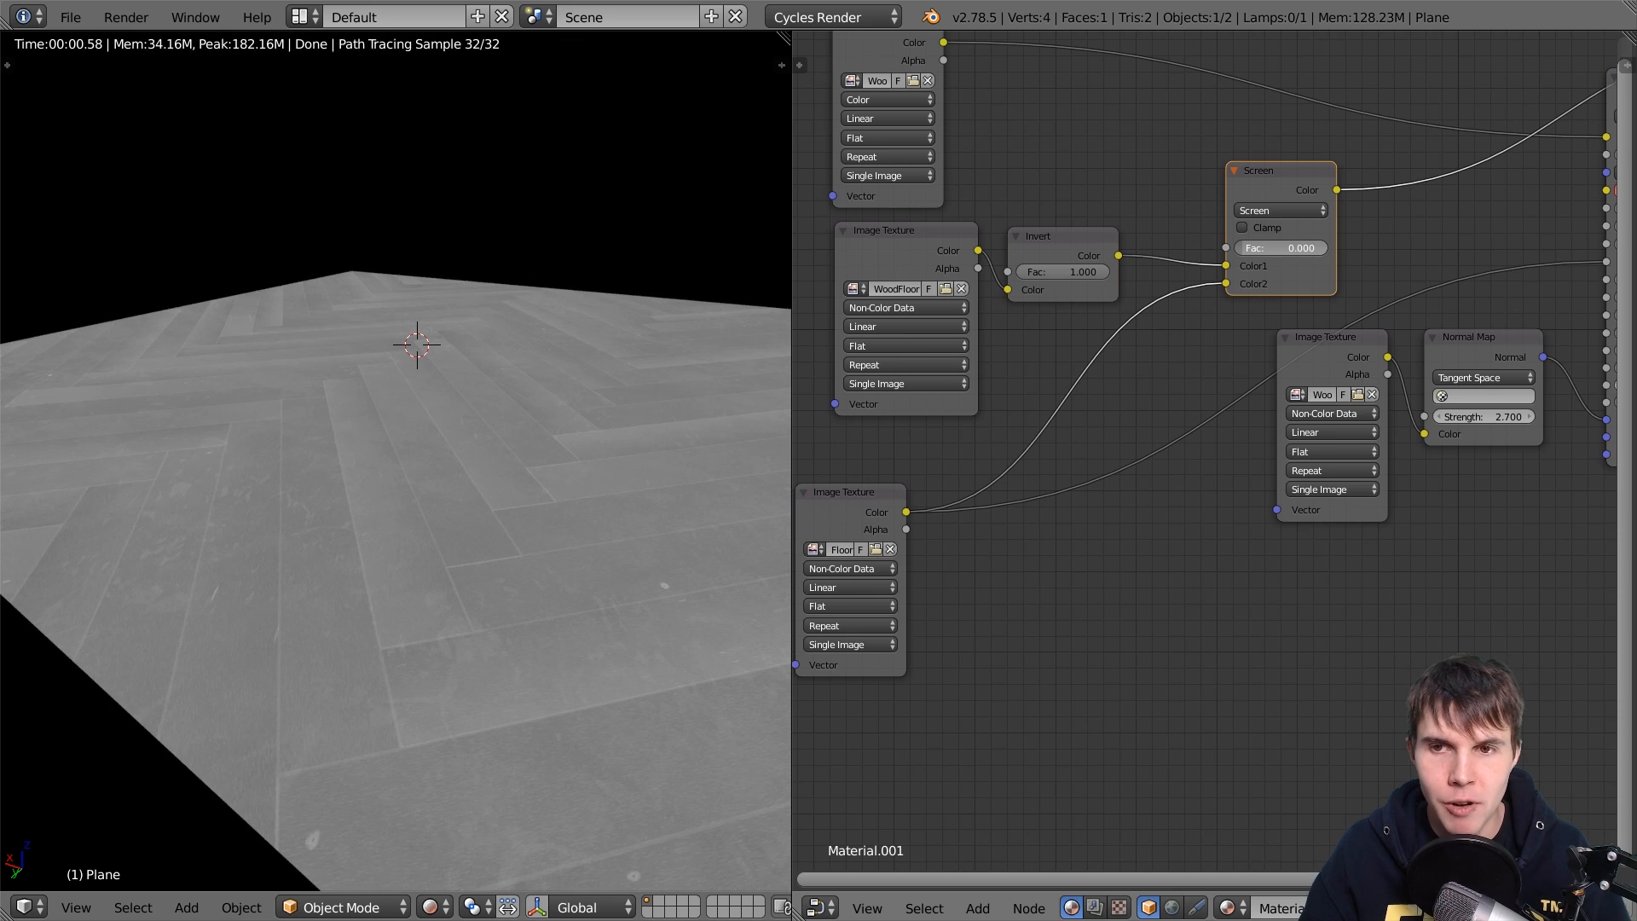
click(1290, 247)
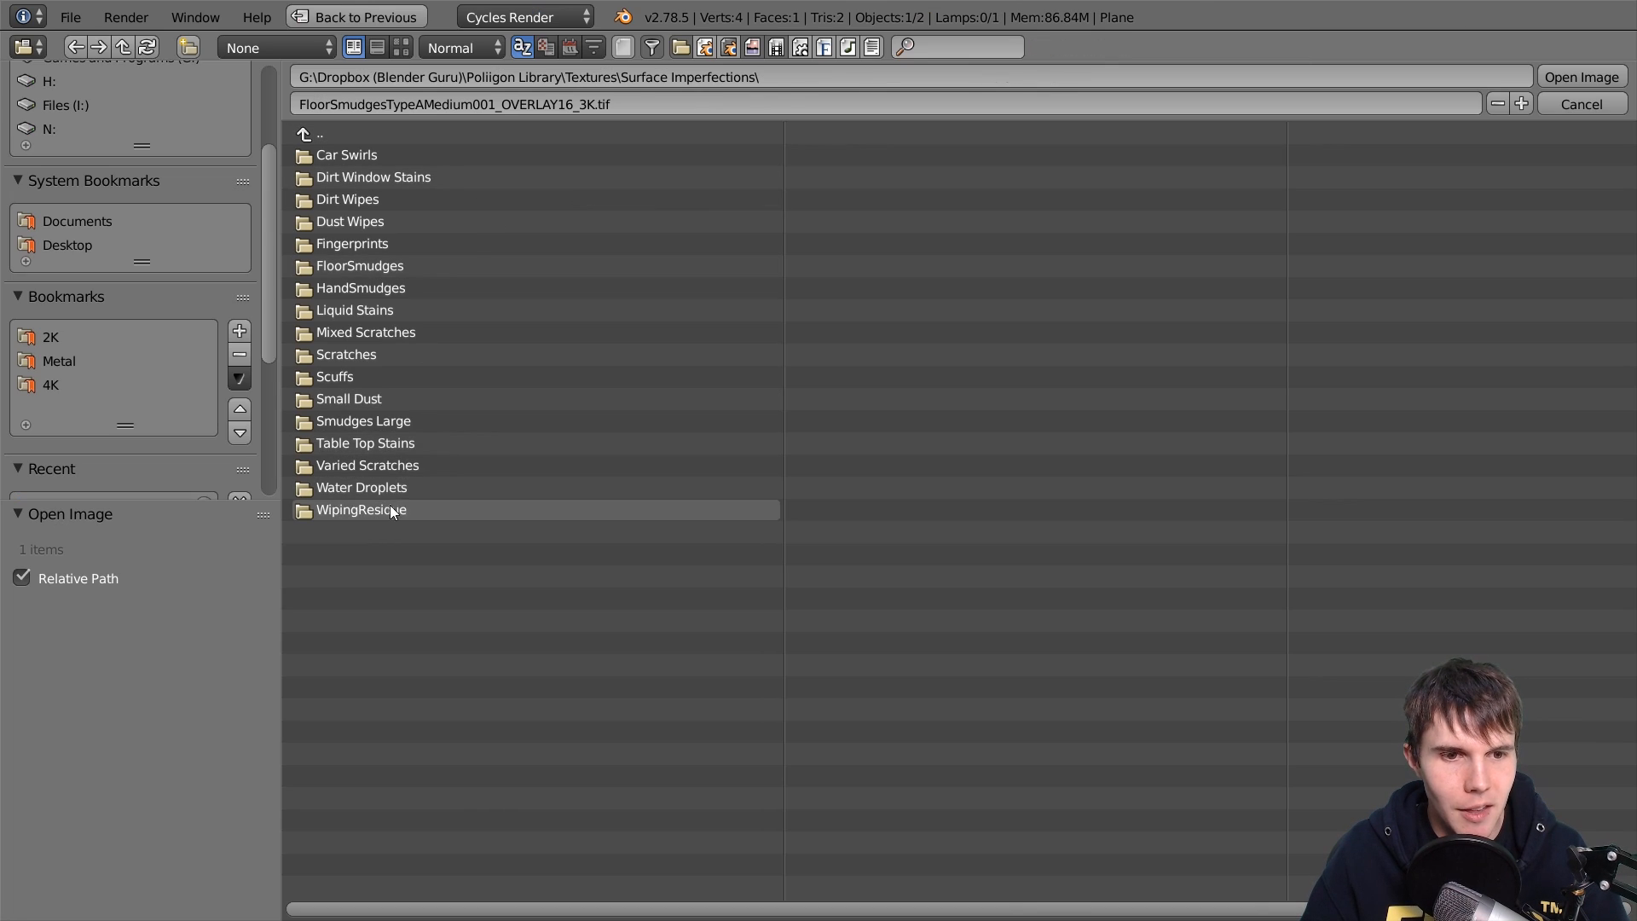
Load WipingResidueMedium001_OVERLAY_3K.jpg from the WipingResidue folder into a texture node
double_click(360, 510)
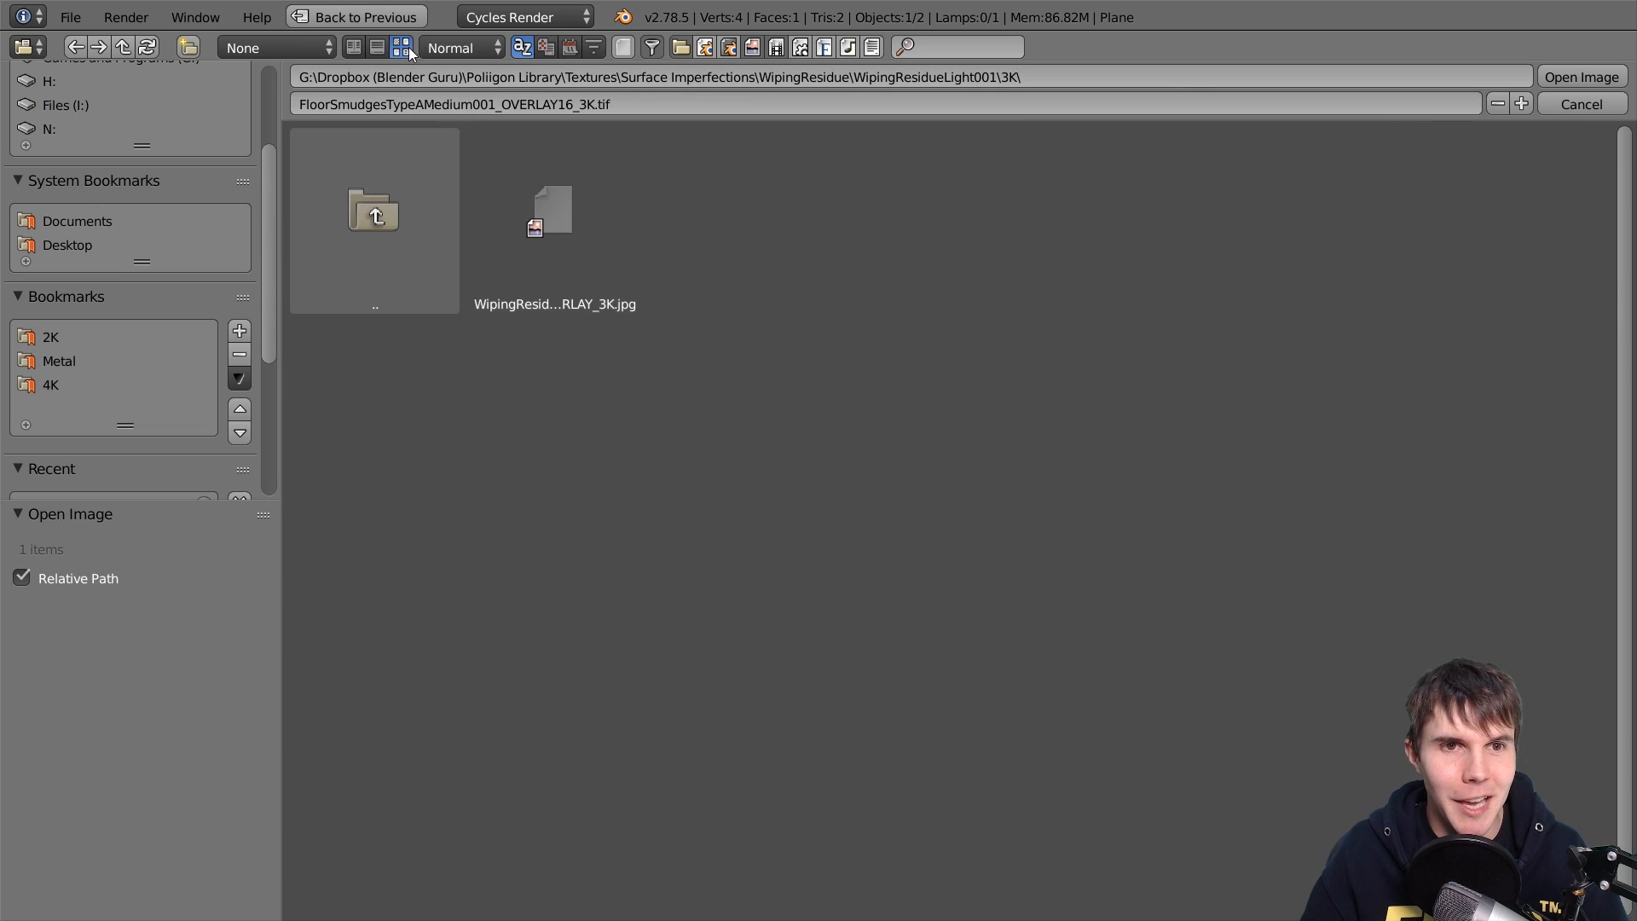
click(372, 209)
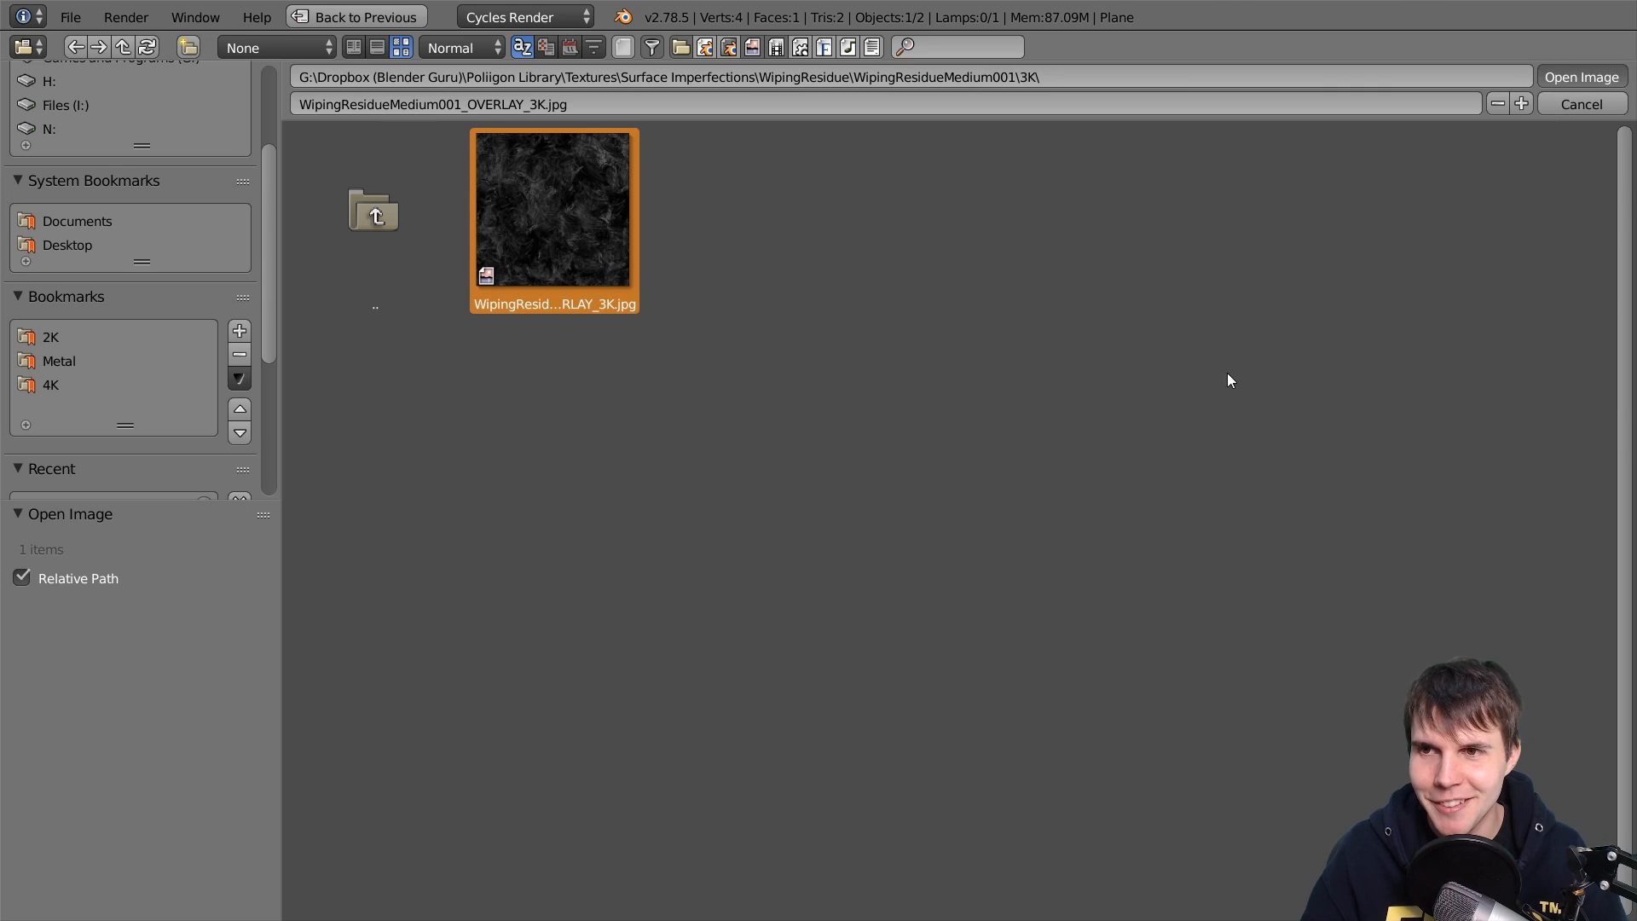
click(1580, 76)
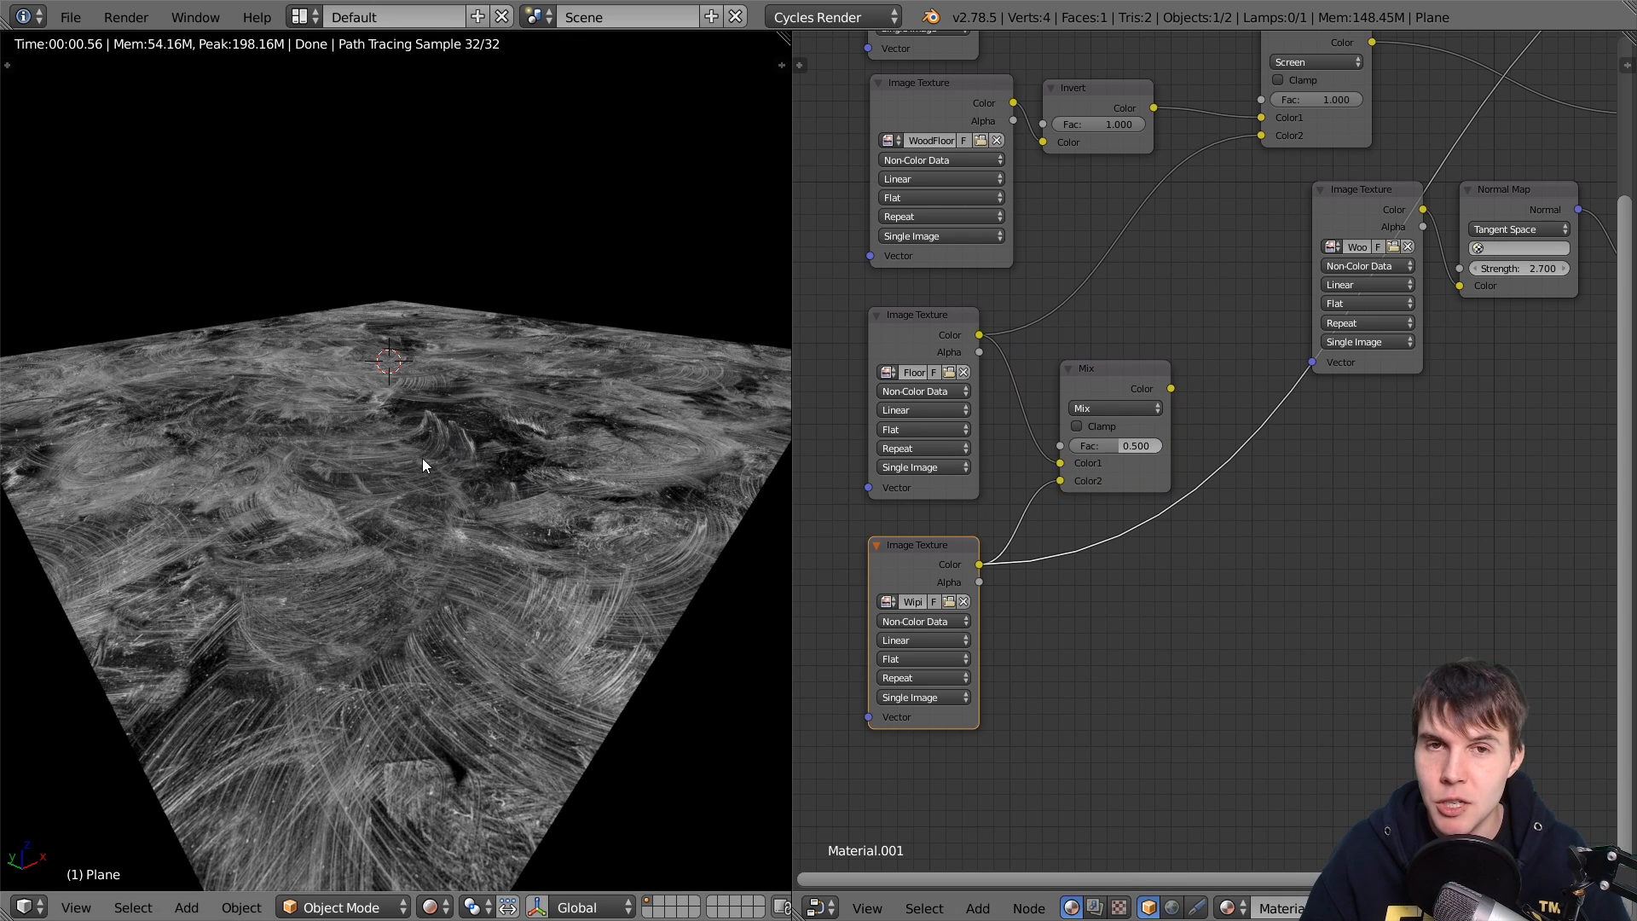
Switch the wiping residue Mix node to Screen and drag Fac down to about 0.33
click(1108, 408)
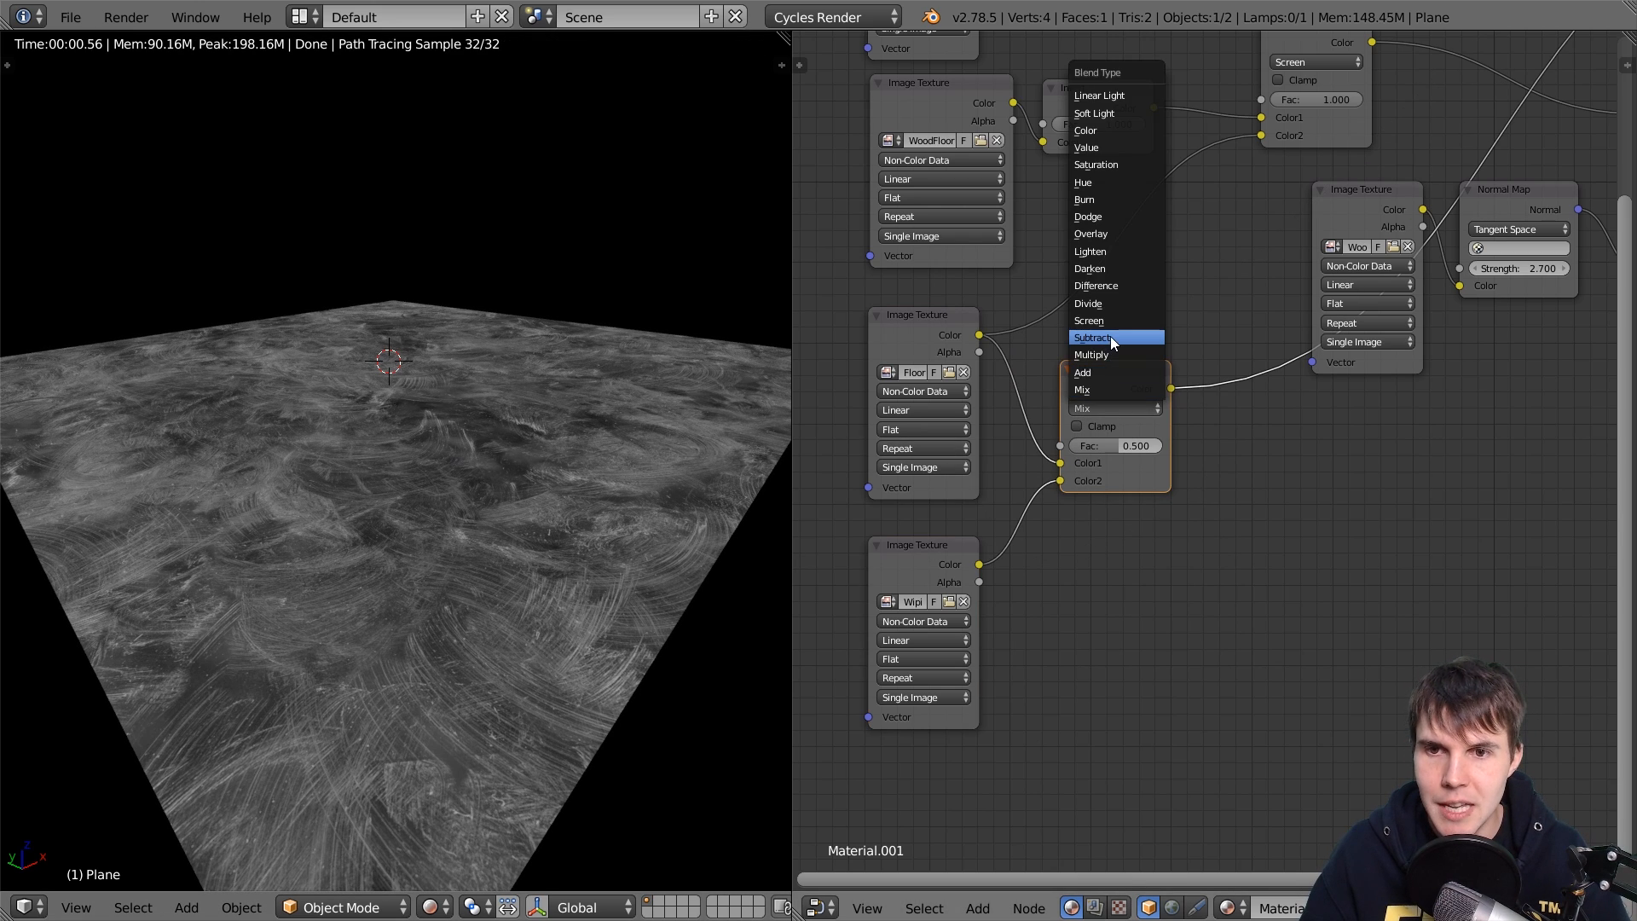
click(1088, 320)
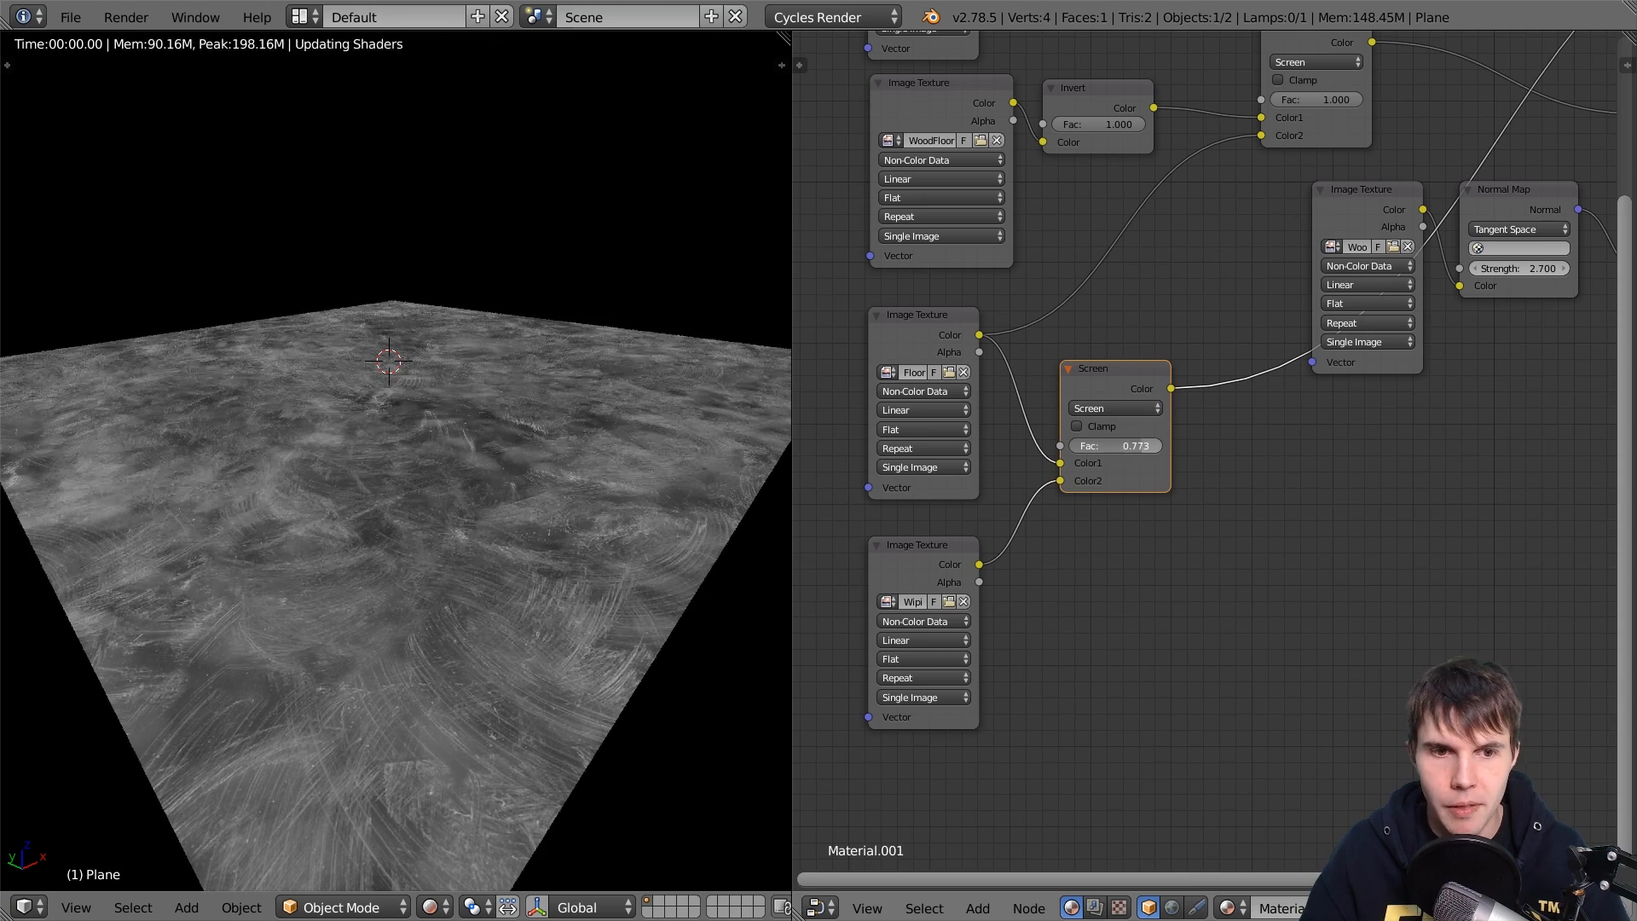
drag(1122, 446, 1086, 446)
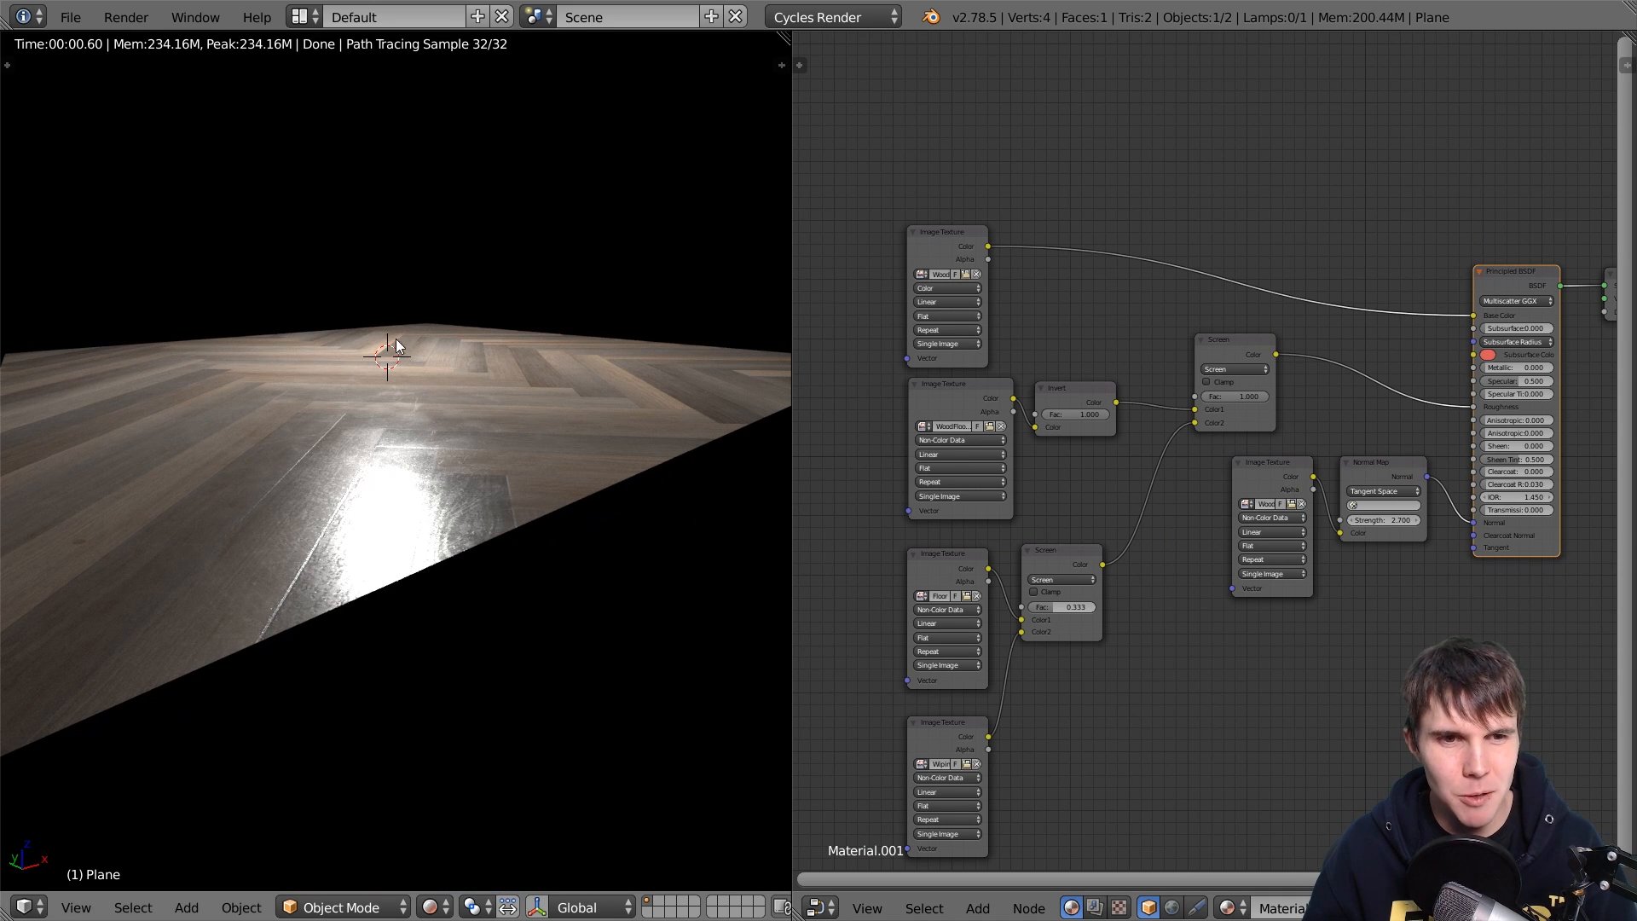
mouse_move(491, 371)
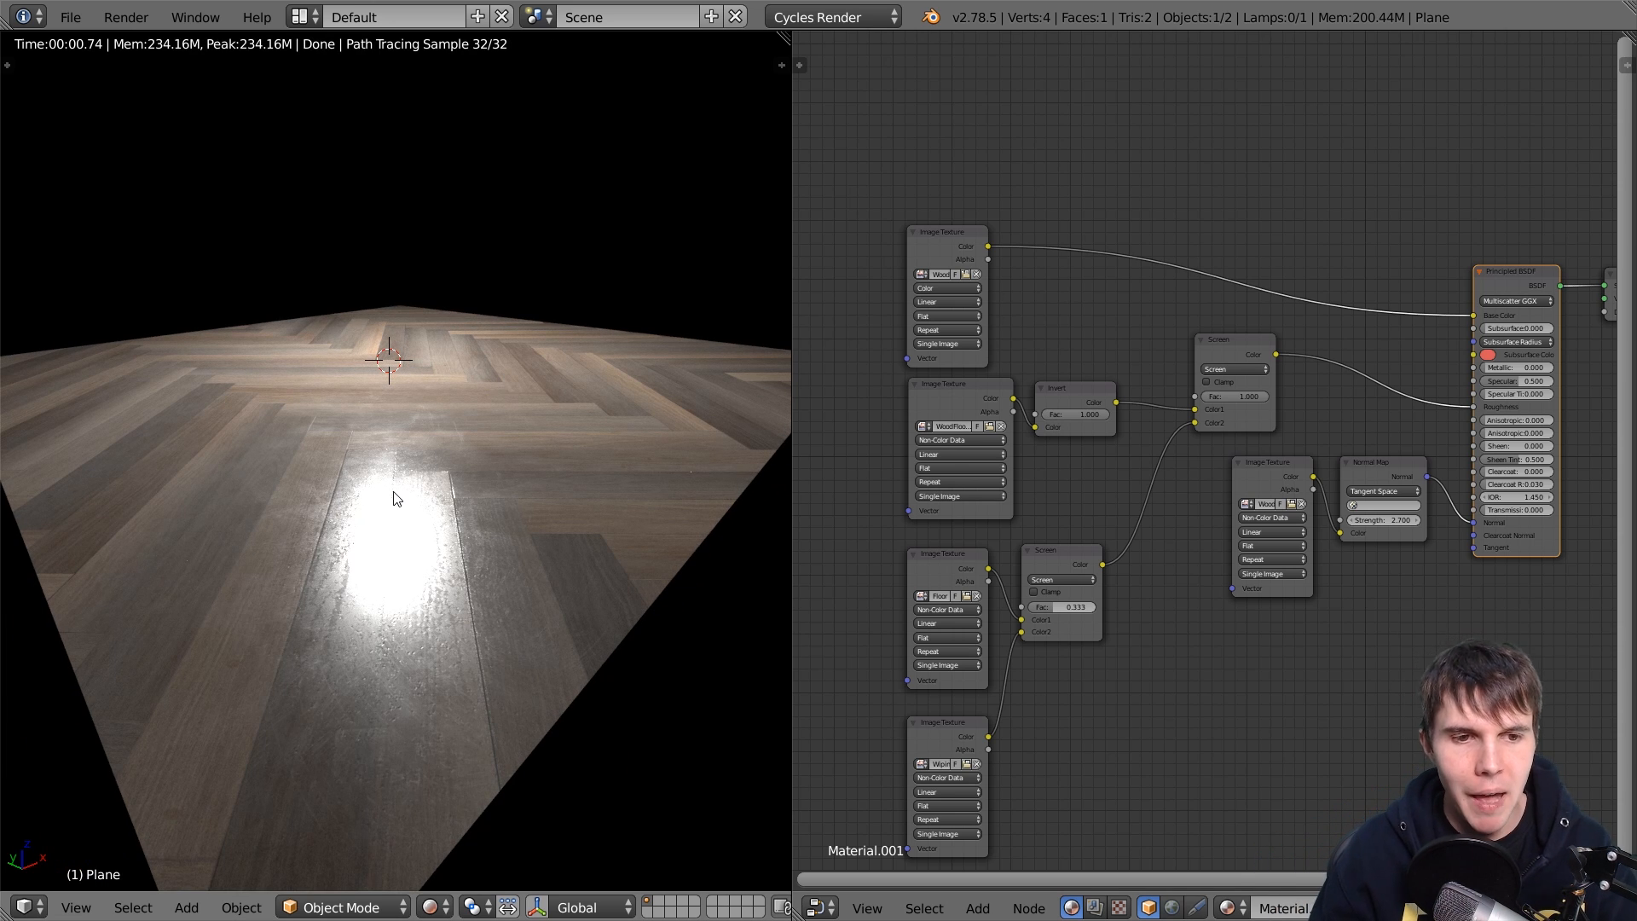
mouse_move(424, 491)
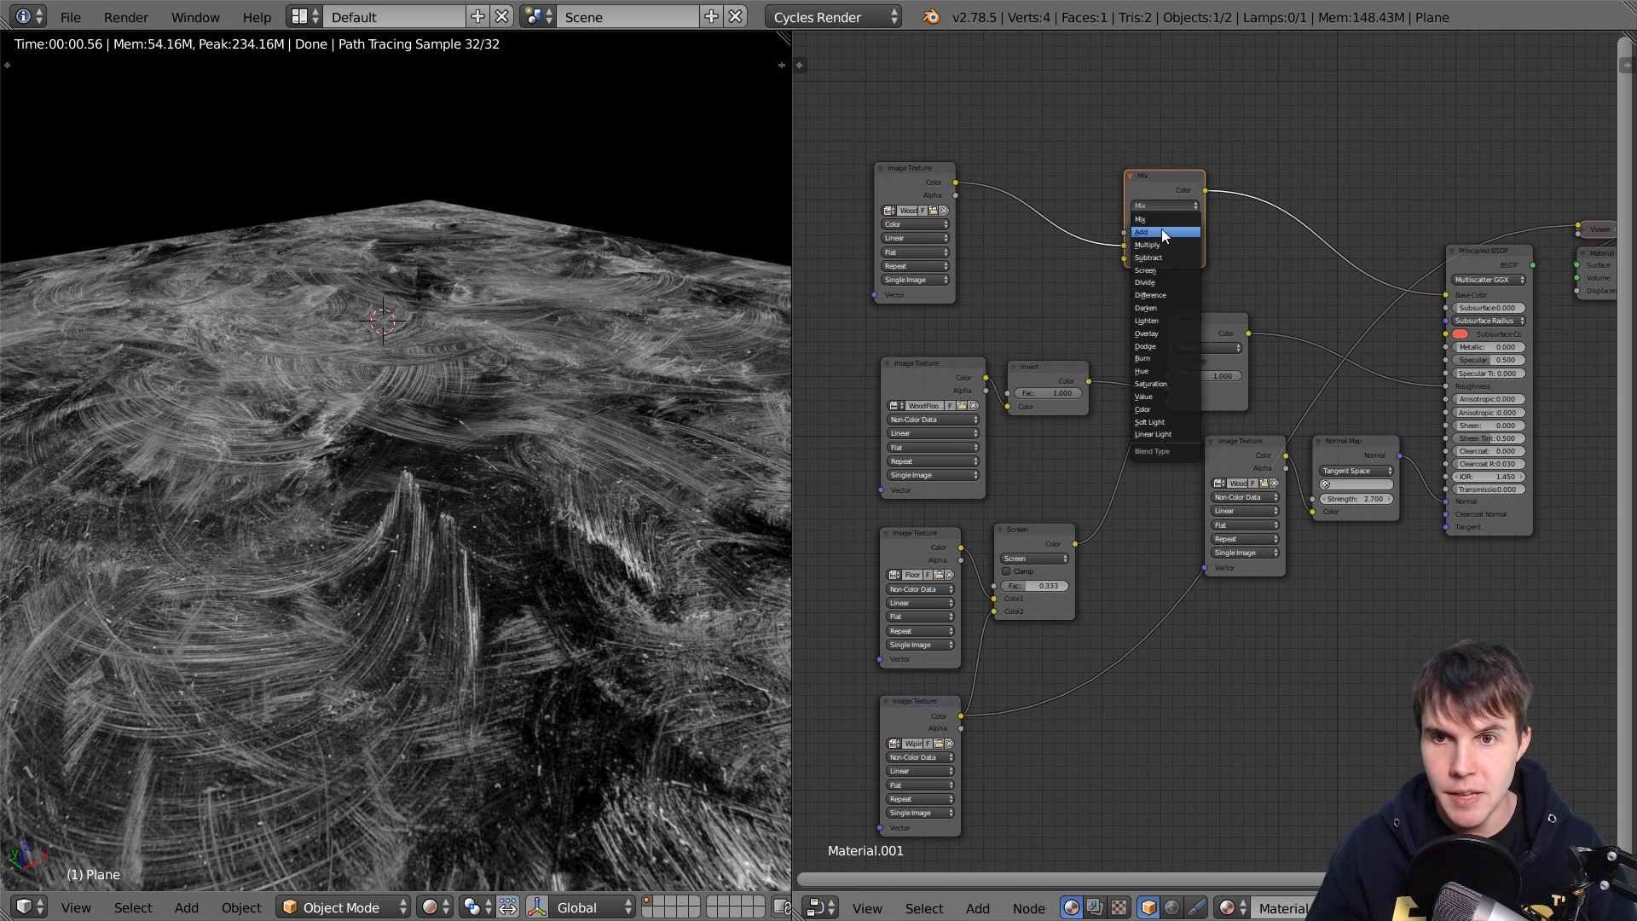
Set the wood colour overlay Mix node to Screen at about 0.19 strength
click(1146, 269)
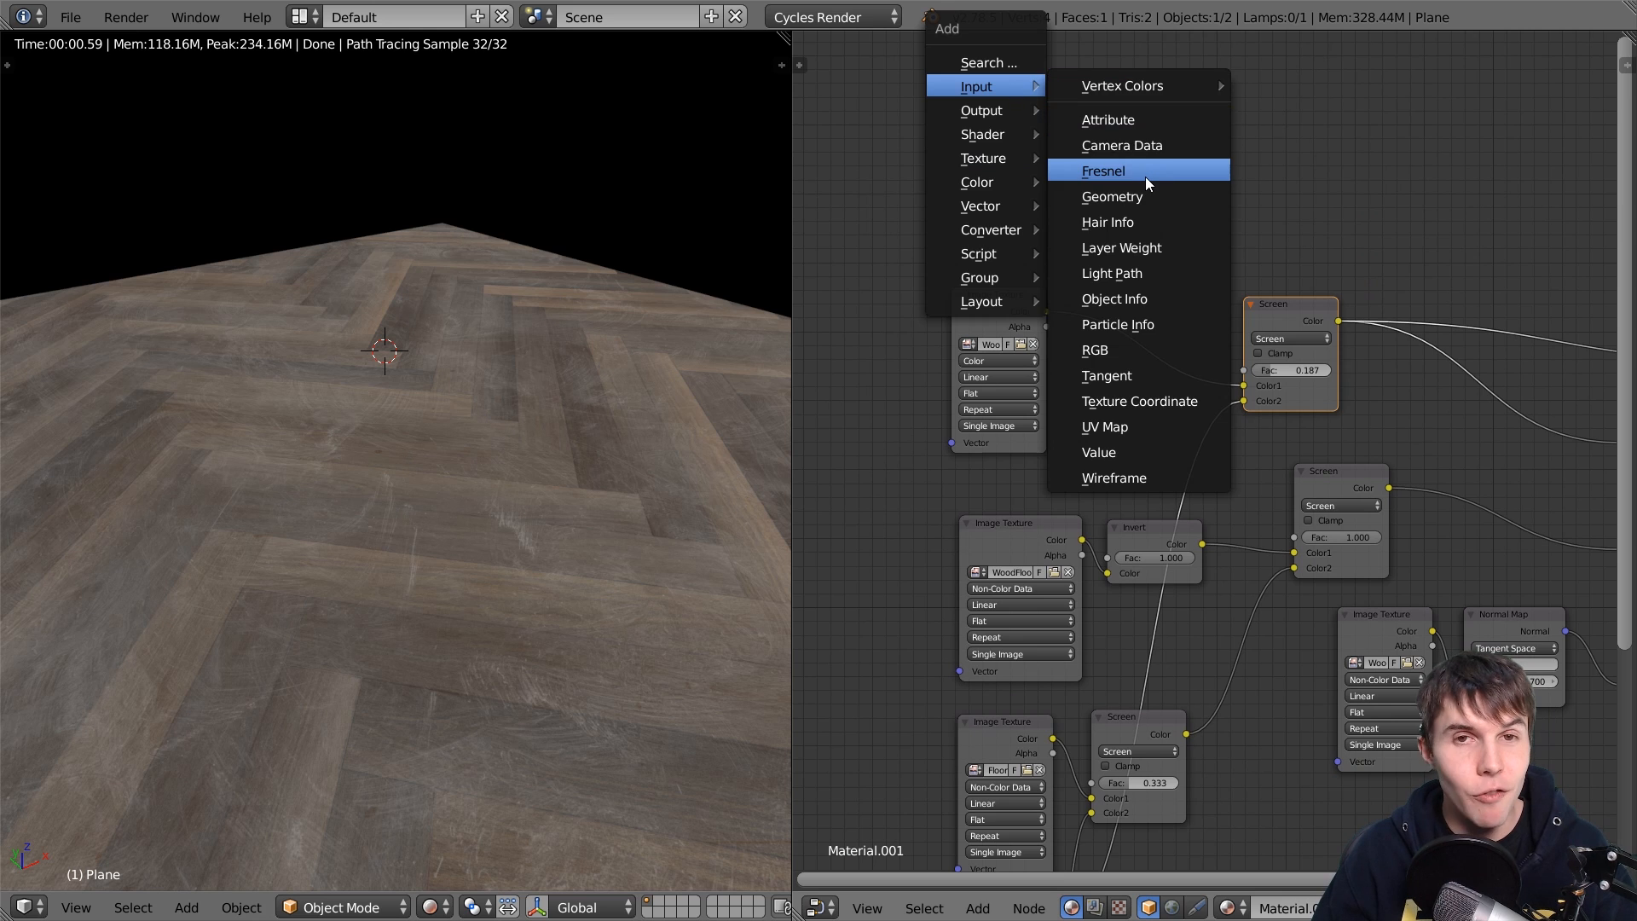
Add a Fresnel node and wire its Fac output into a mix node input
click(1102, 171)
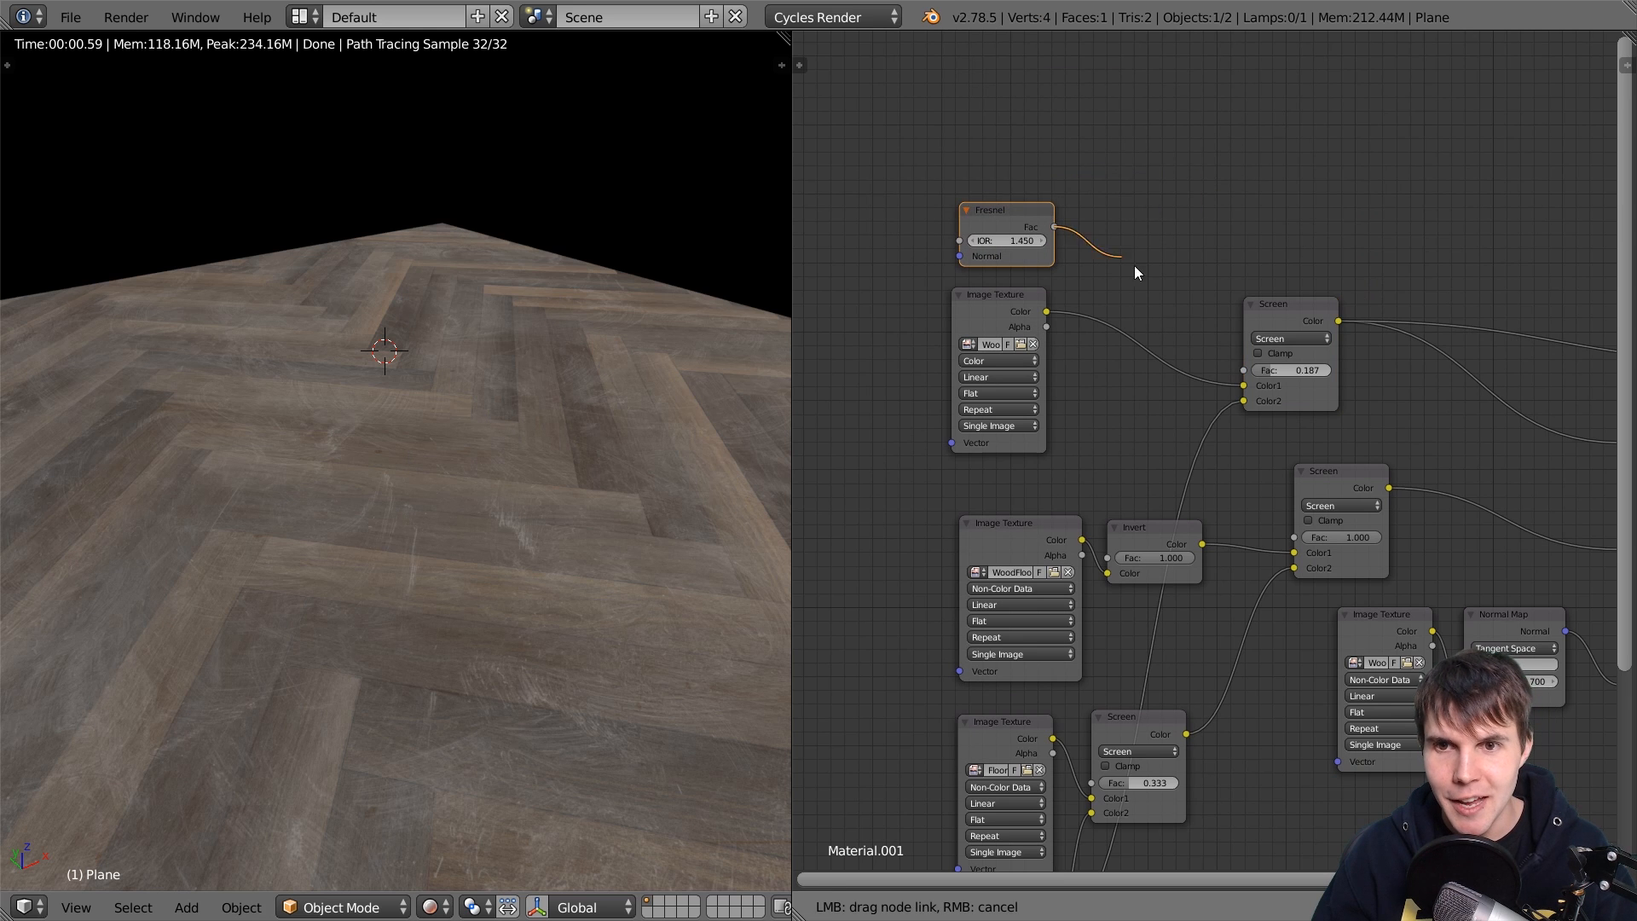
drag(1052, 226, 1247, 374)
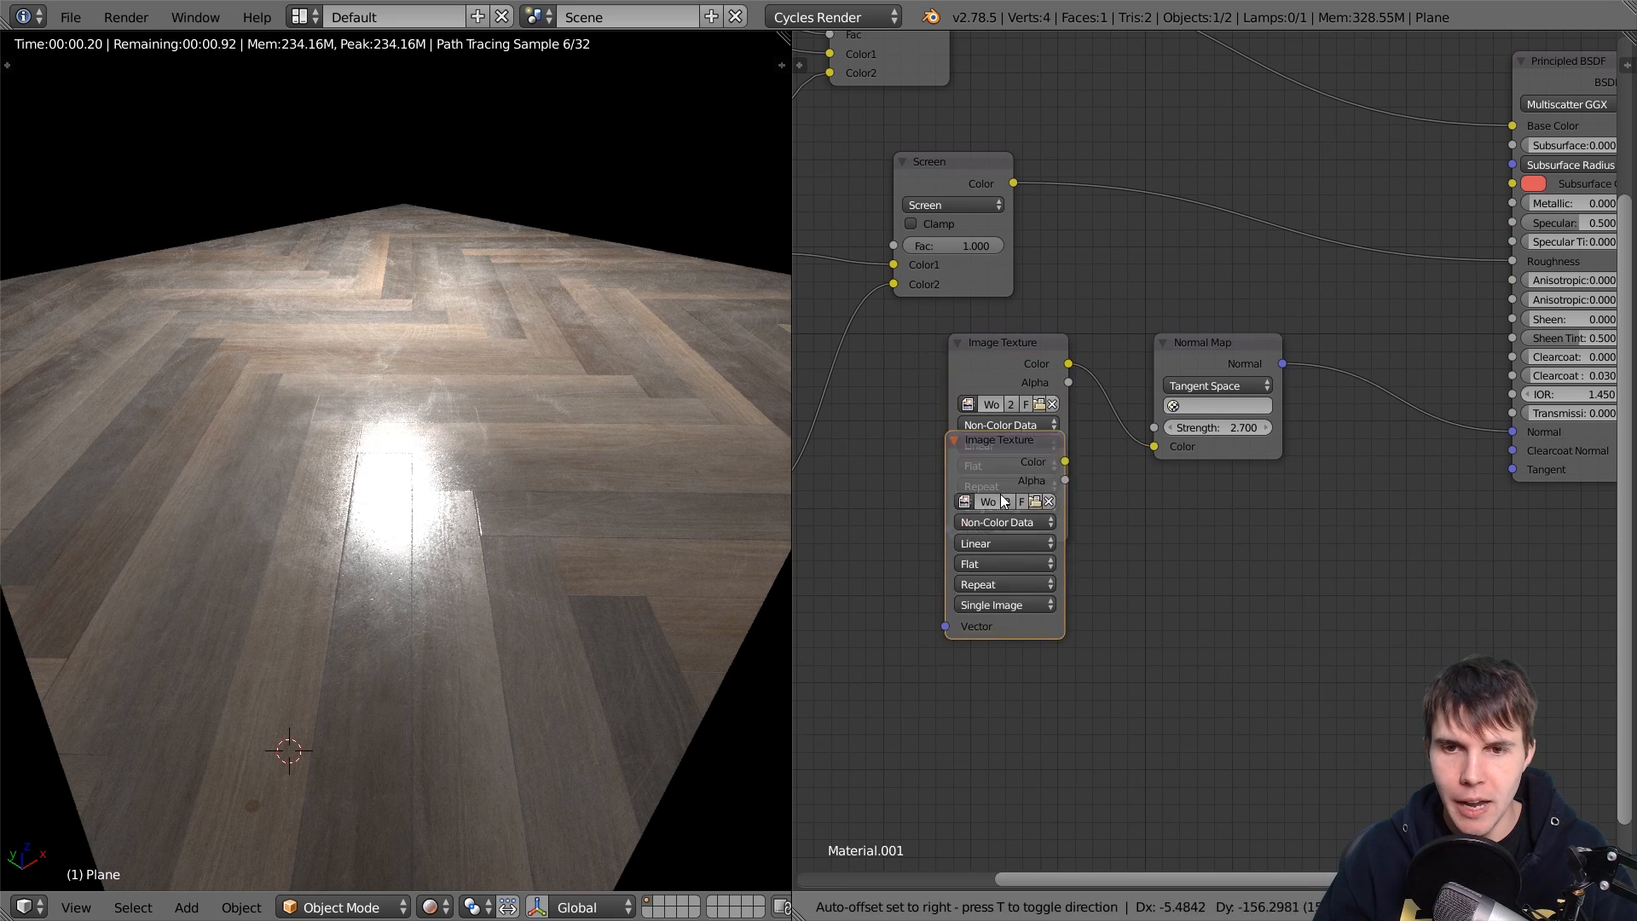
Browse to Surface Imperfections/GunScratches003/3K and select GunScratches003_DISP_3K.jpg for the second texture
click(966, 502)
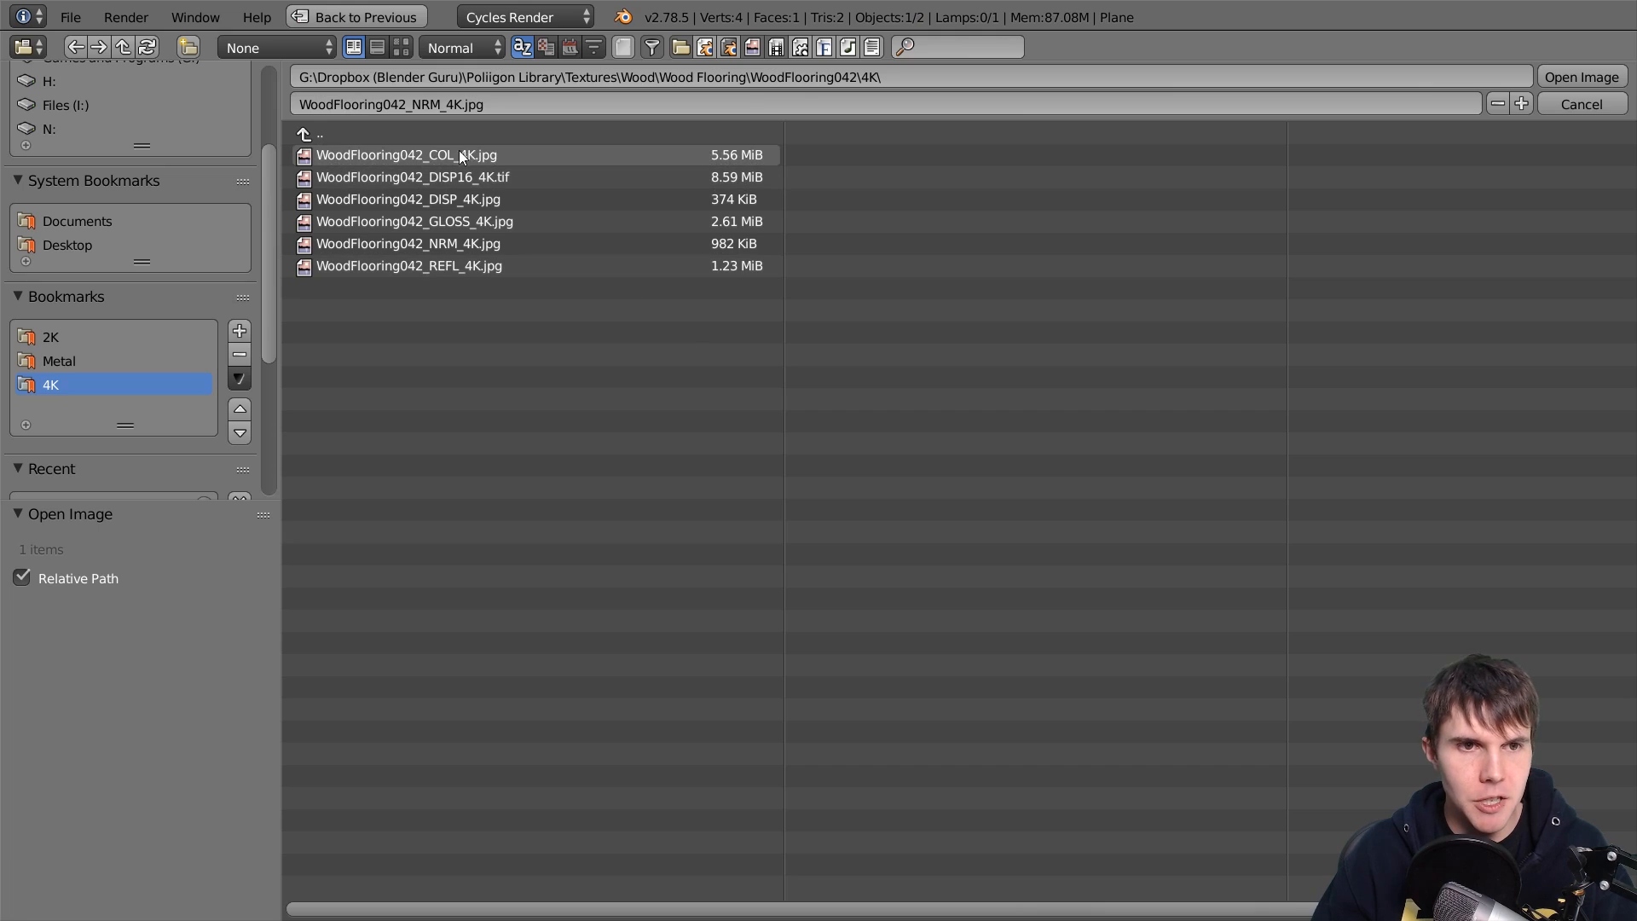
click(320, 133)
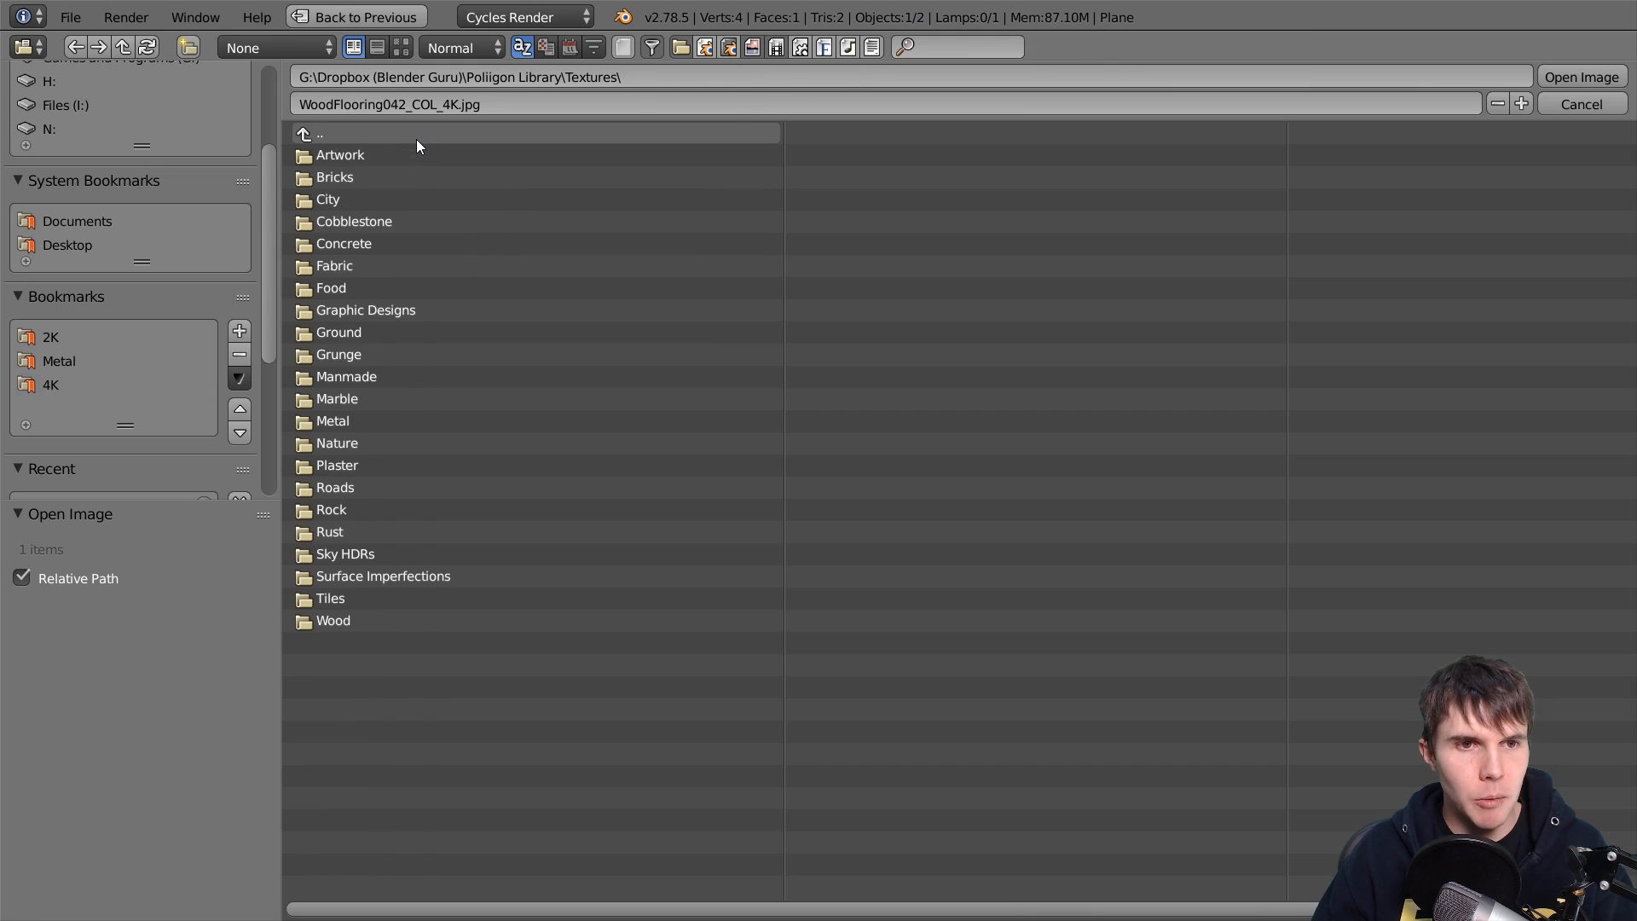
mouse_move(382, 575)
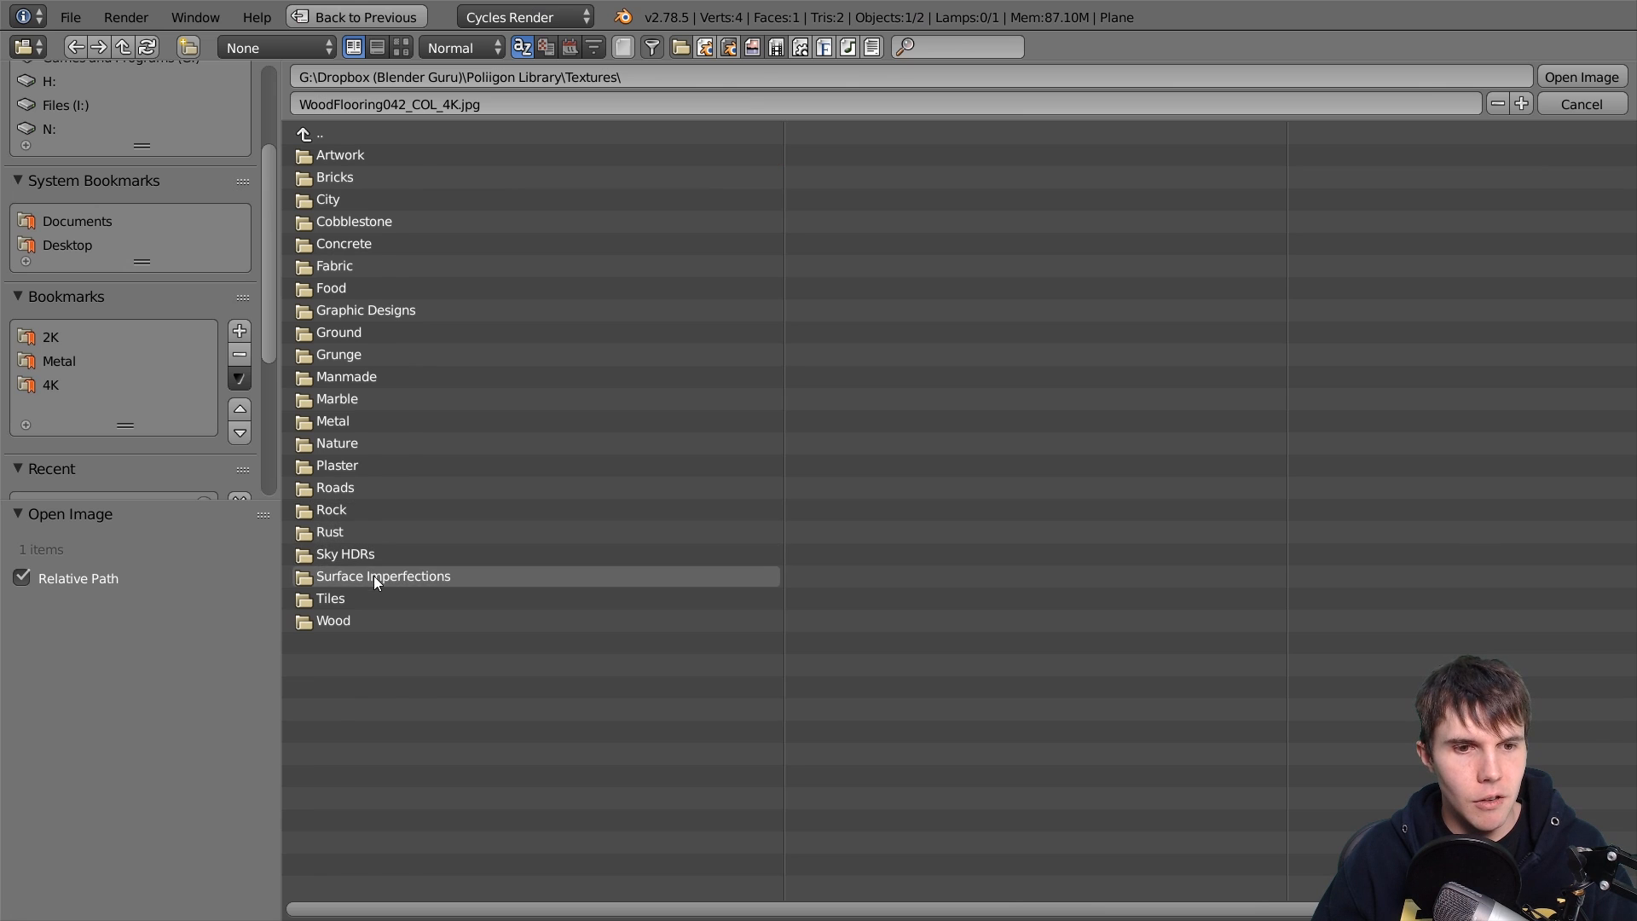
double_click(382, 575)
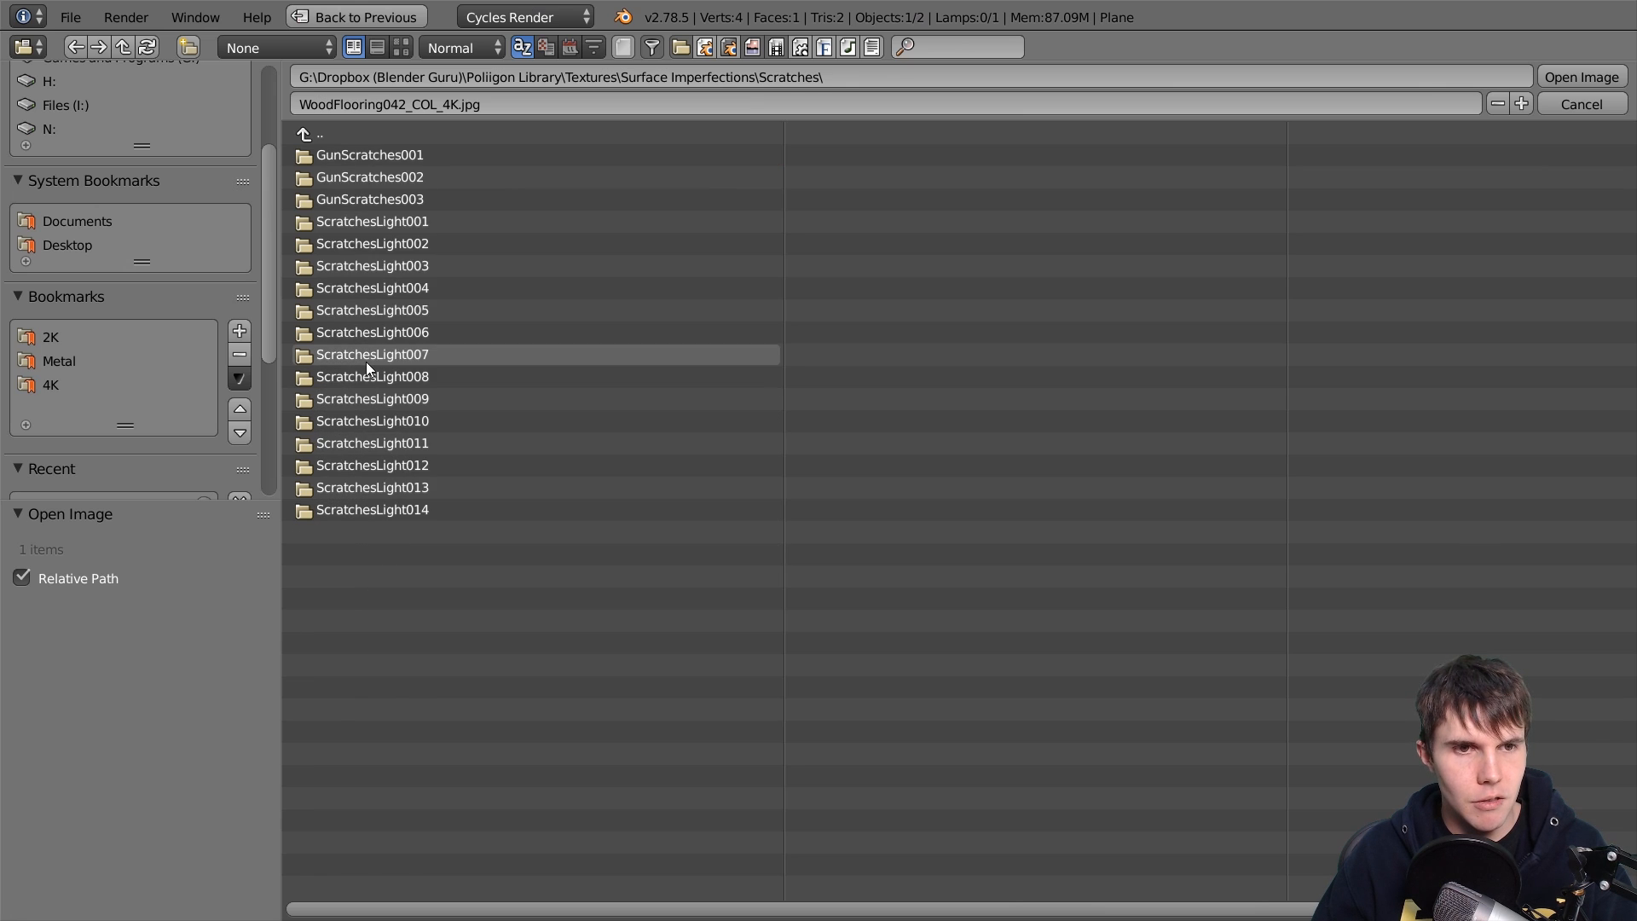
double_click(368, 198)
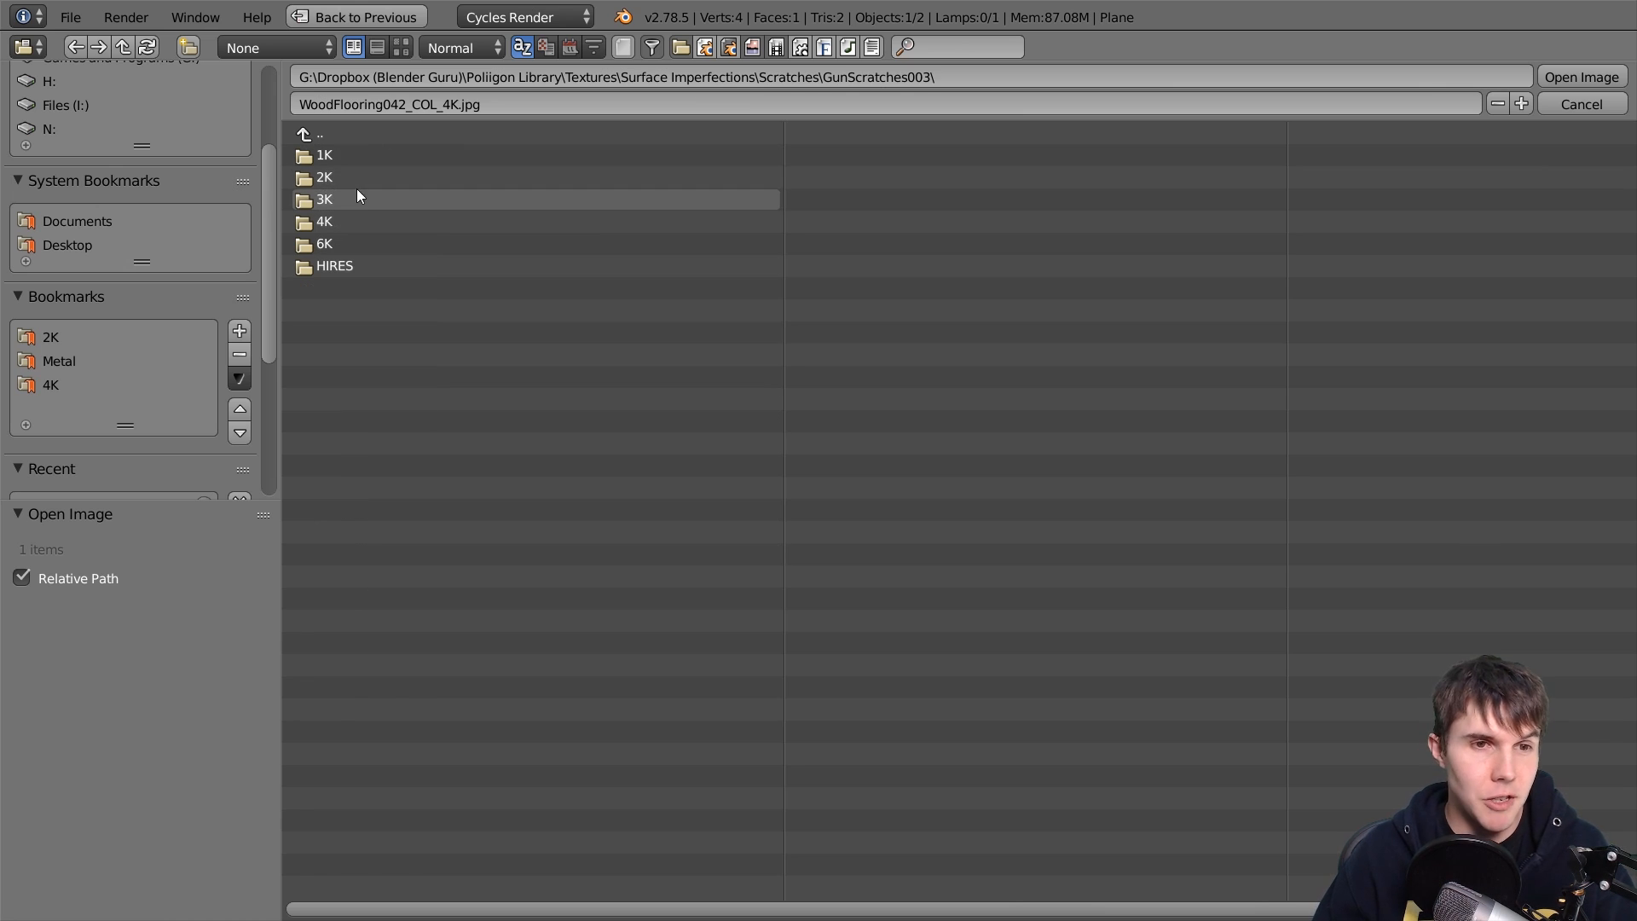
double_click(325, 200)
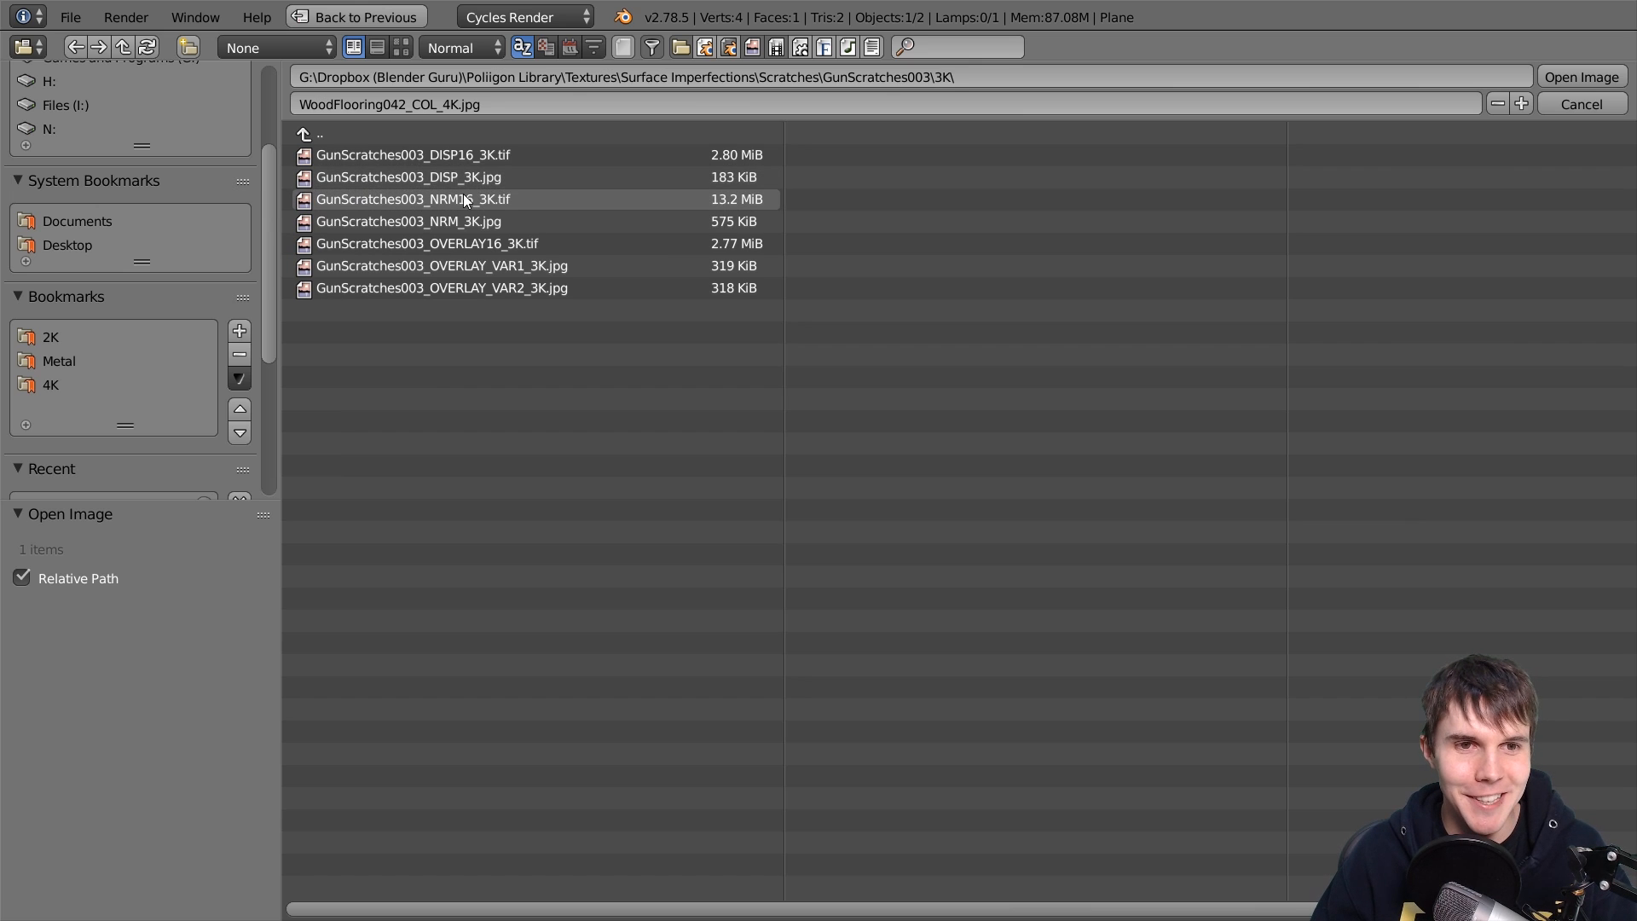
click(402, 47)
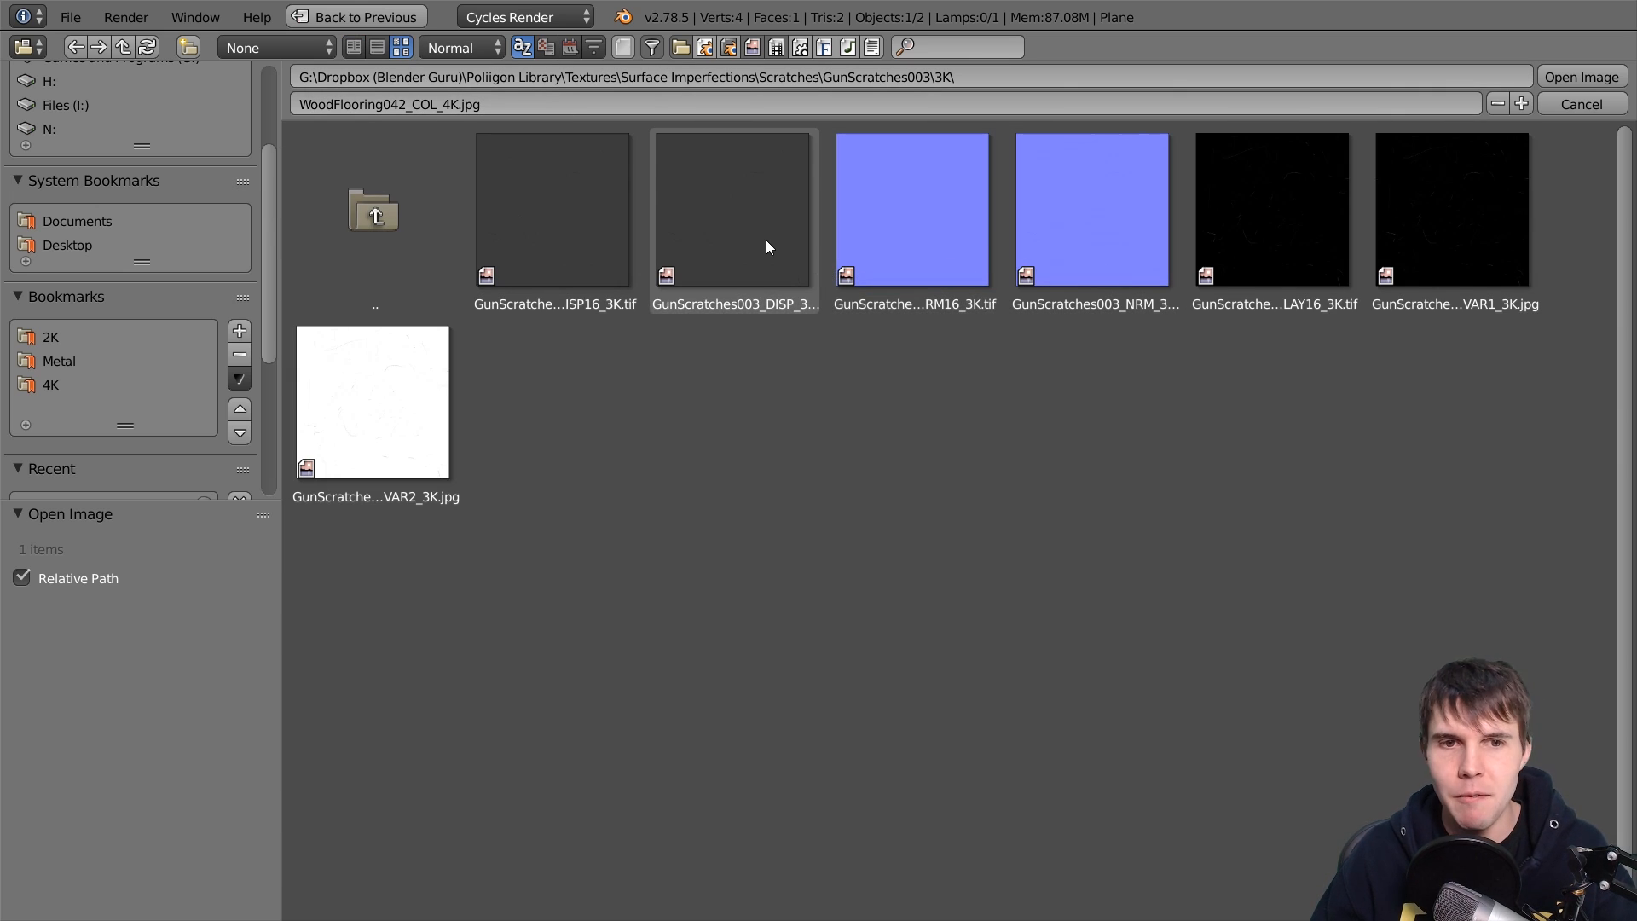
click(912, 209)
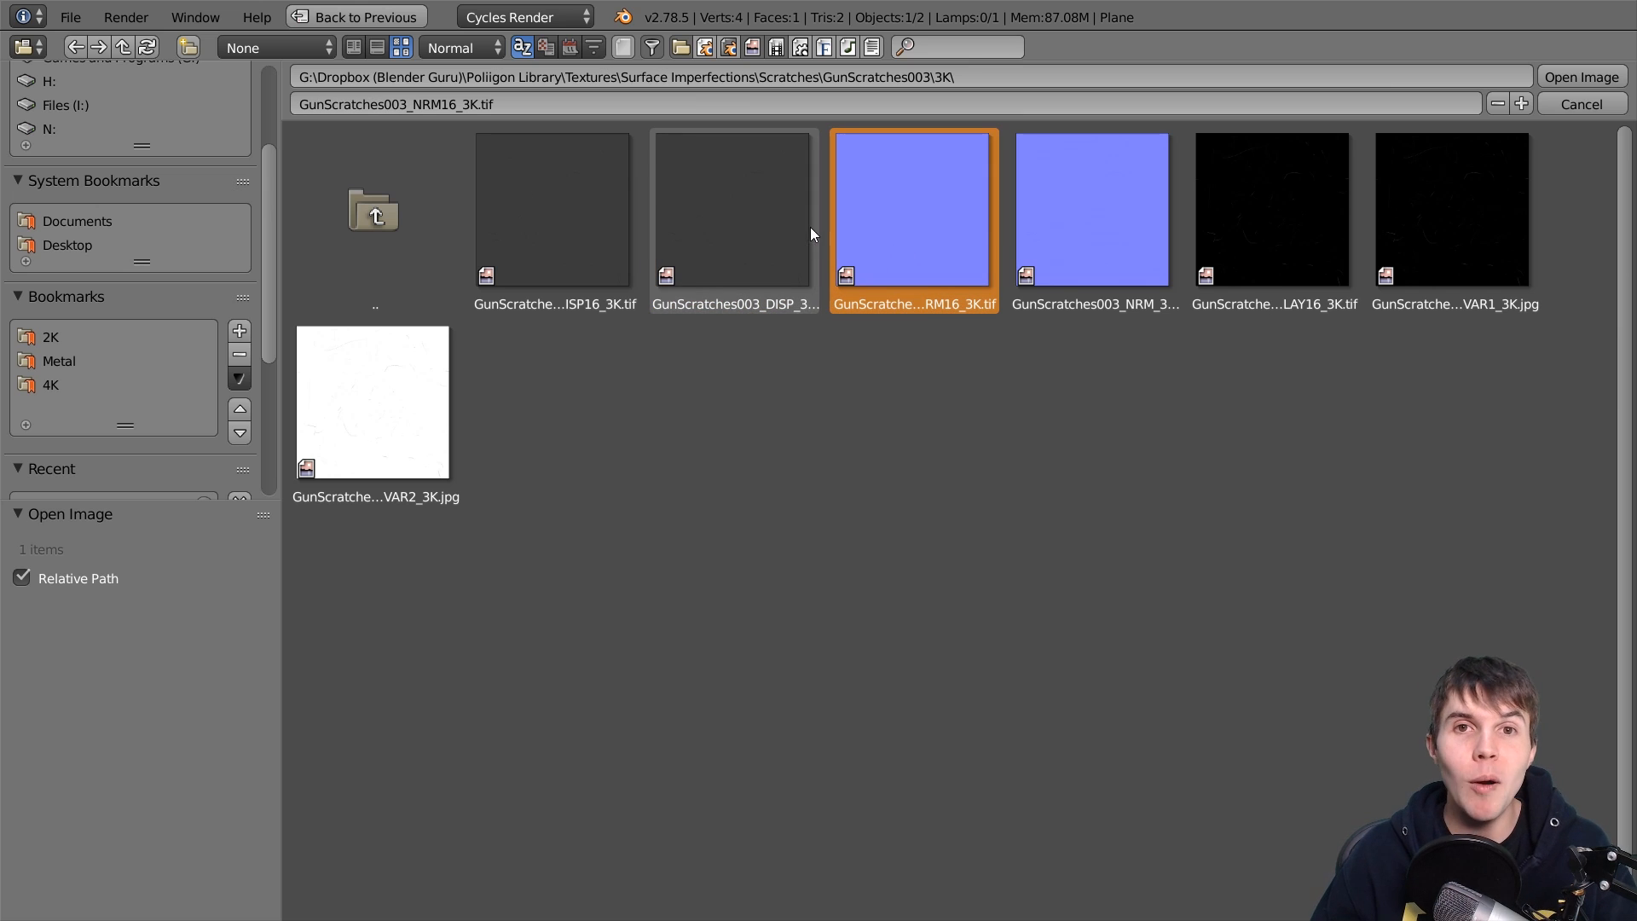
mouse_move(732, 224)
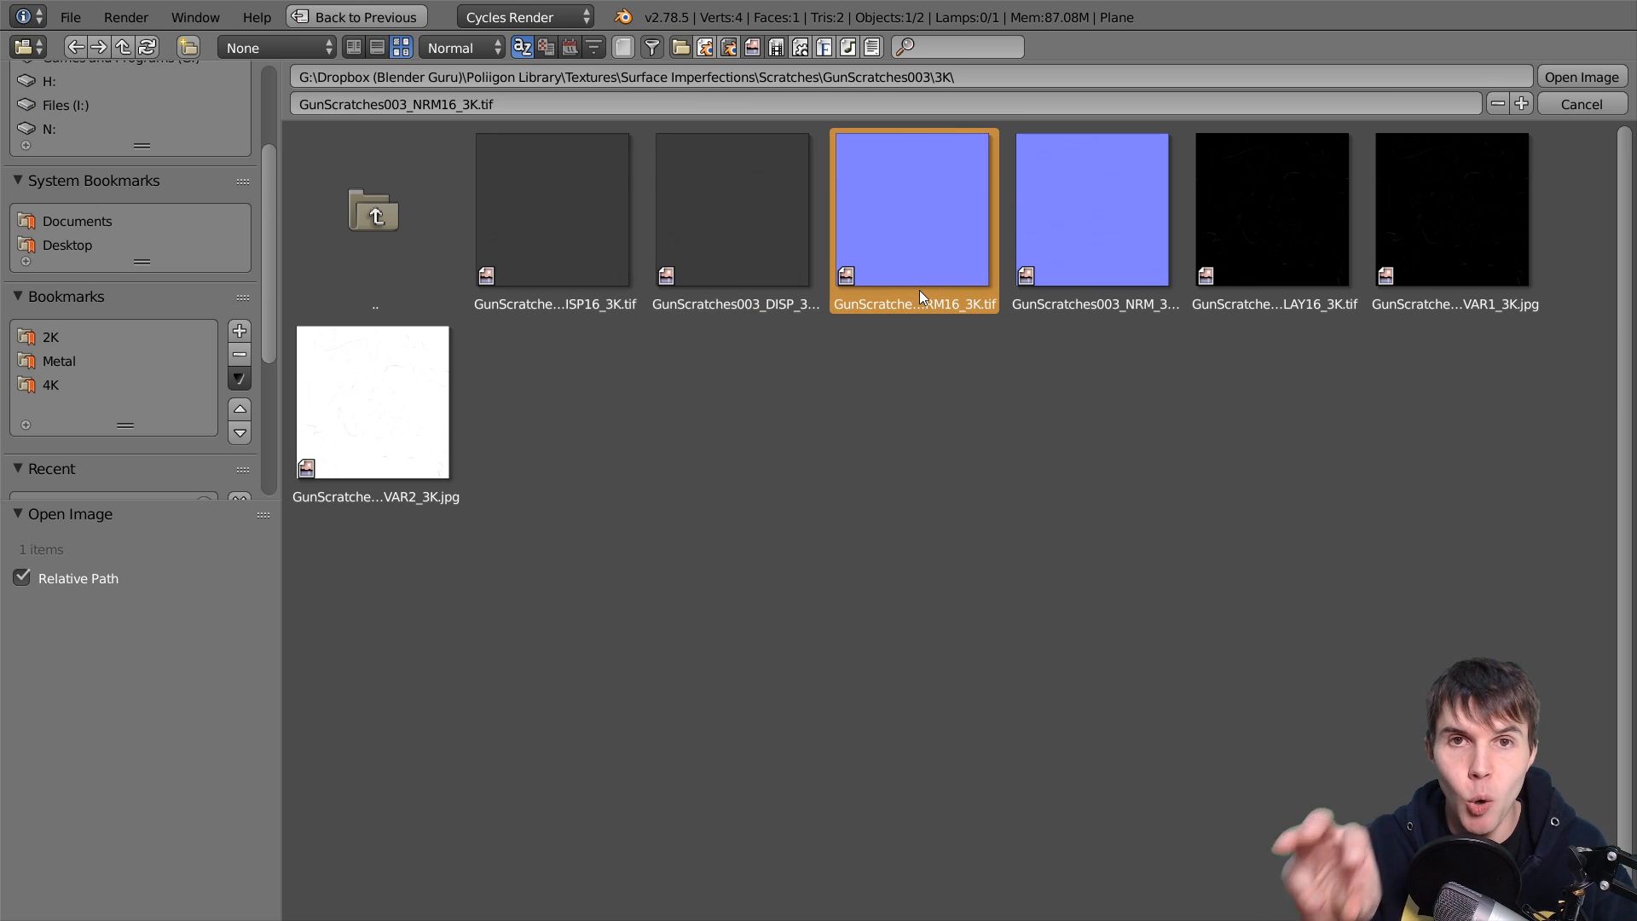
click(733, 209)
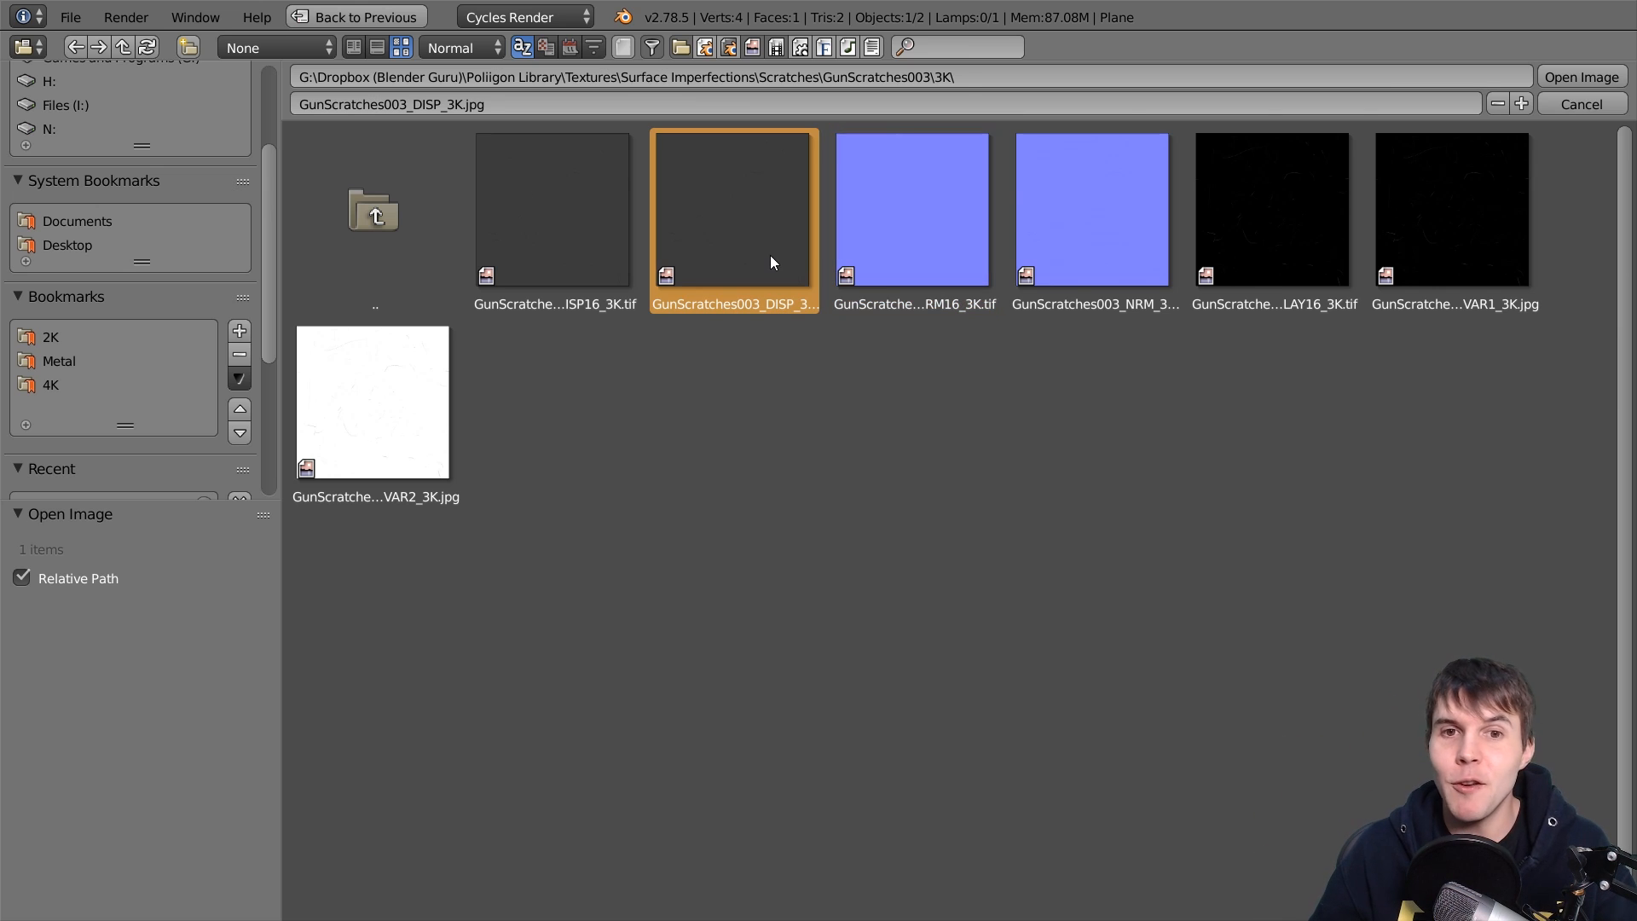
mouse_move(689, 236)
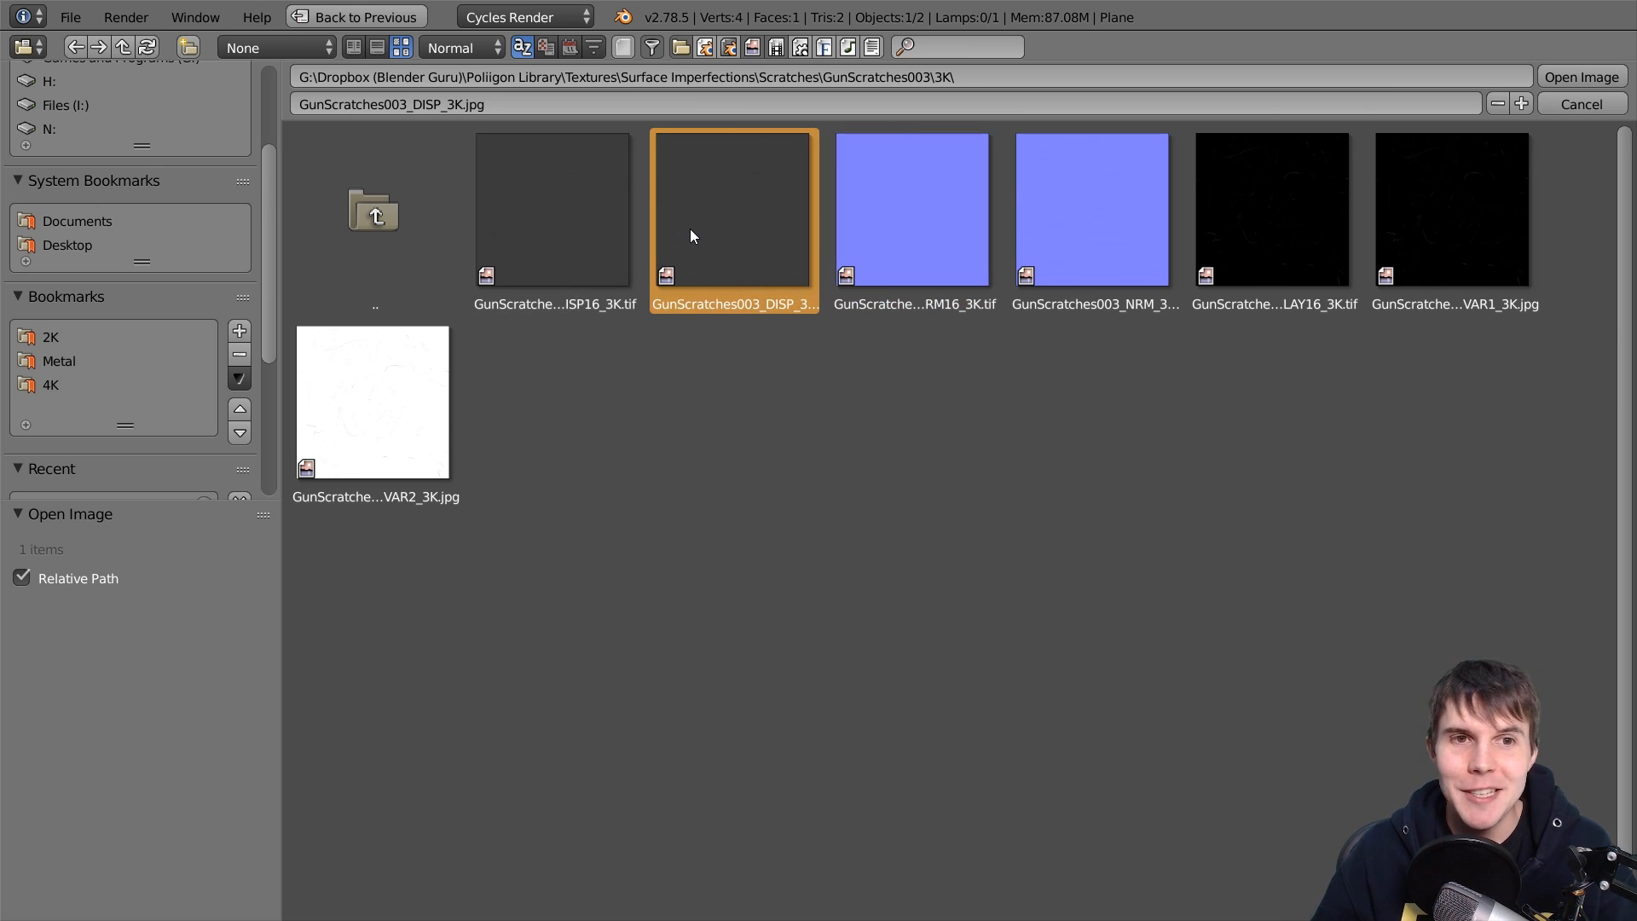
mouse_move(711, 157)
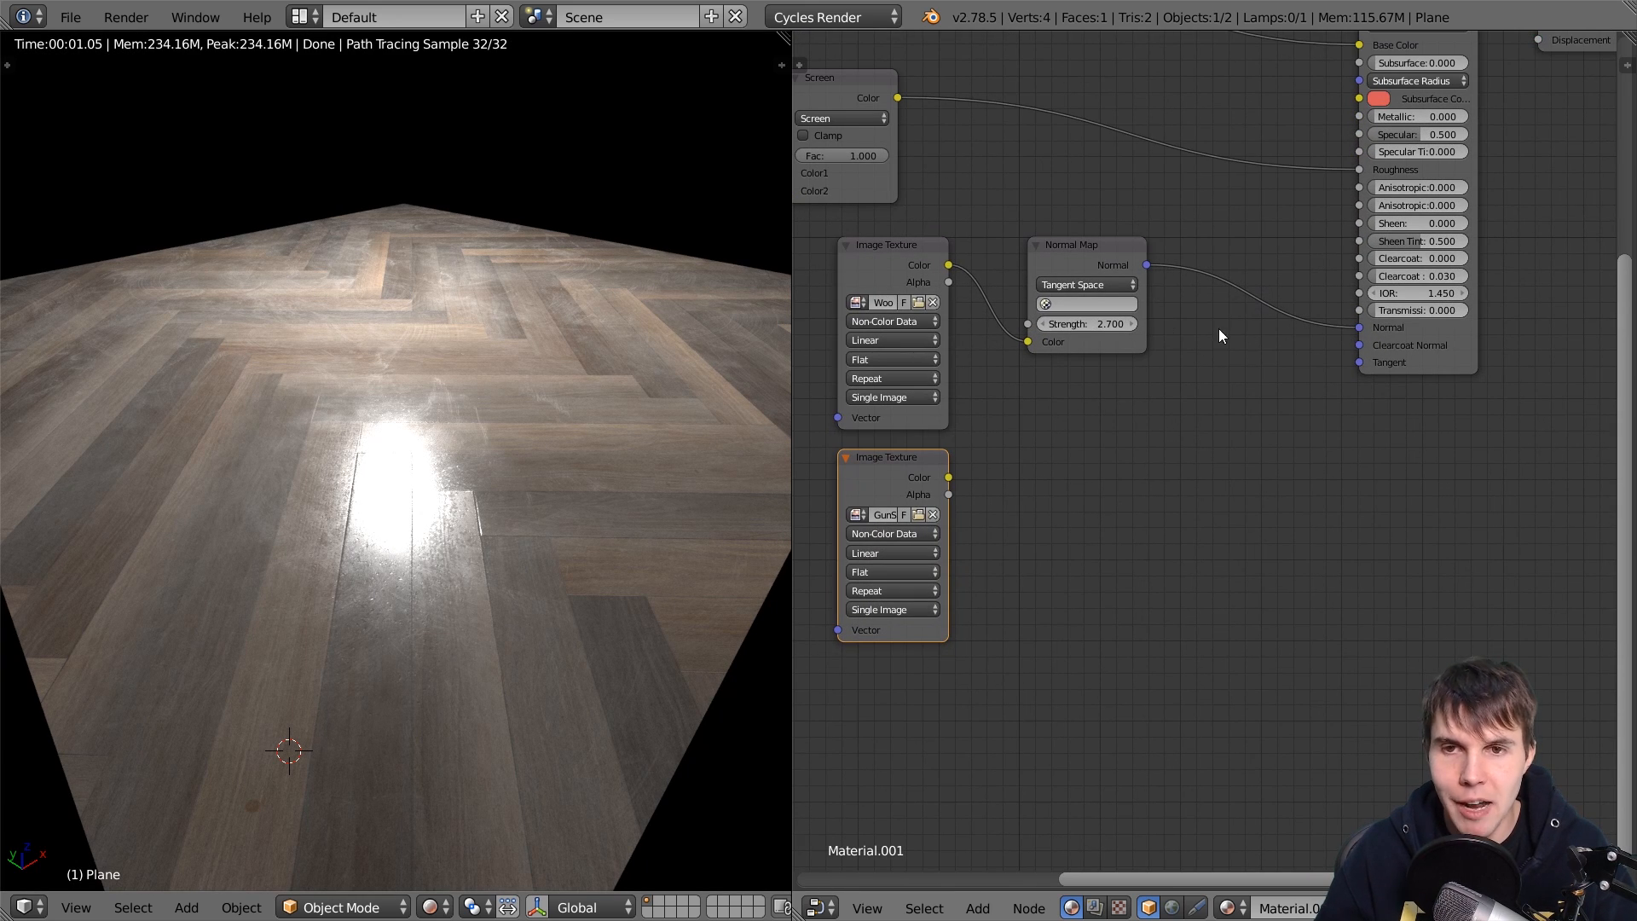
Add a Bump node fed by the scratches image at strength 0.4, then reopen the image browser
click(1098, 489)
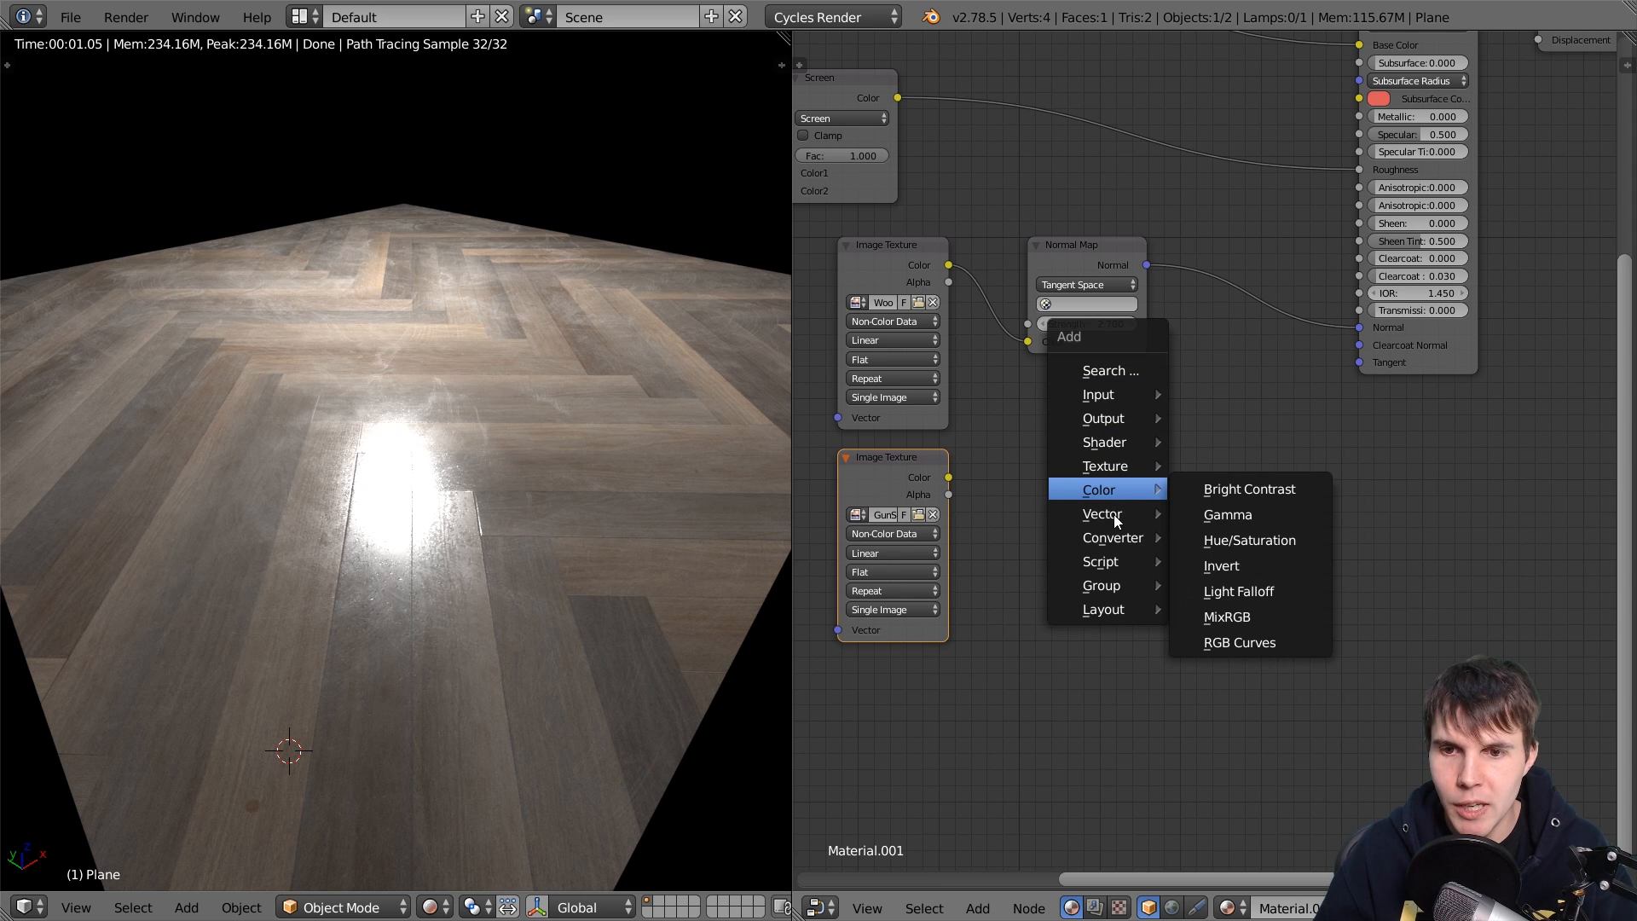
mouse_move(1101, 513)
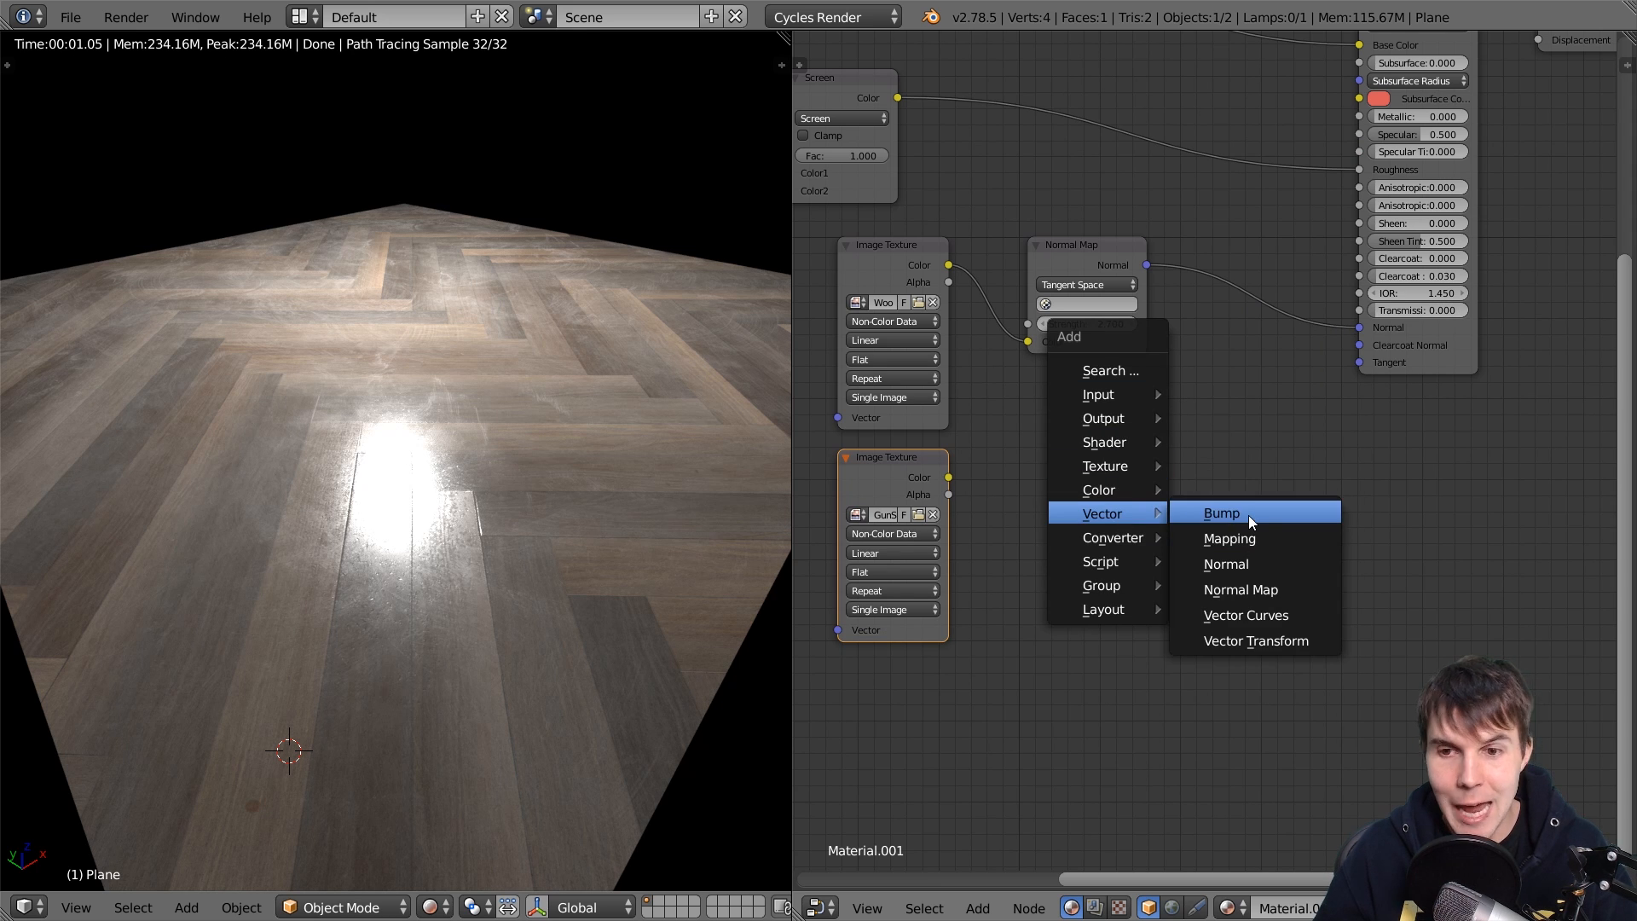
click(1220, 512)
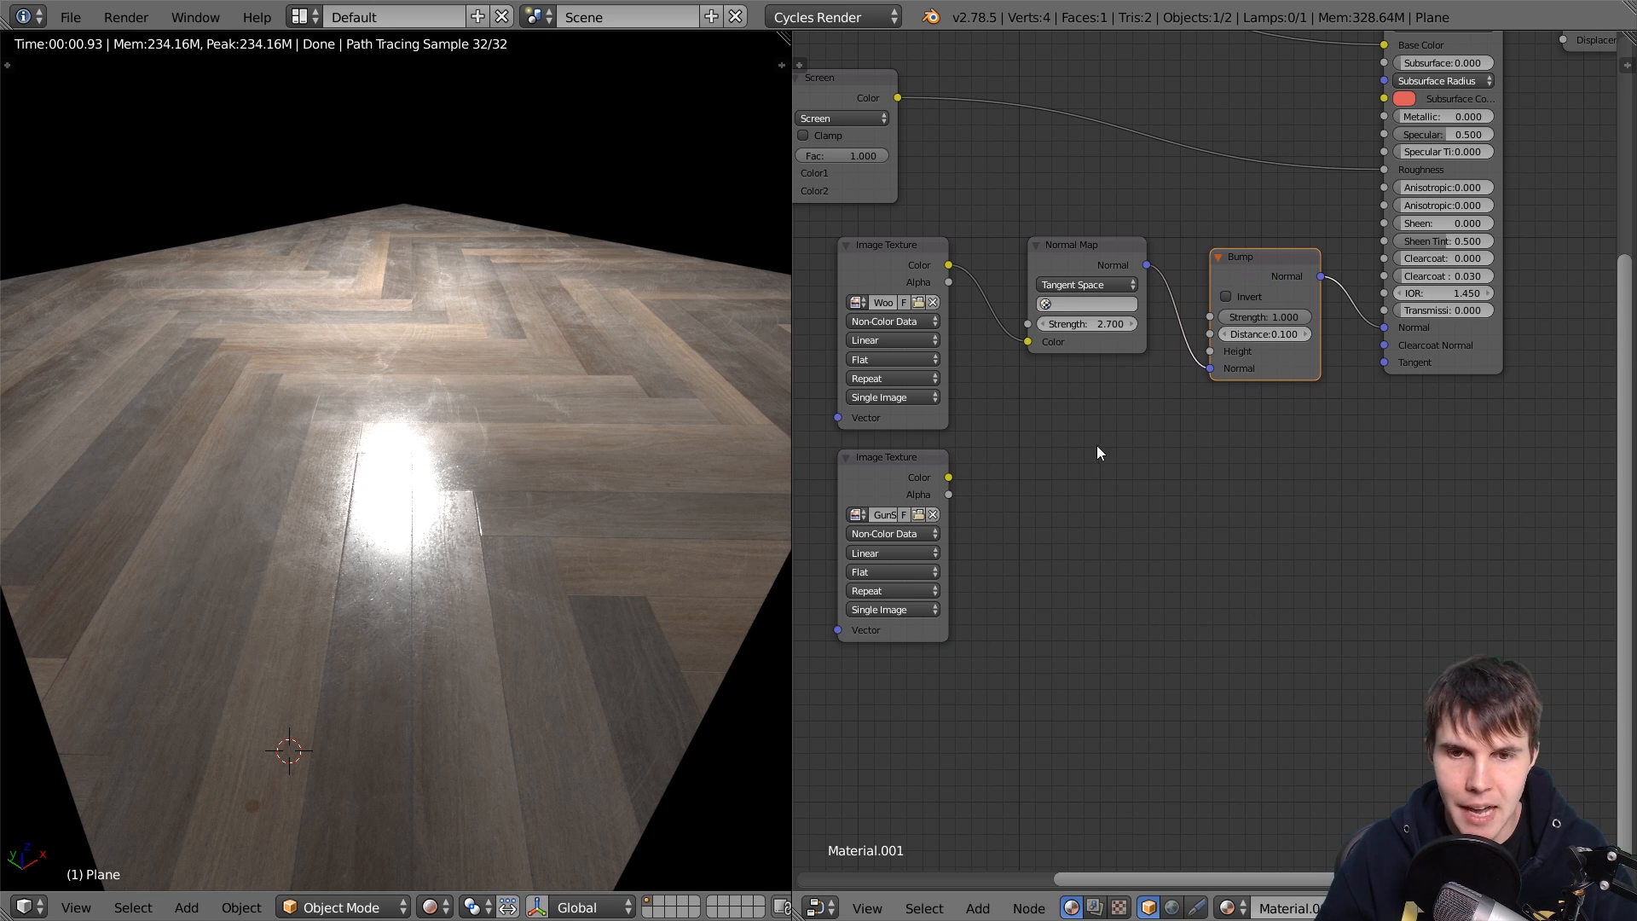
drag(948, 478, 1190, 350)
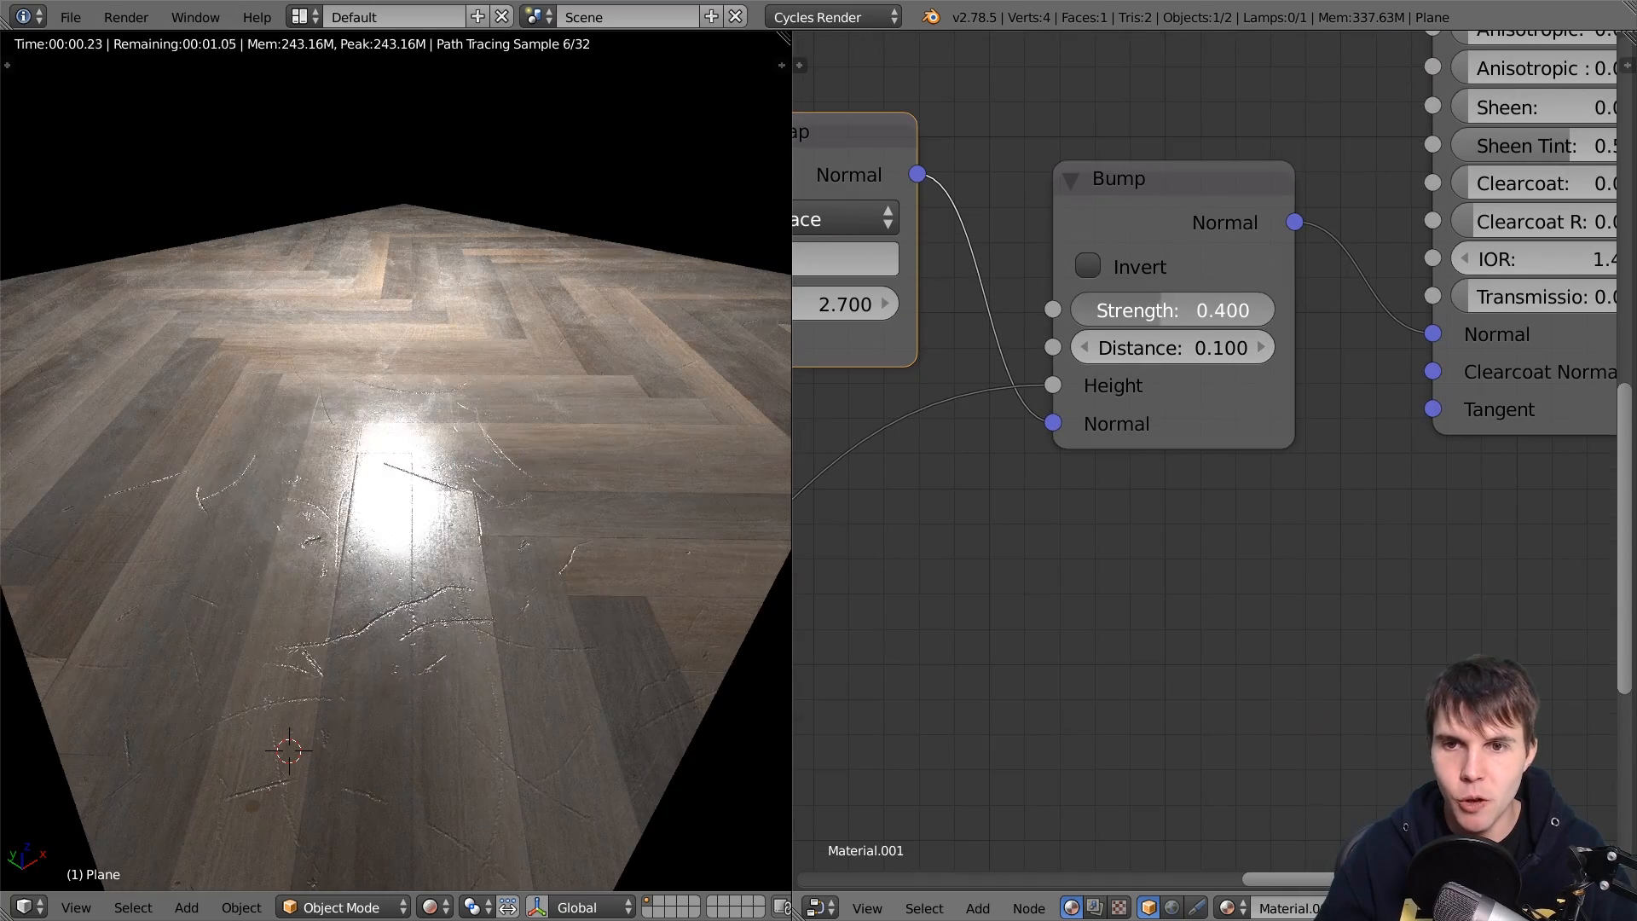
click(1171, 308)
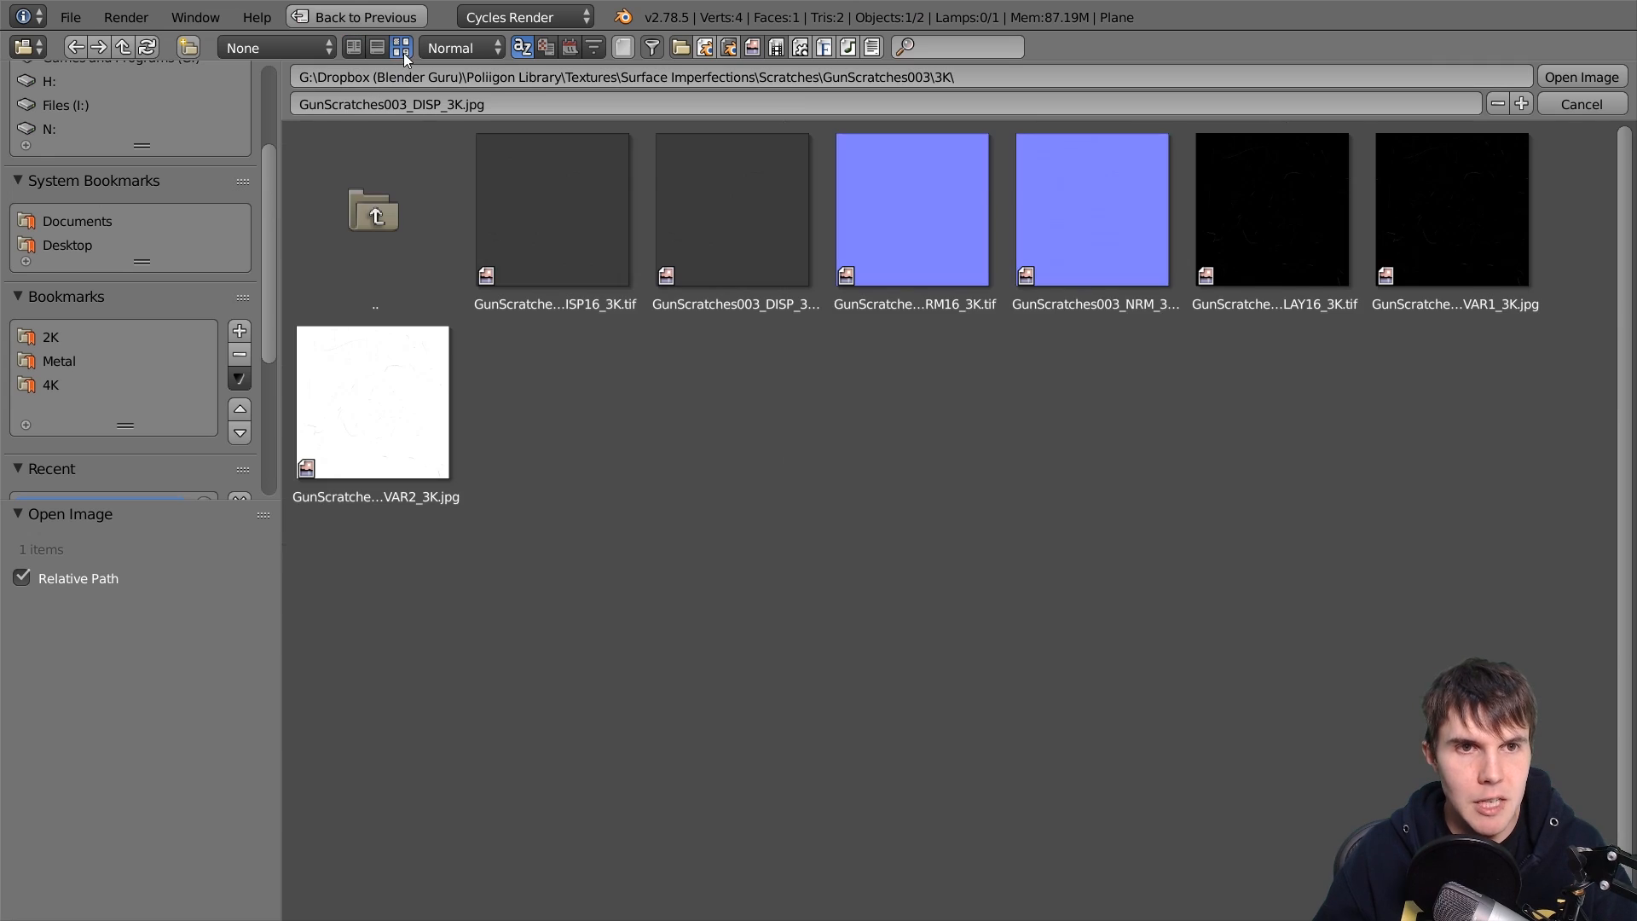
Load GunScratches003_NRM_3K.jpg and wire a Mix node into the wood normal map path
click(1092, 209)
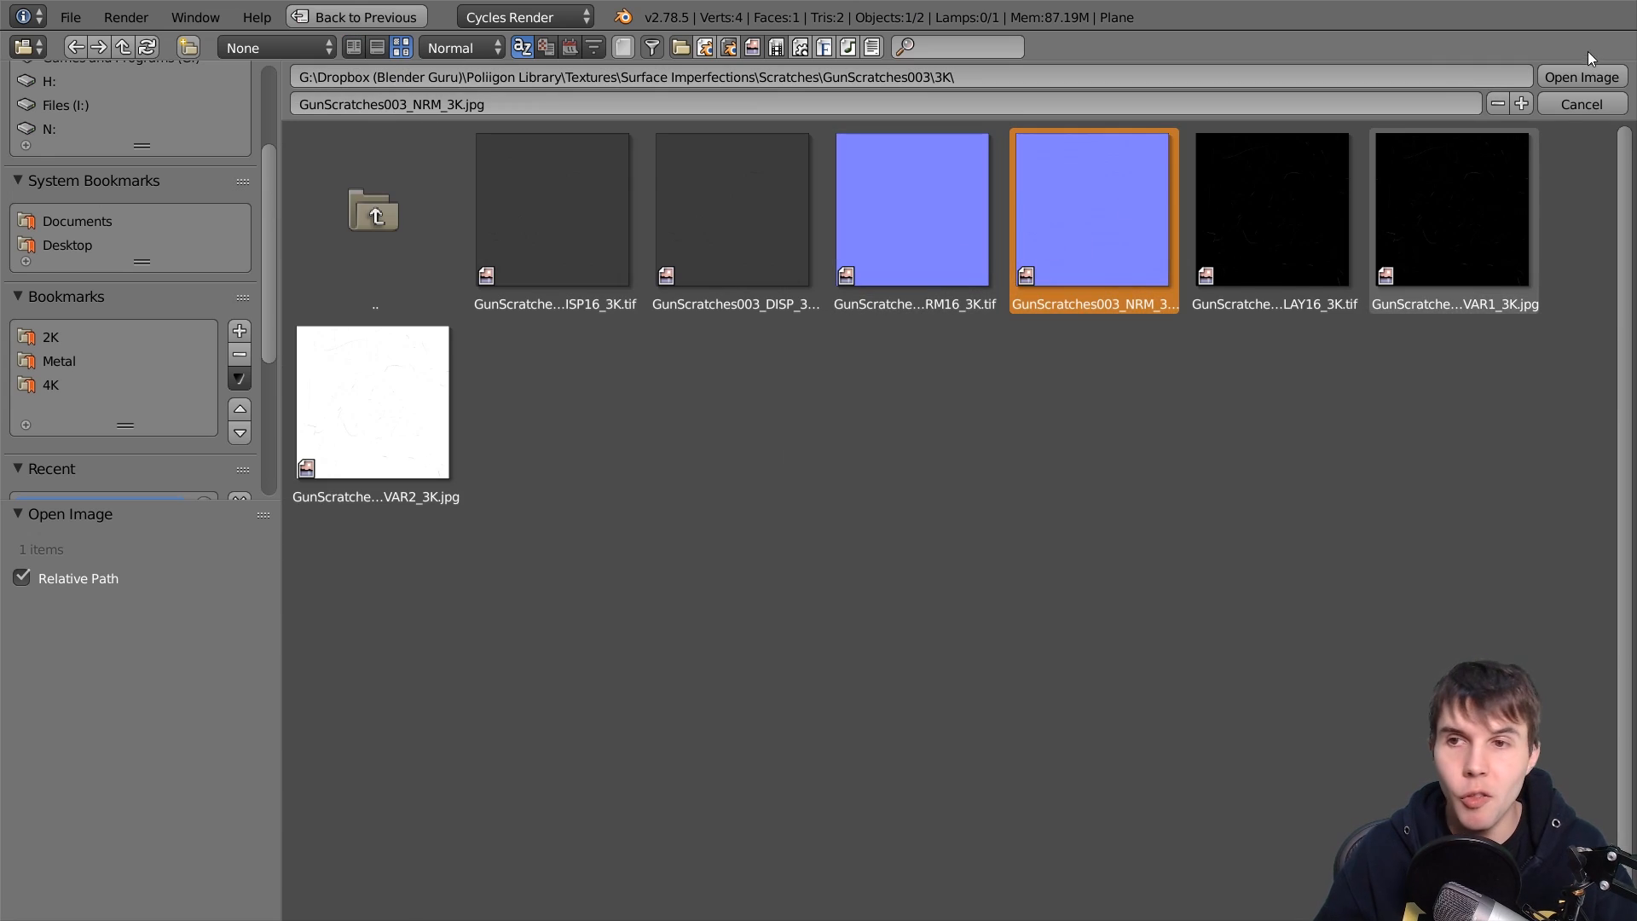
click(1581, 76)
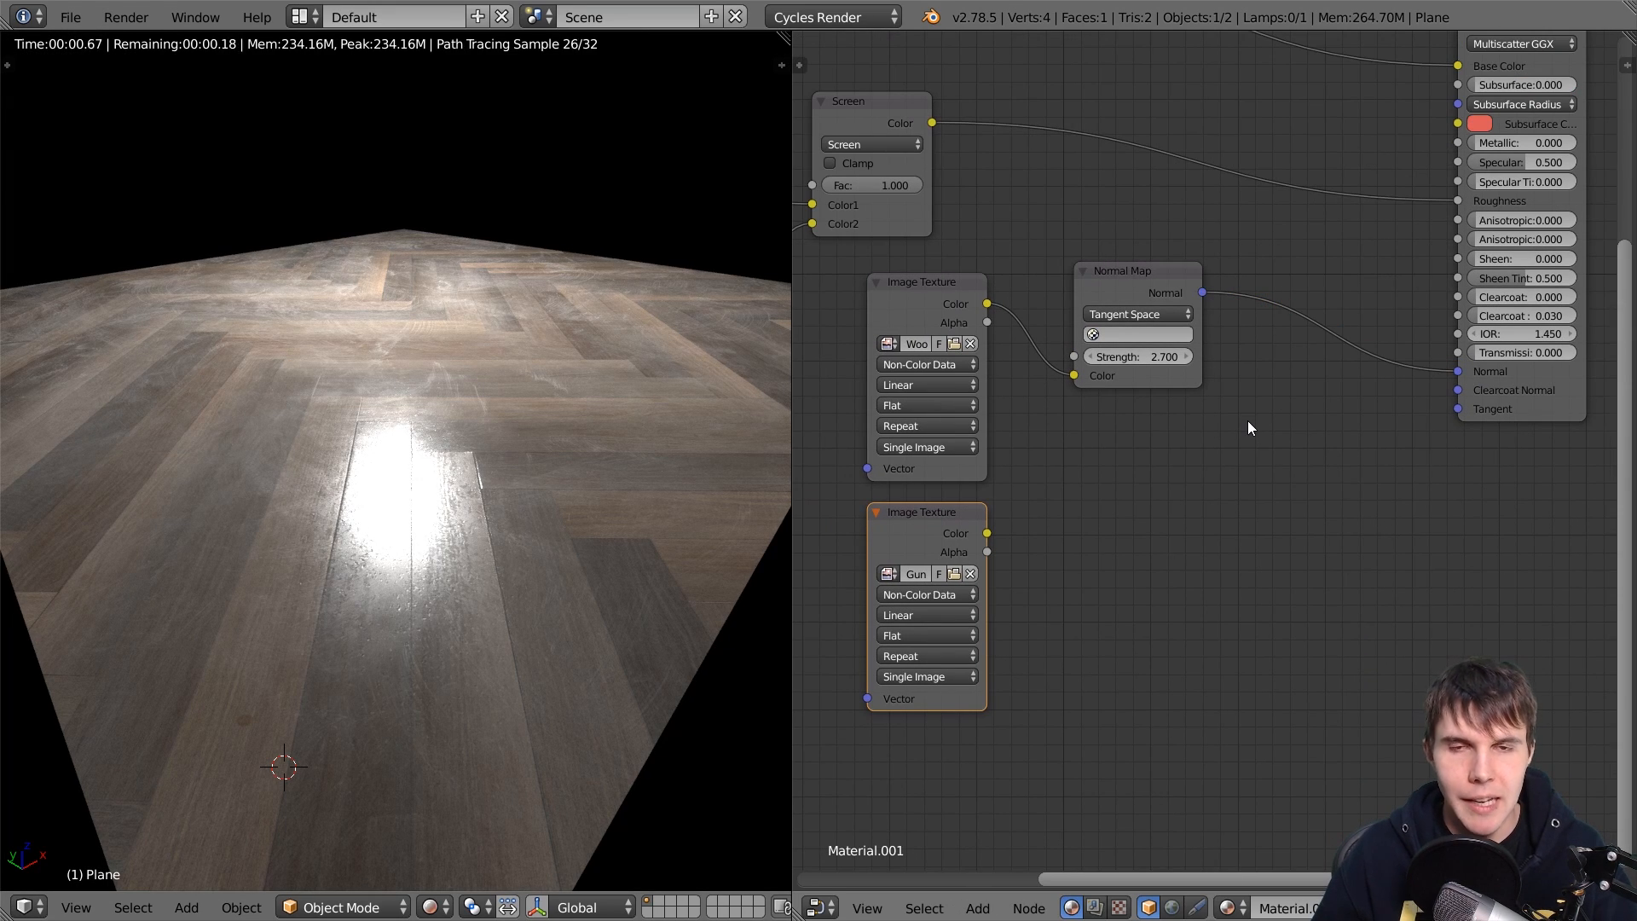
drag(1138, 270, 1232, 279)
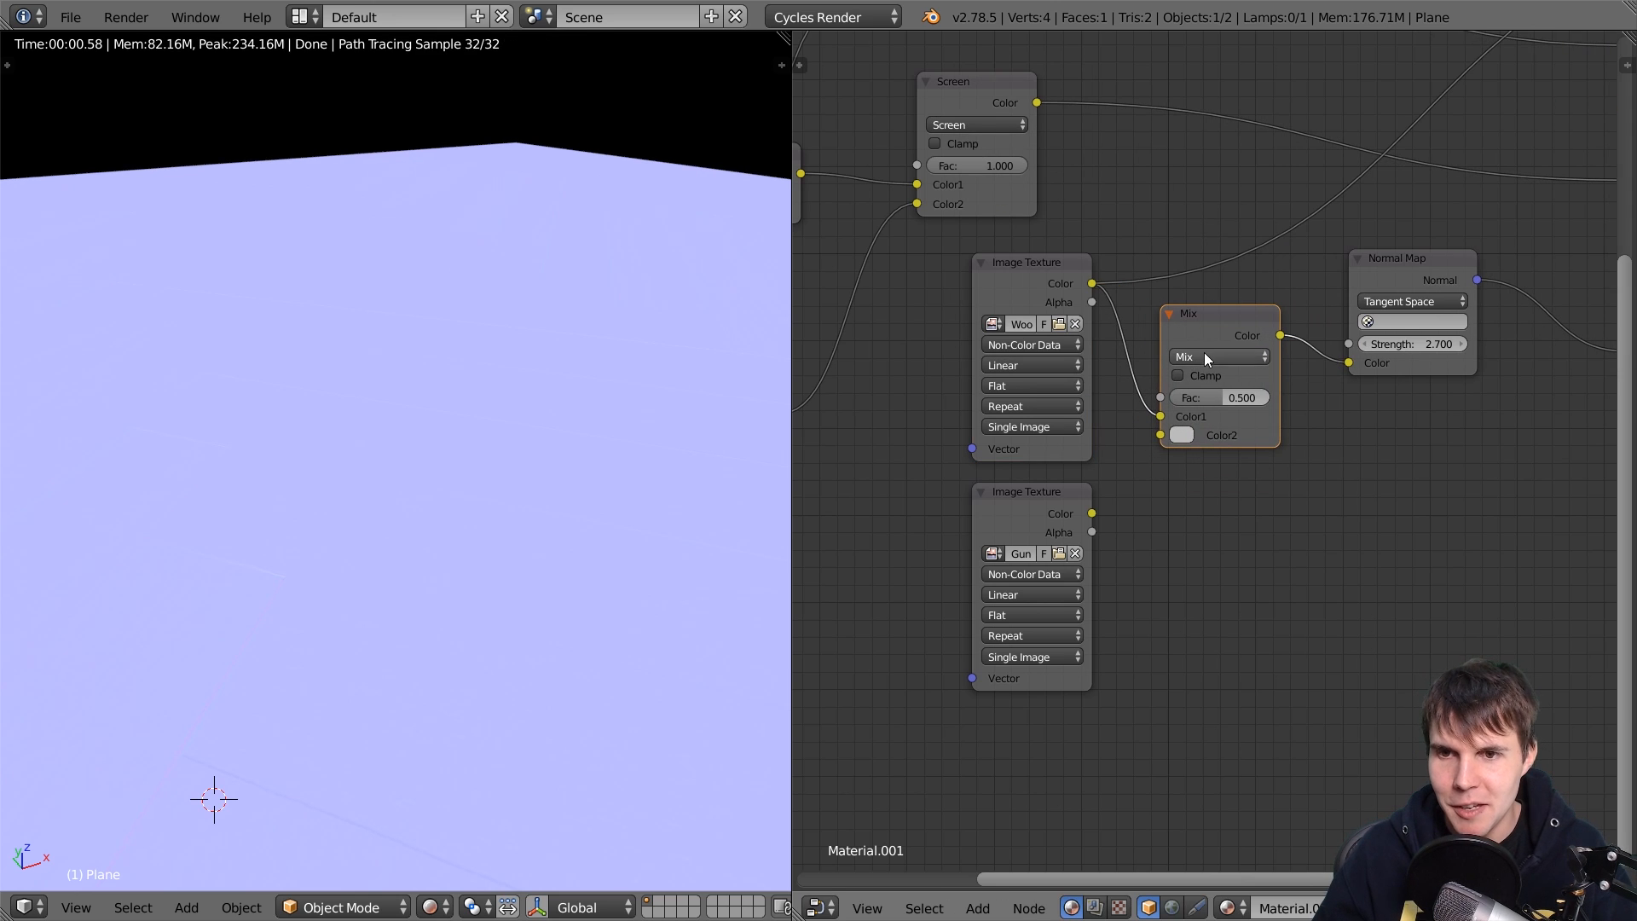
Switch the Mix node's blend type to Overlay
click(1217, 357)
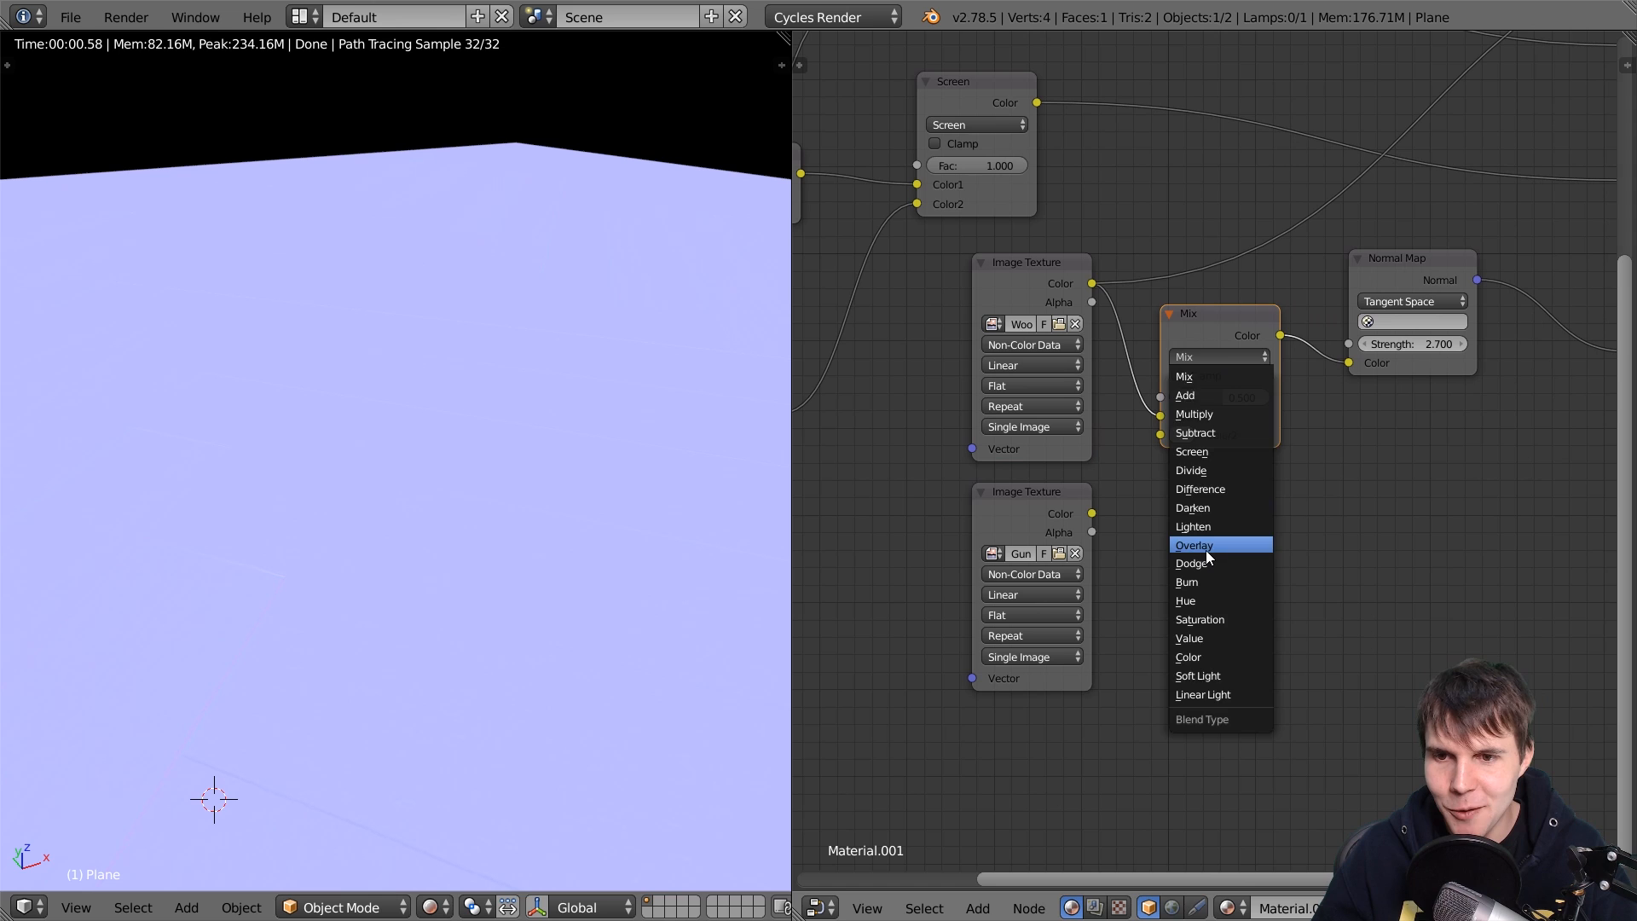
click(1193, 544)
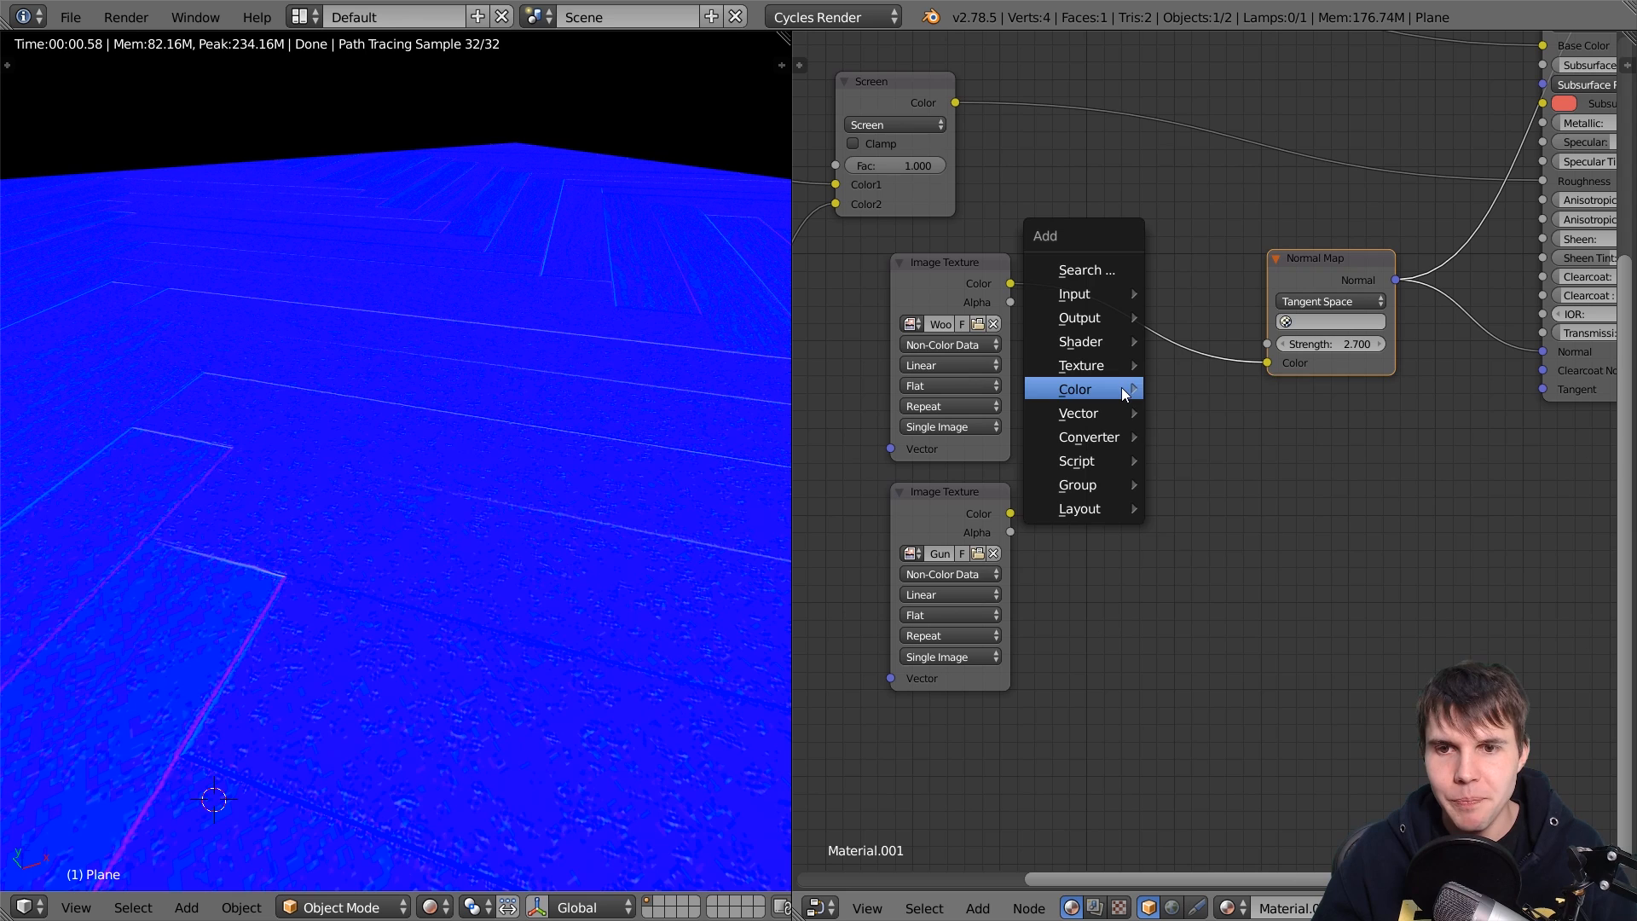
mouse_move(1078, 484)
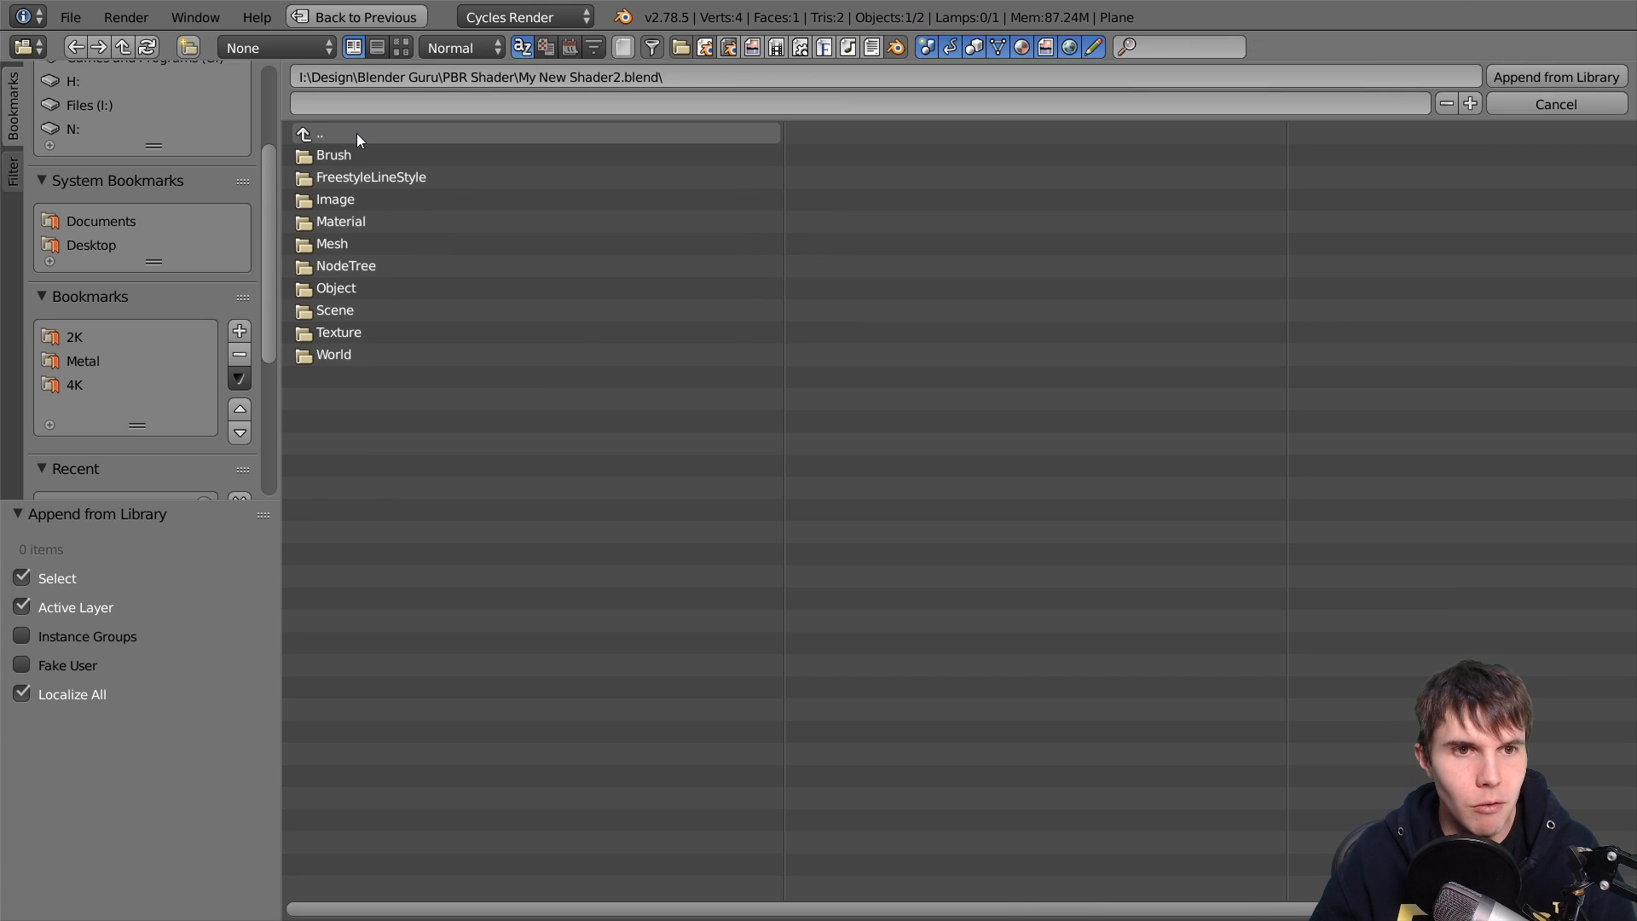
Open My New Shader2.blend in PBR Shader and append its Normal Map Mixer node group
click(320, 134)
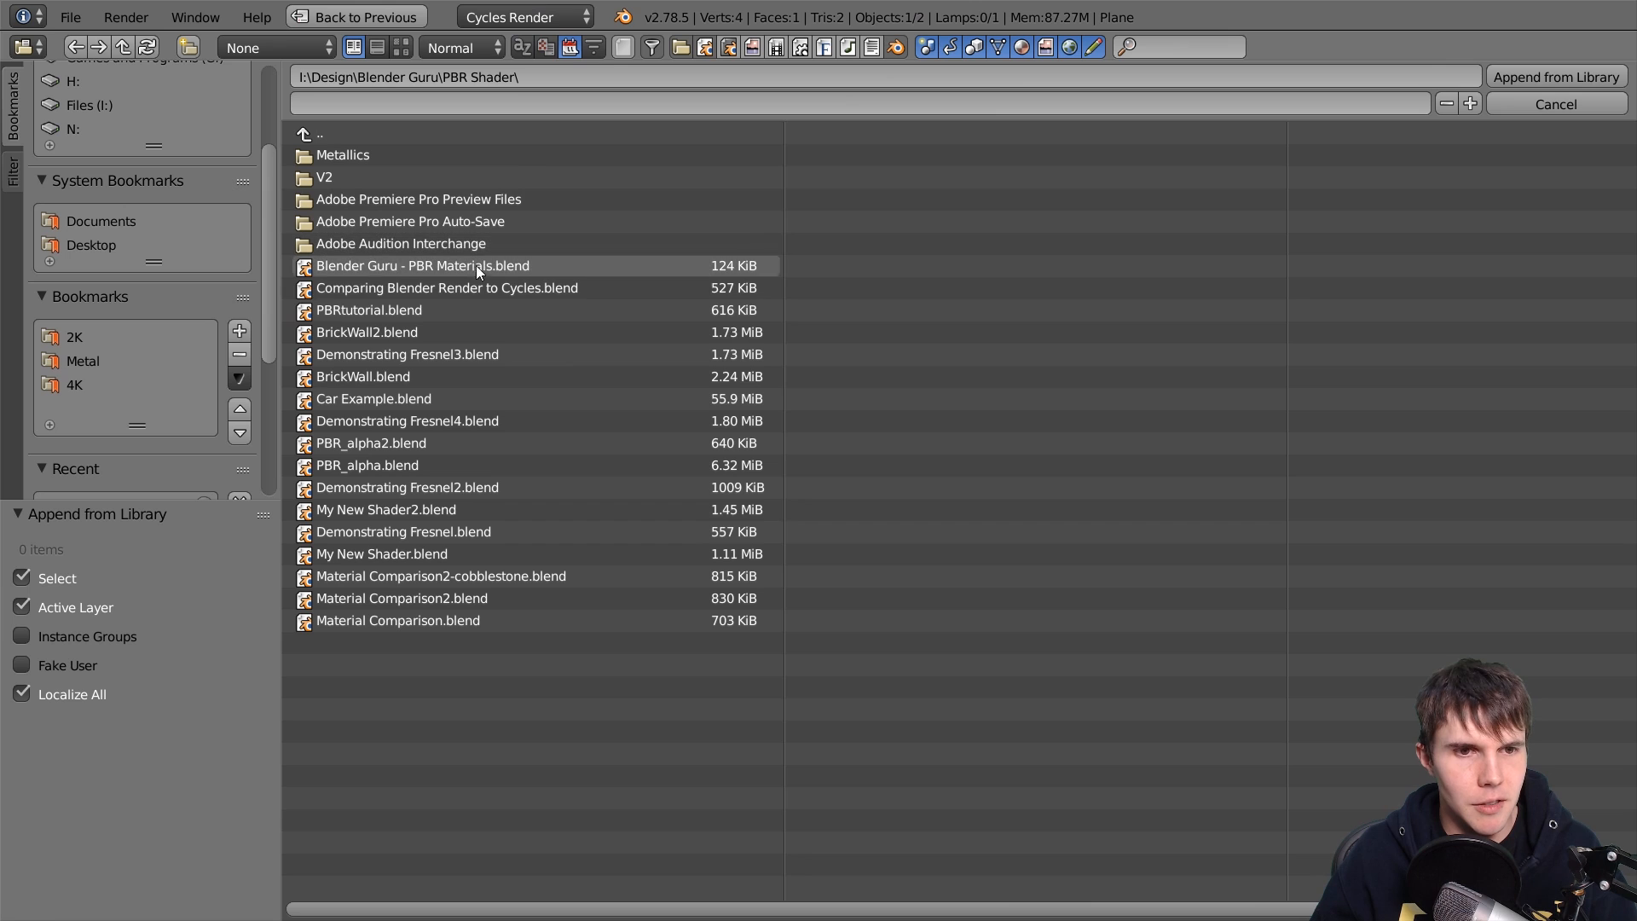
click(422, 554)
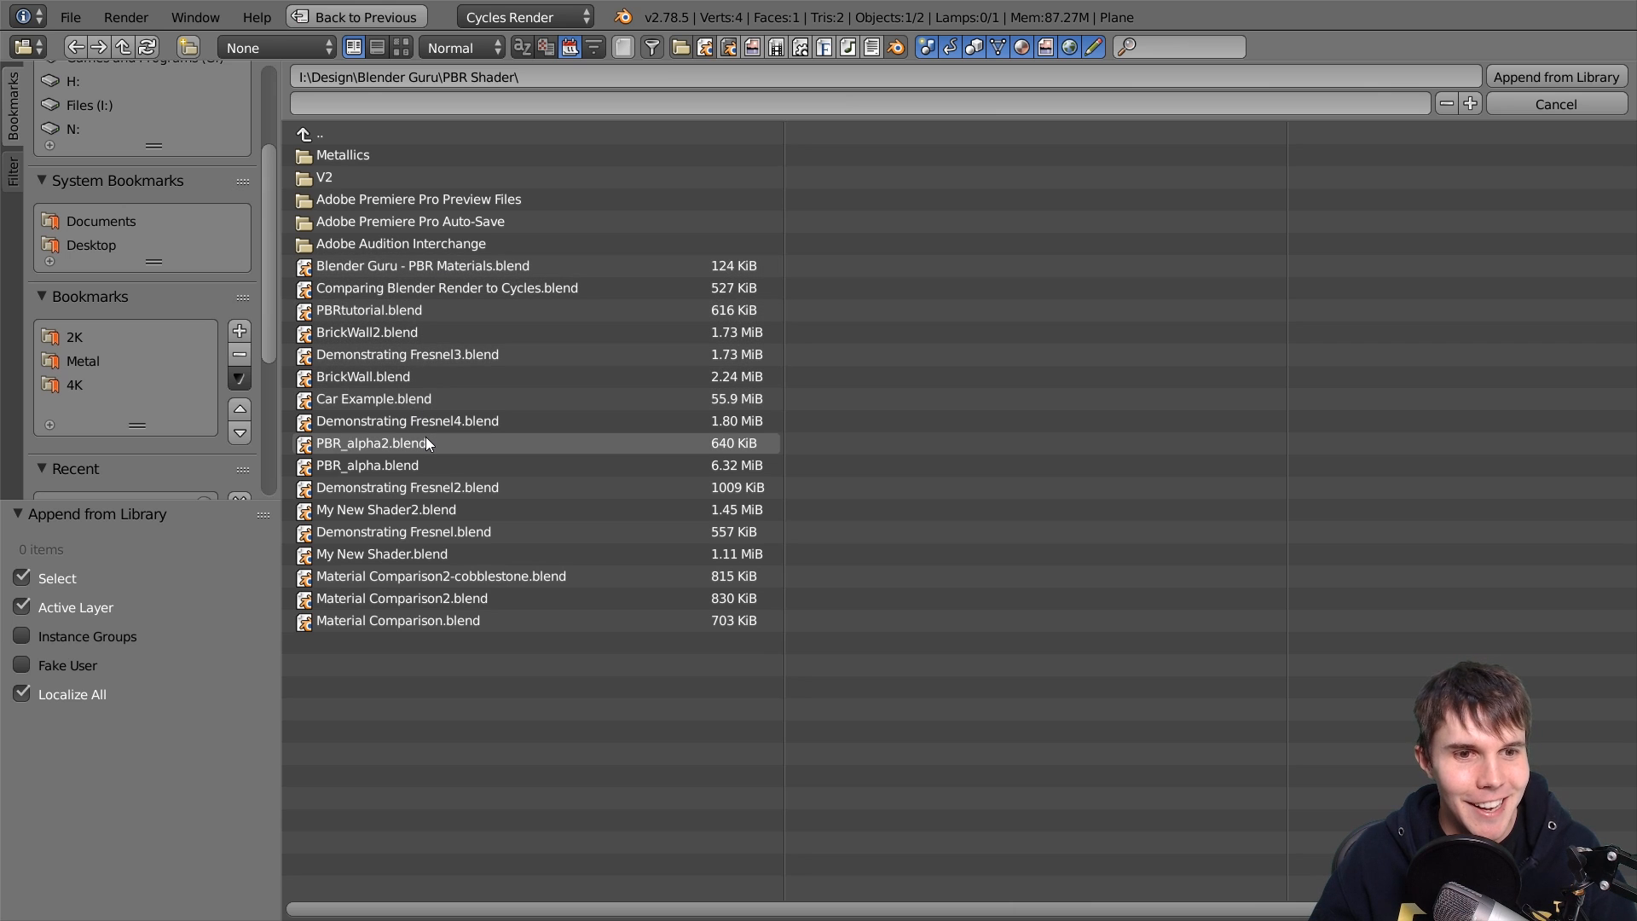
double_click(386, 510)
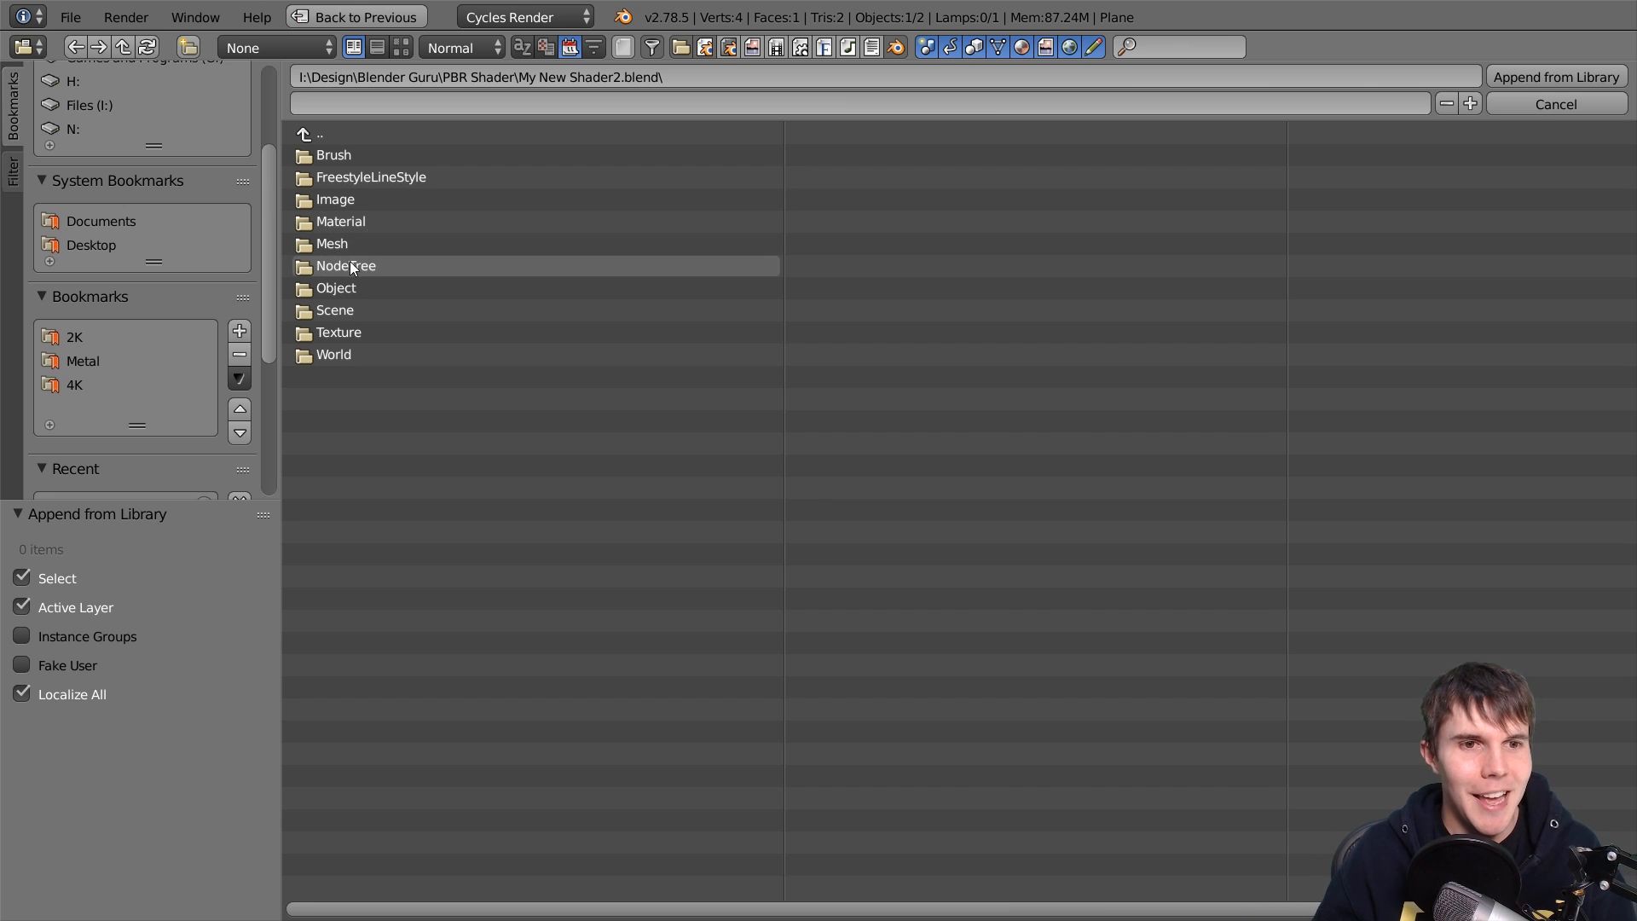
click(69, 17)
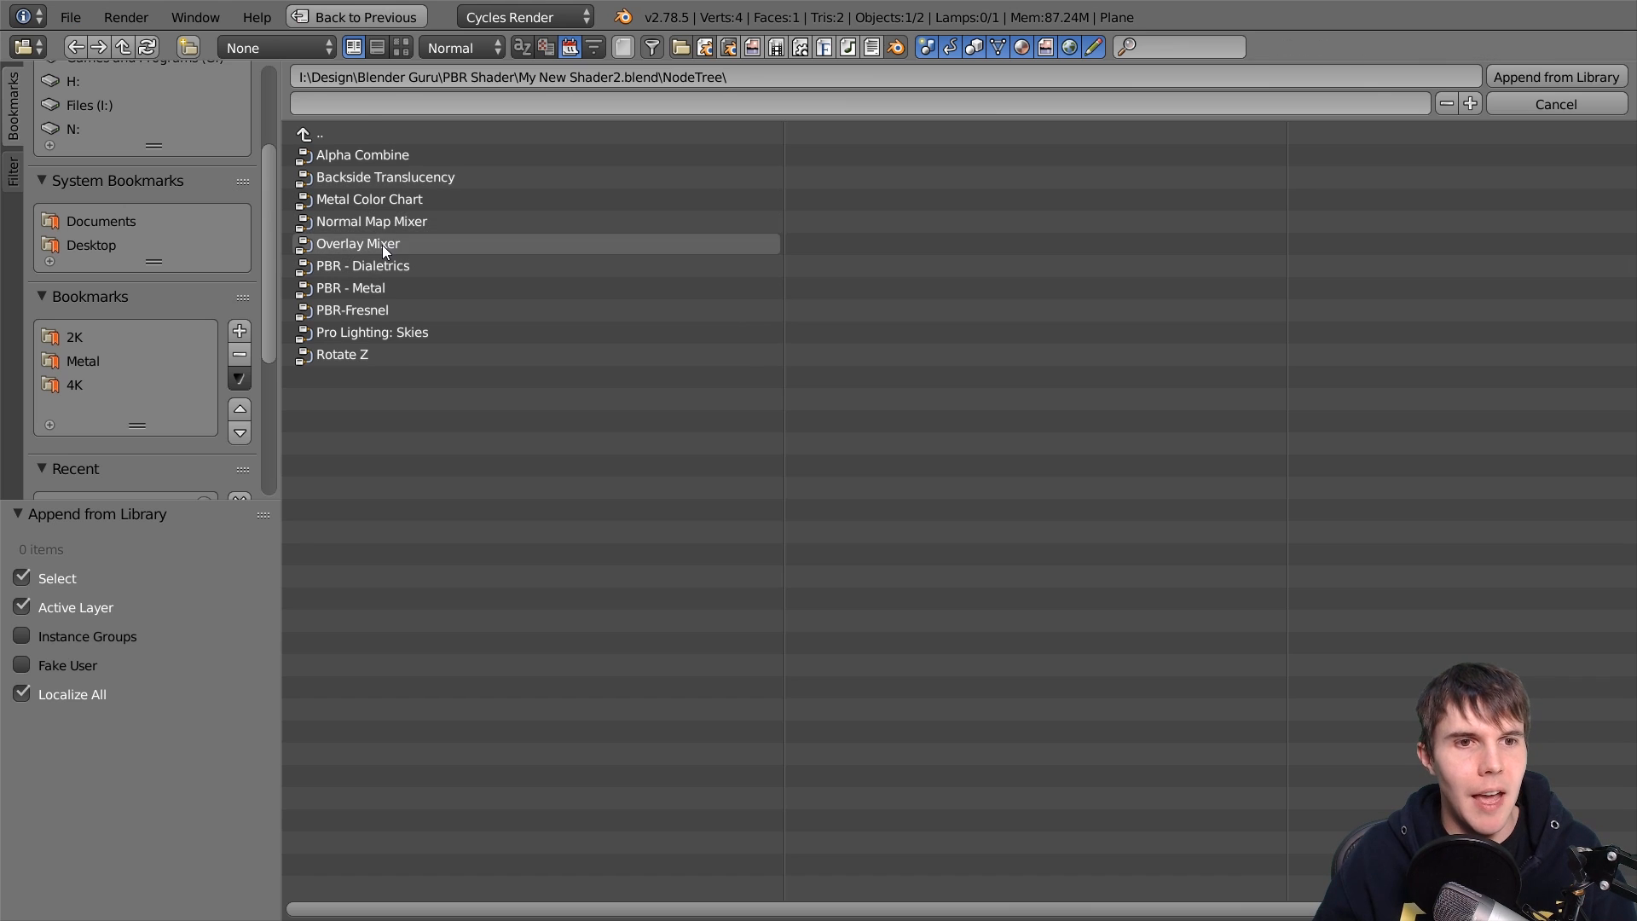
click(371, 220)
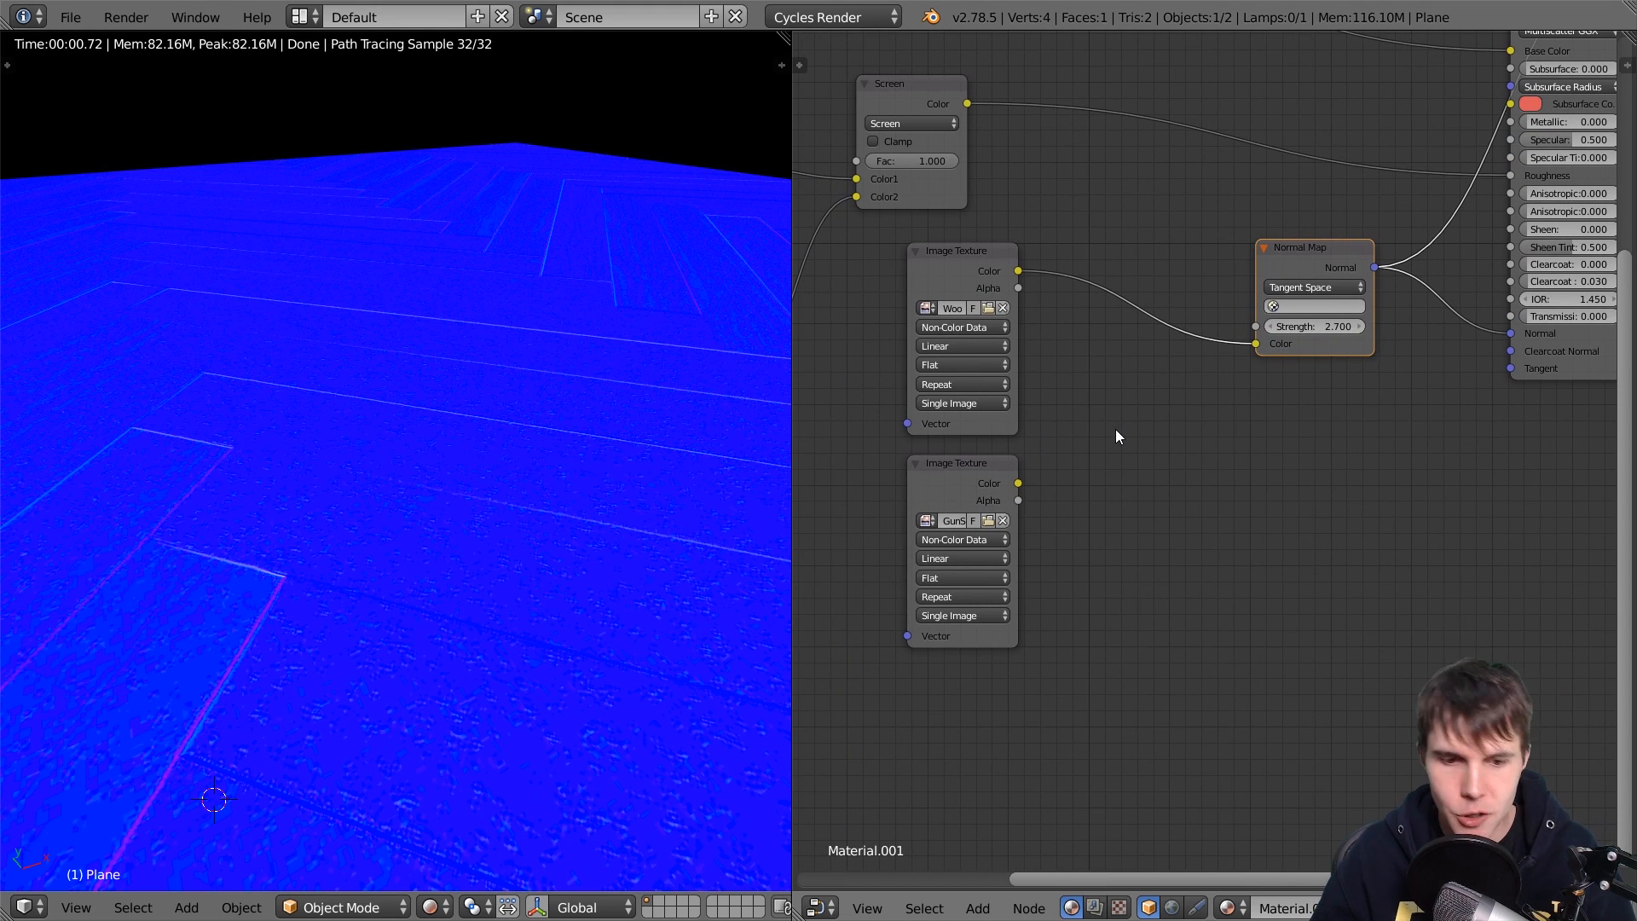
Add a Normal Map Mixer between the wood/scratch textures and Normal Map, with factor 0.2
click(976, 906)
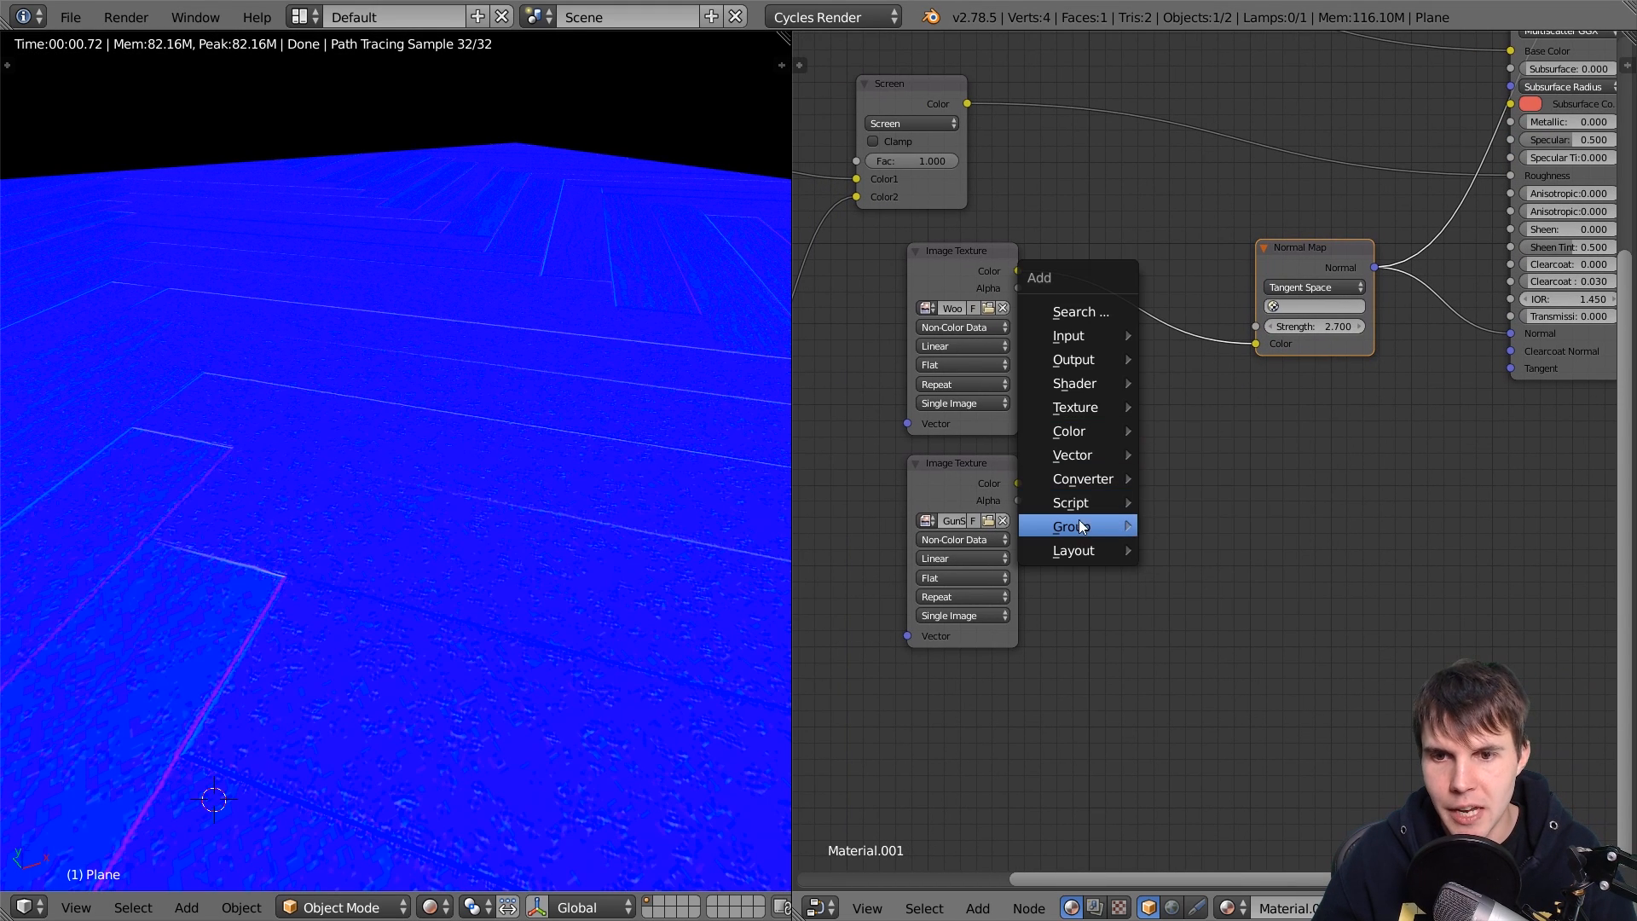
mouse_move(1070, 526)
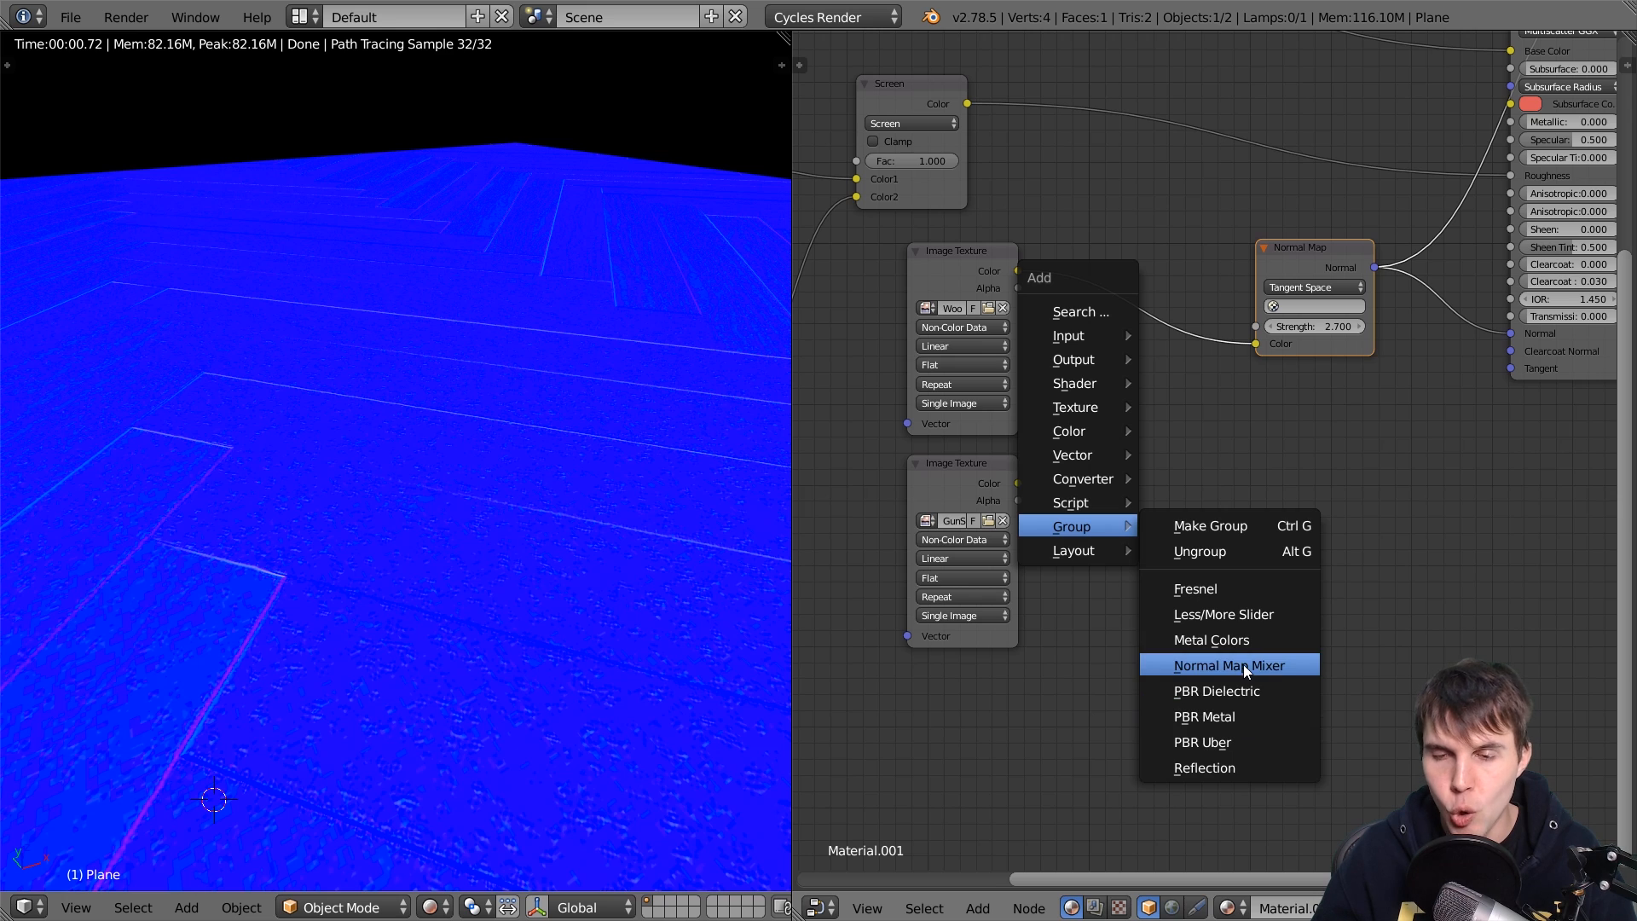
click(1228, 665)
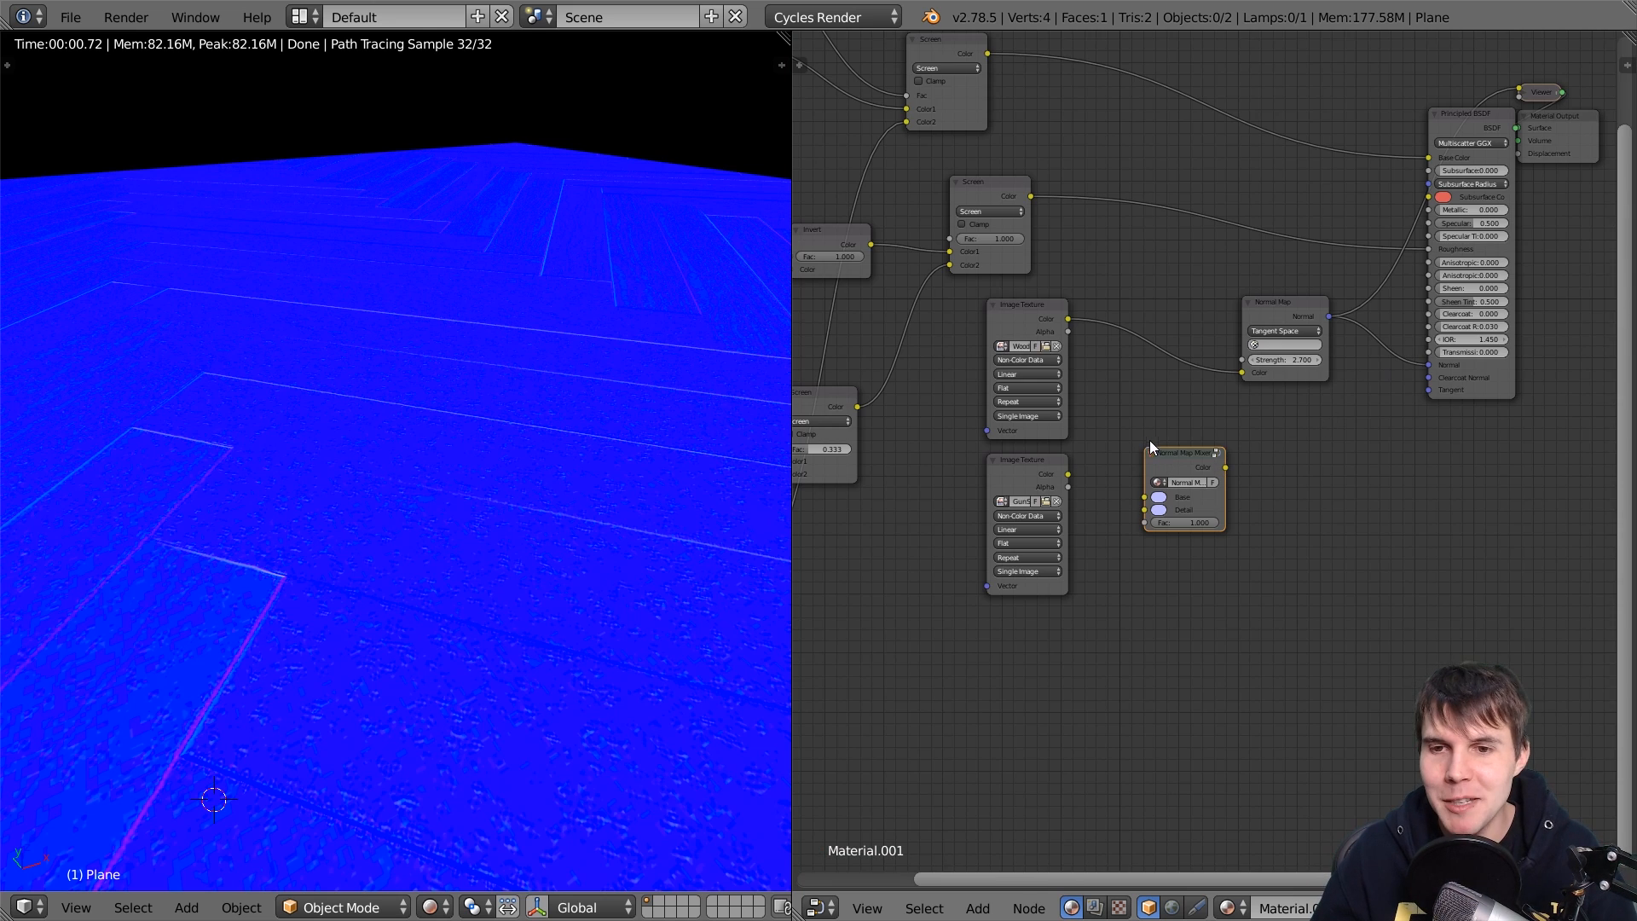
drag(1185, 452, 1169, 315)
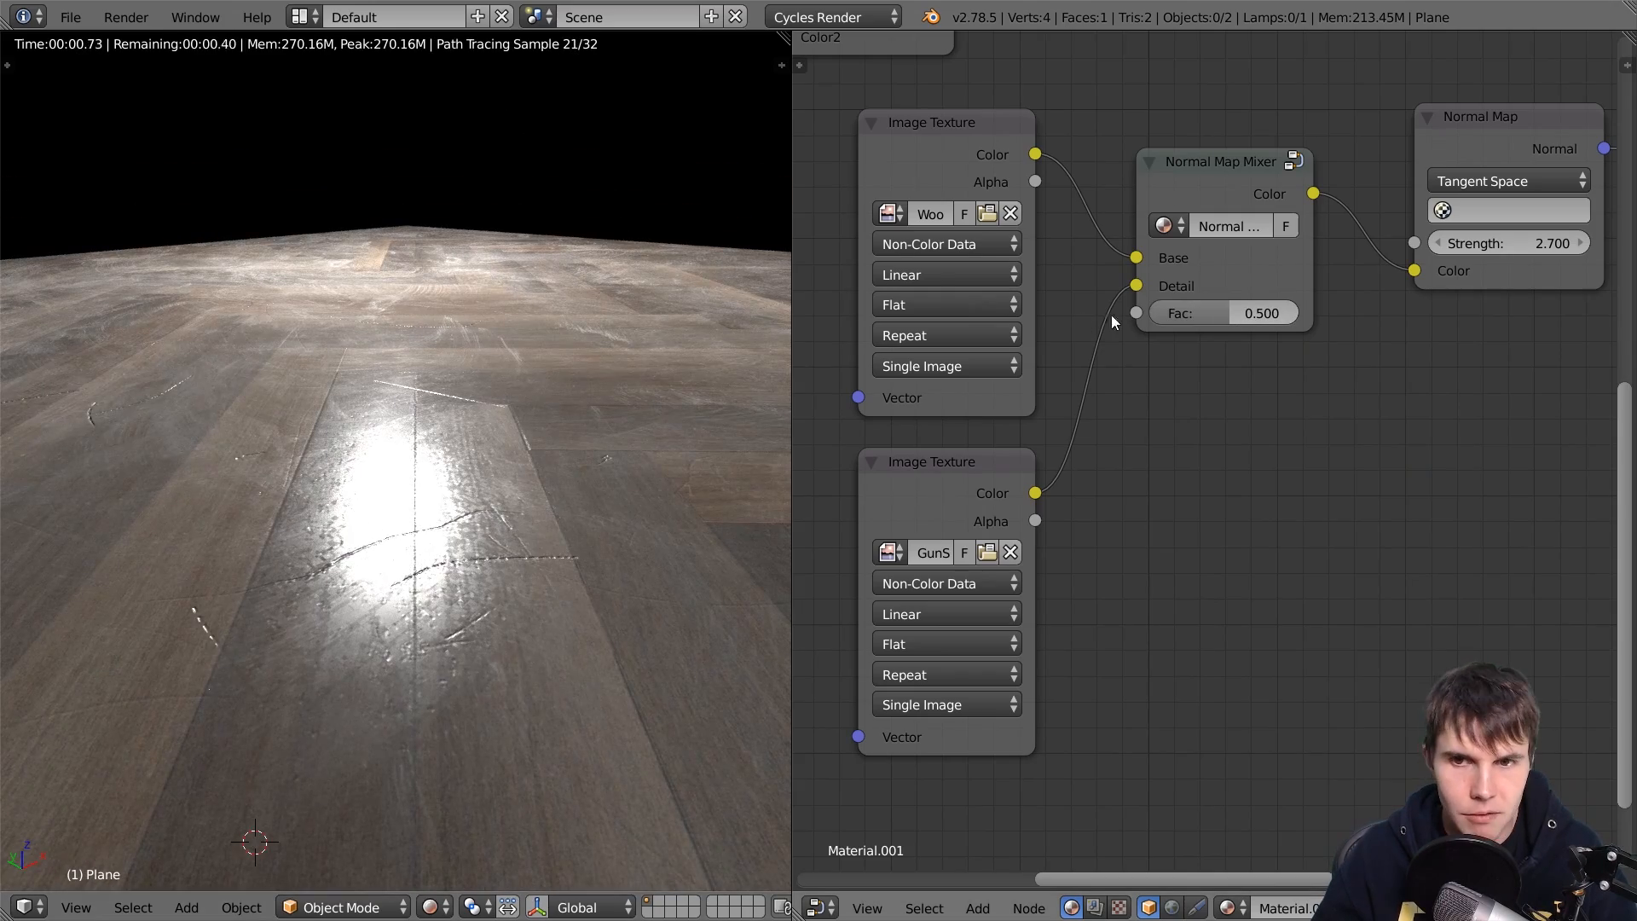
drag(1261, 312, 1221, 312)
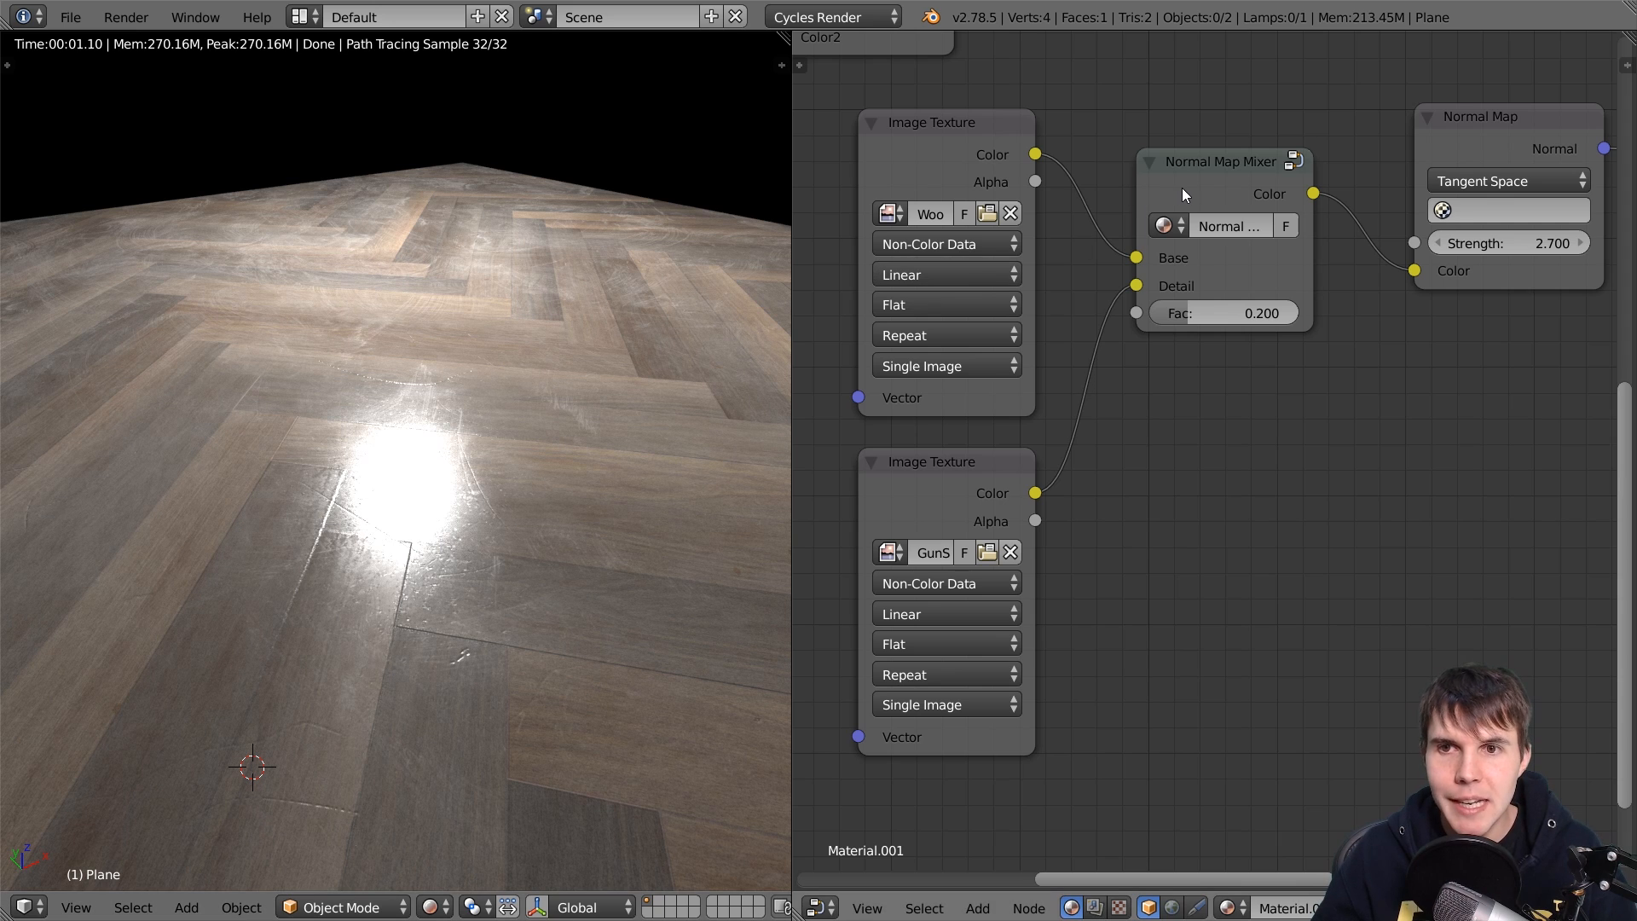
mouse_move(1230, 226)
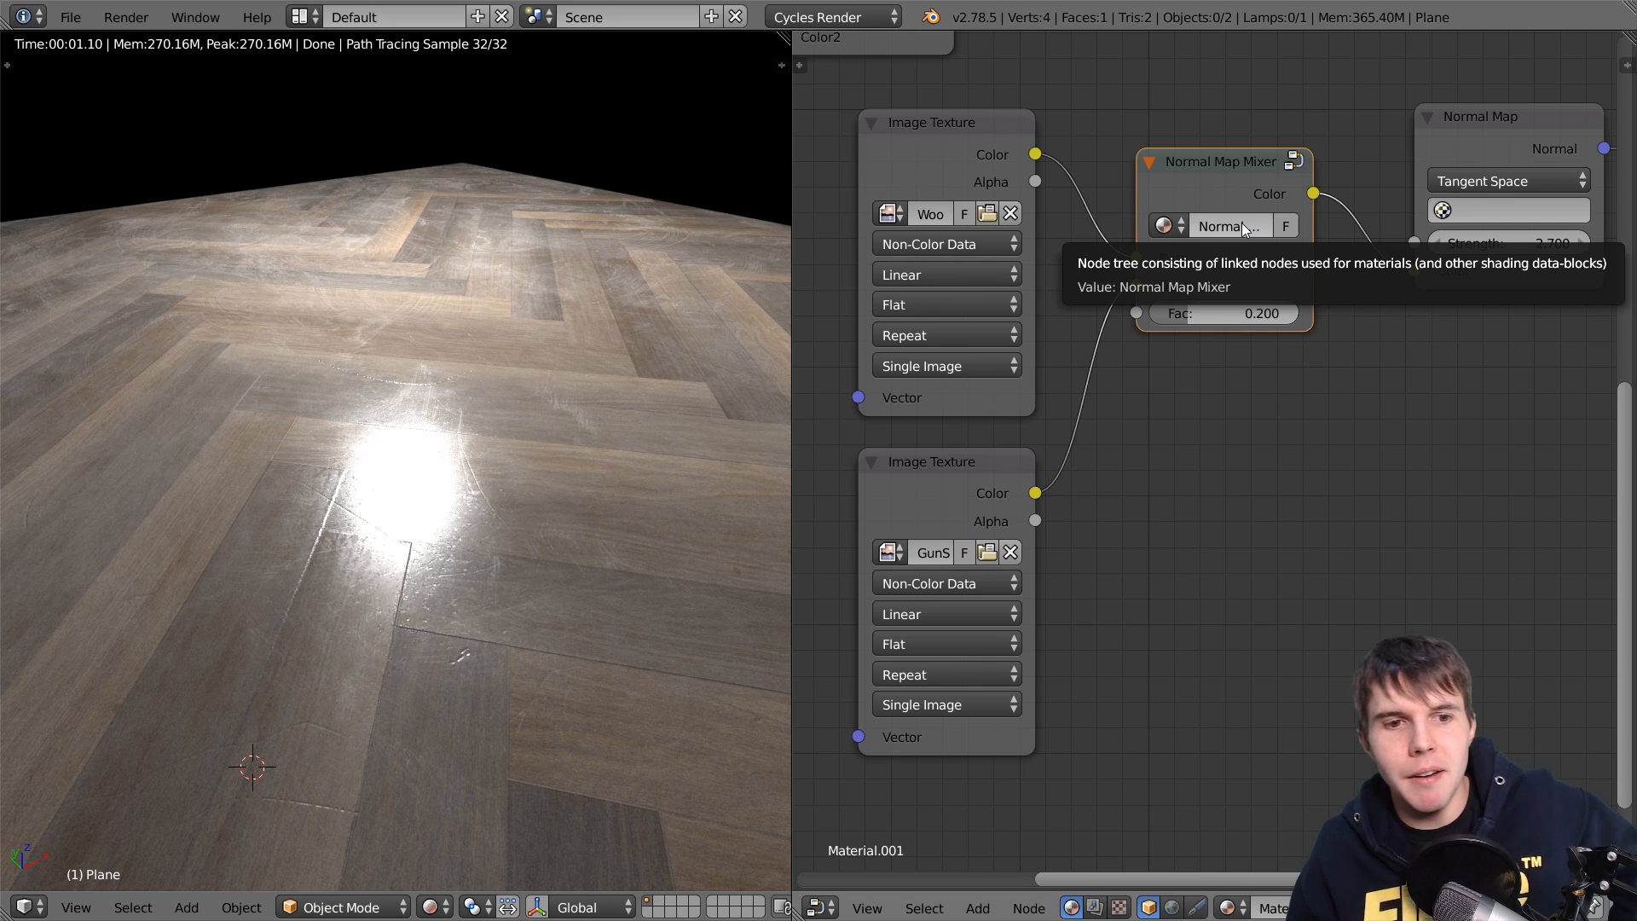